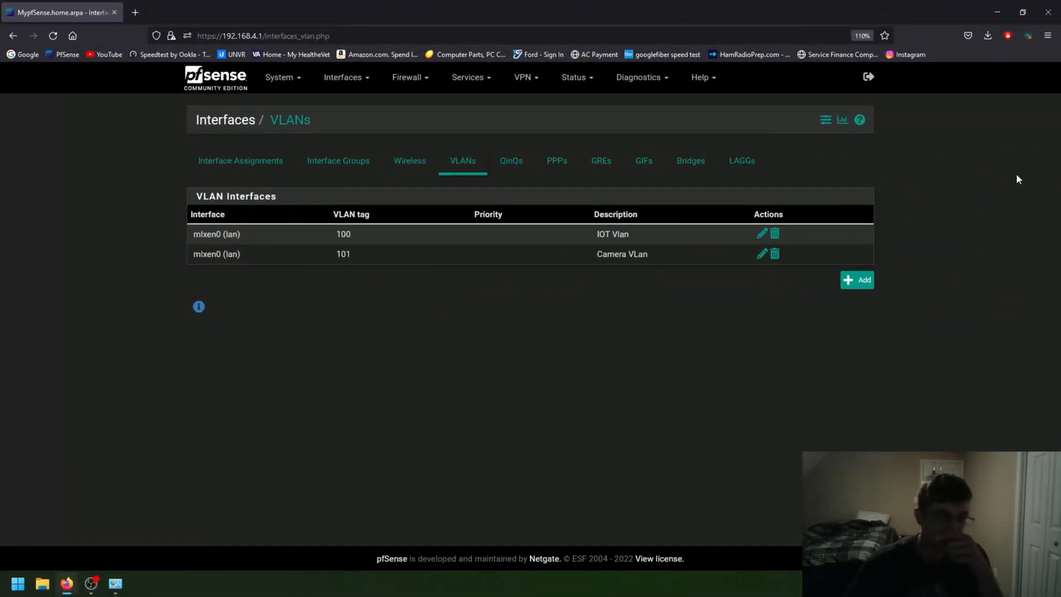
pyautogui.moveTo(710, 293)
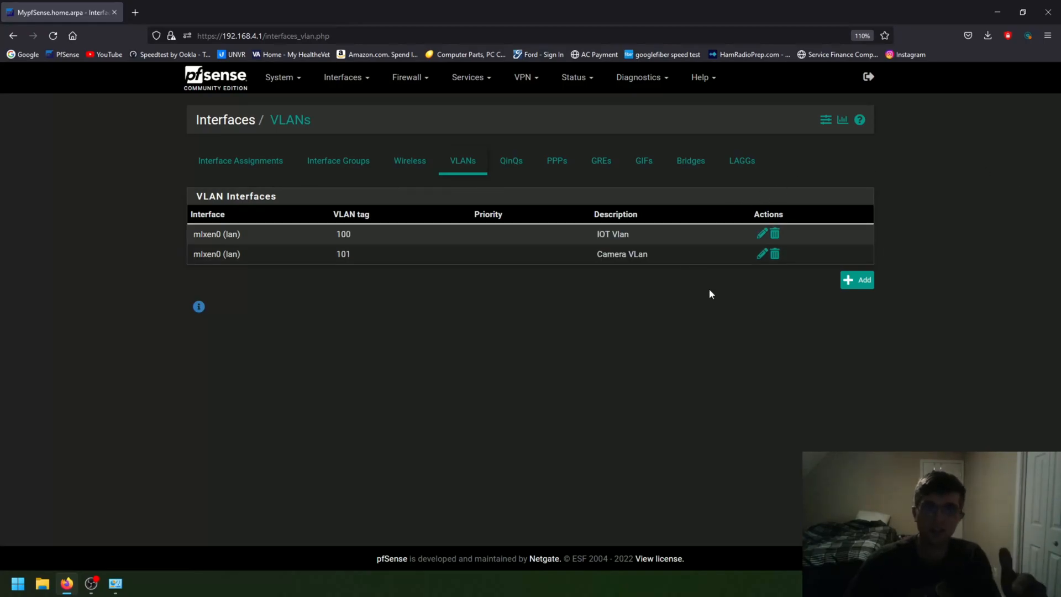
pyautogui.moveTo(361, 312)
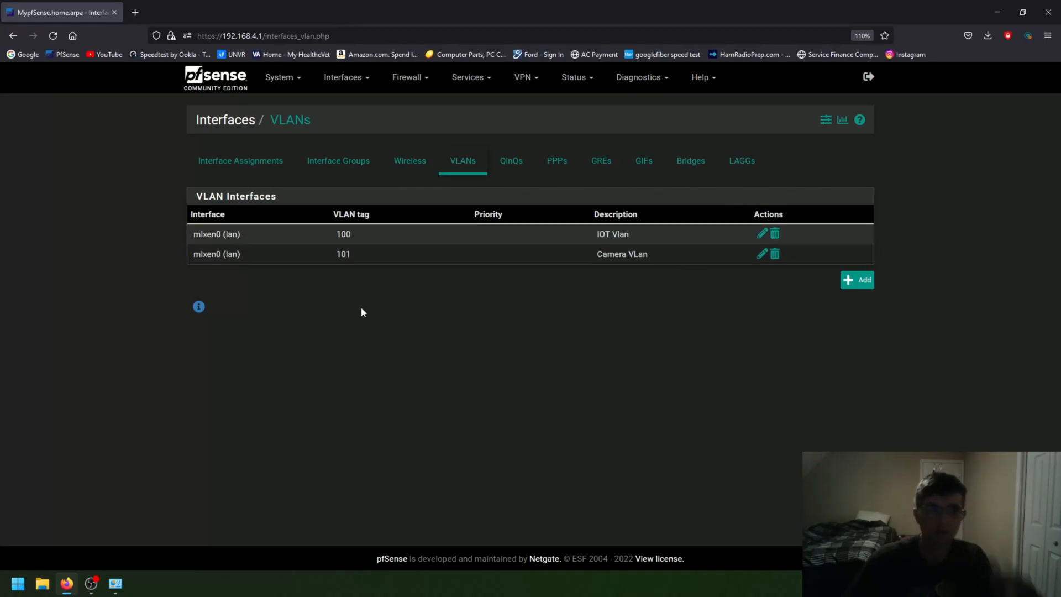
pyautogui.moveTo(183, 96)
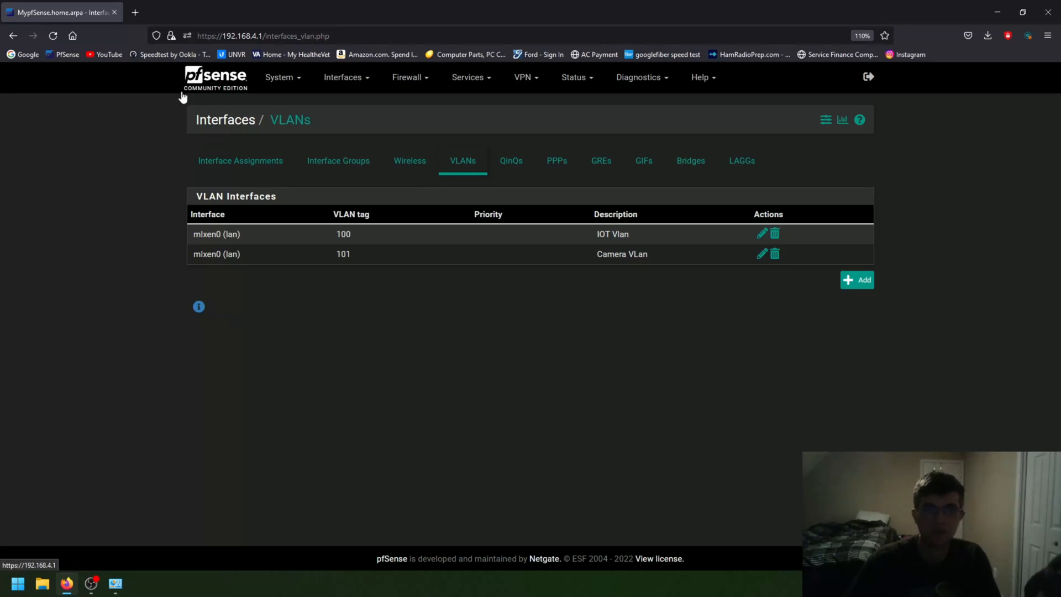
pyautogui.moveTo(249, 178)
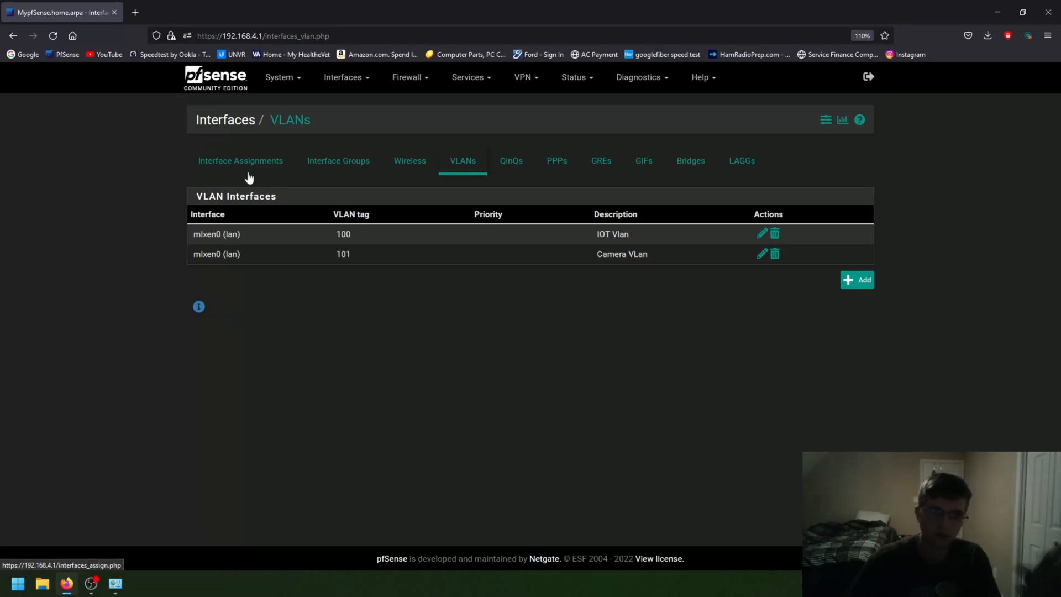
pyautogui.moveTo(189, 300)
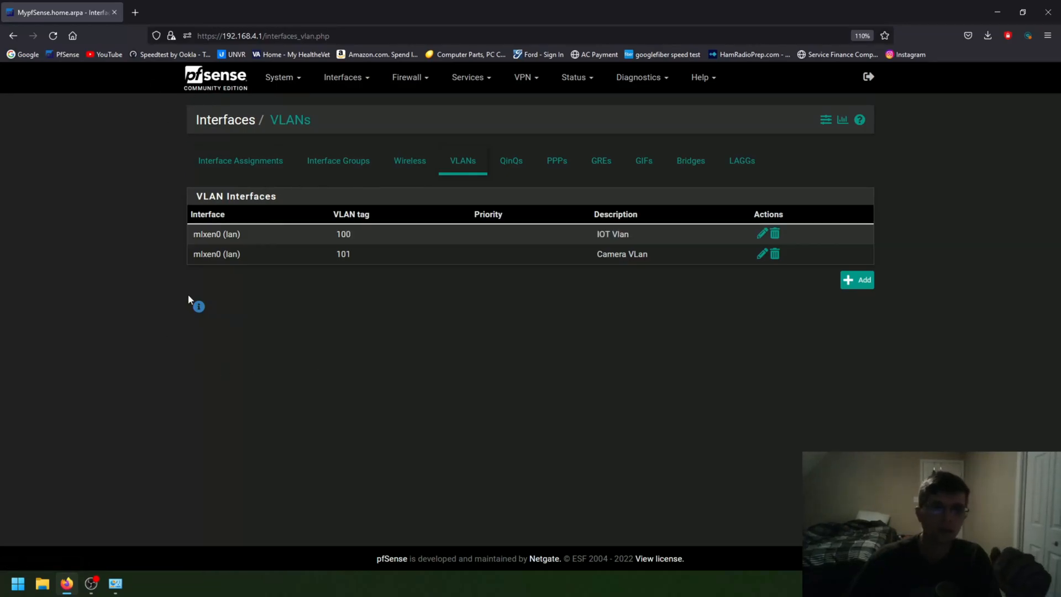
pyautogui.moveTo(247, 267)
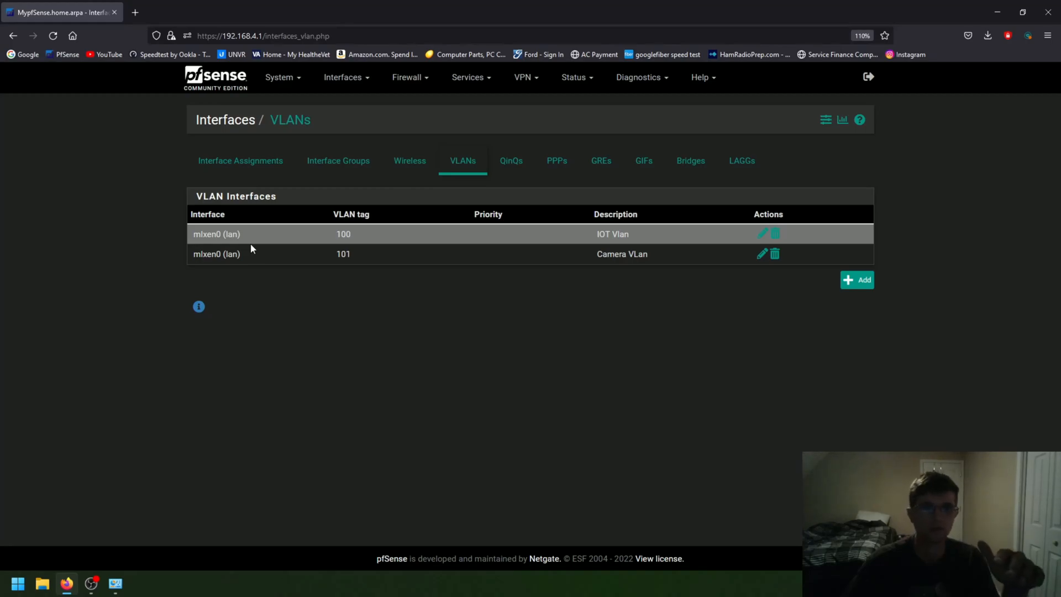
pyautogui.moveTo(251, 78)
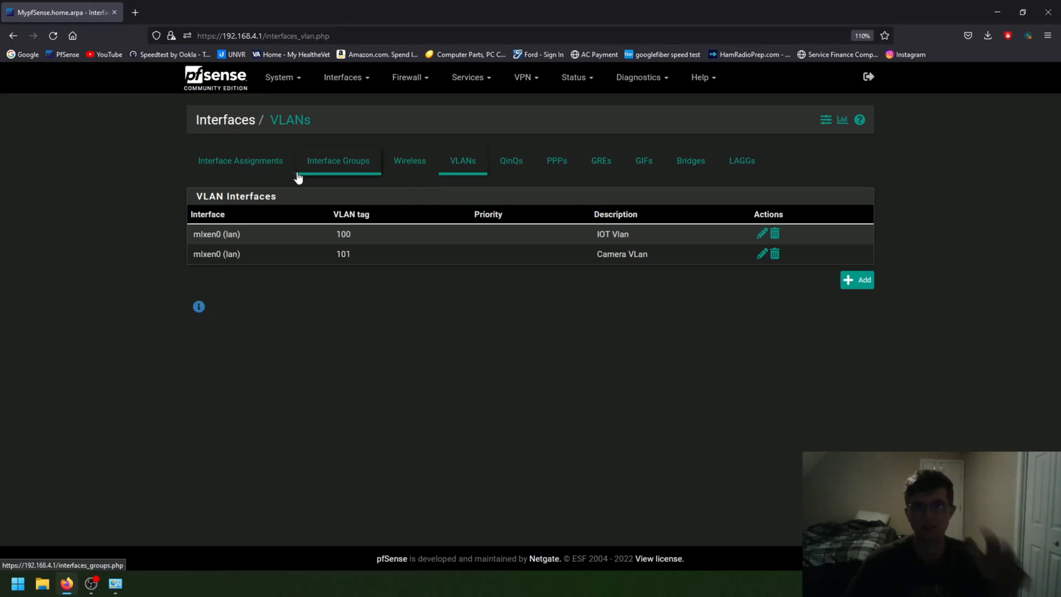
pyautogui.moveTo(297, 178)
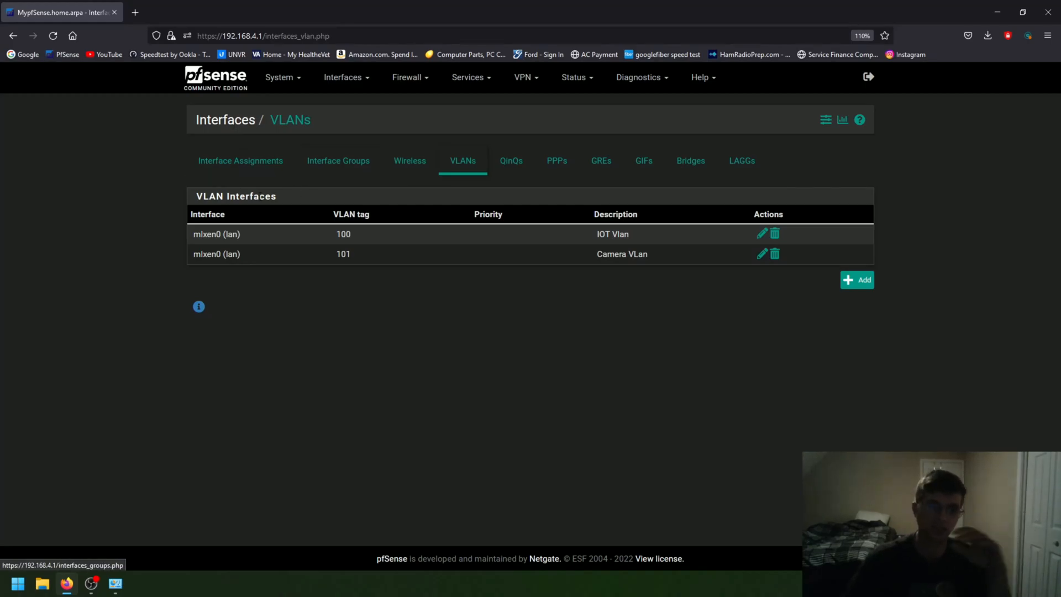
pyautogui.moveTo(295, 213)
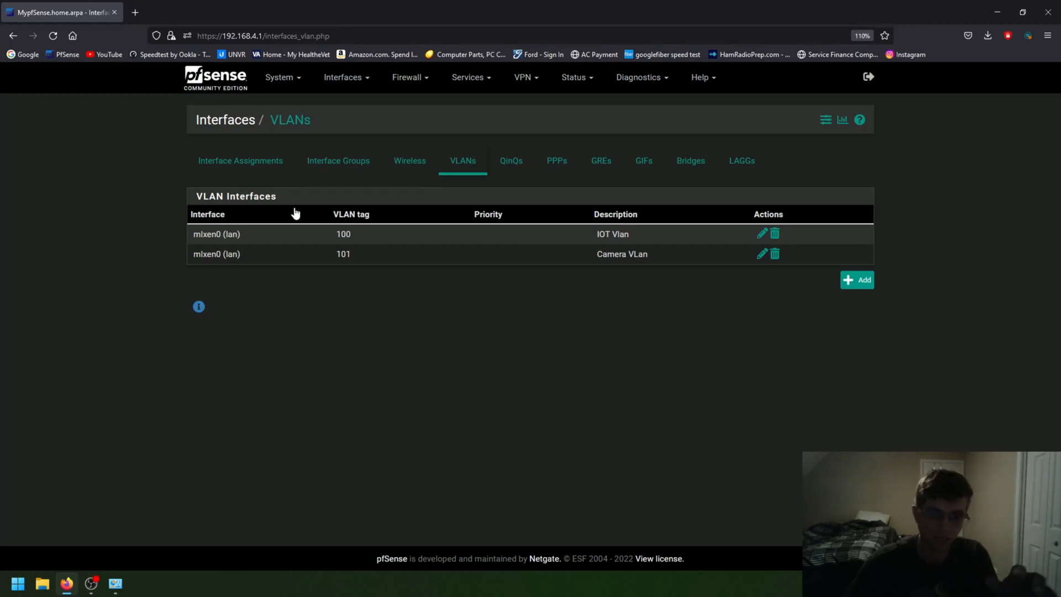
pyautogui.moveTo(307, 303)
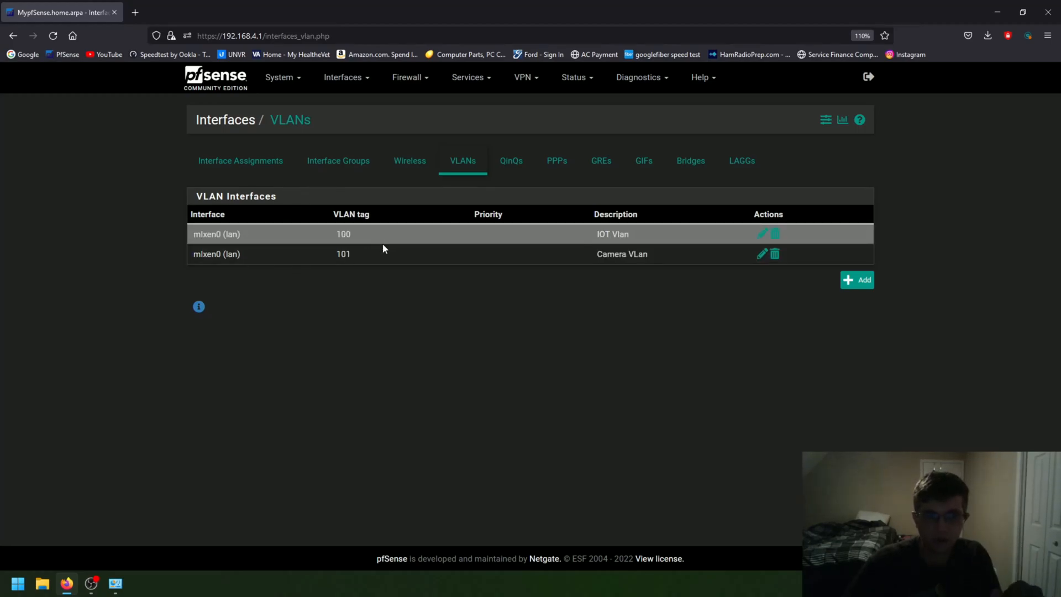
pyautogui.moveTo(608, 265)
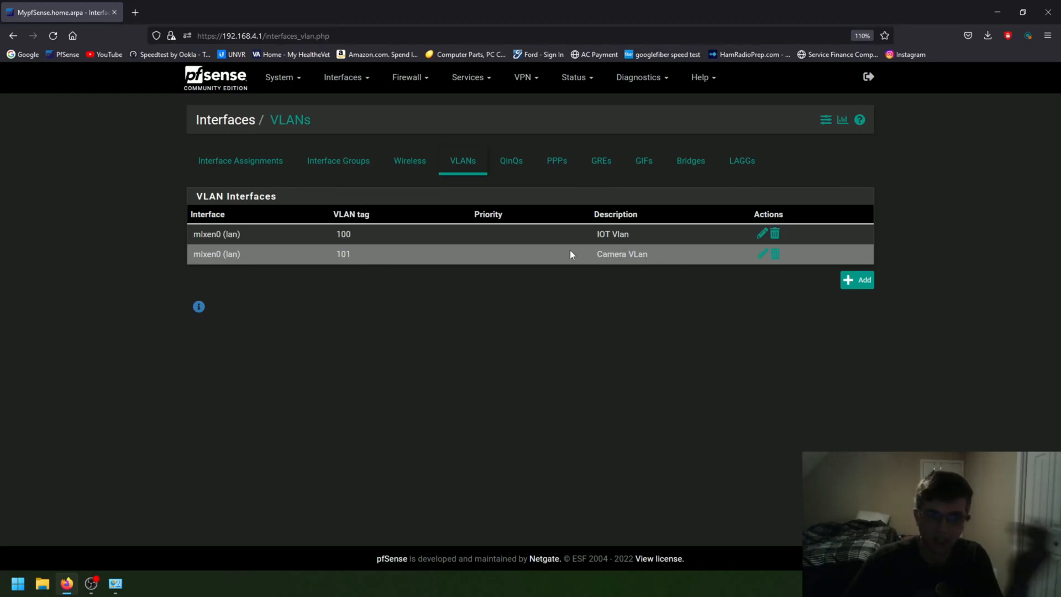
pyautogui.moveTo(602, 233)
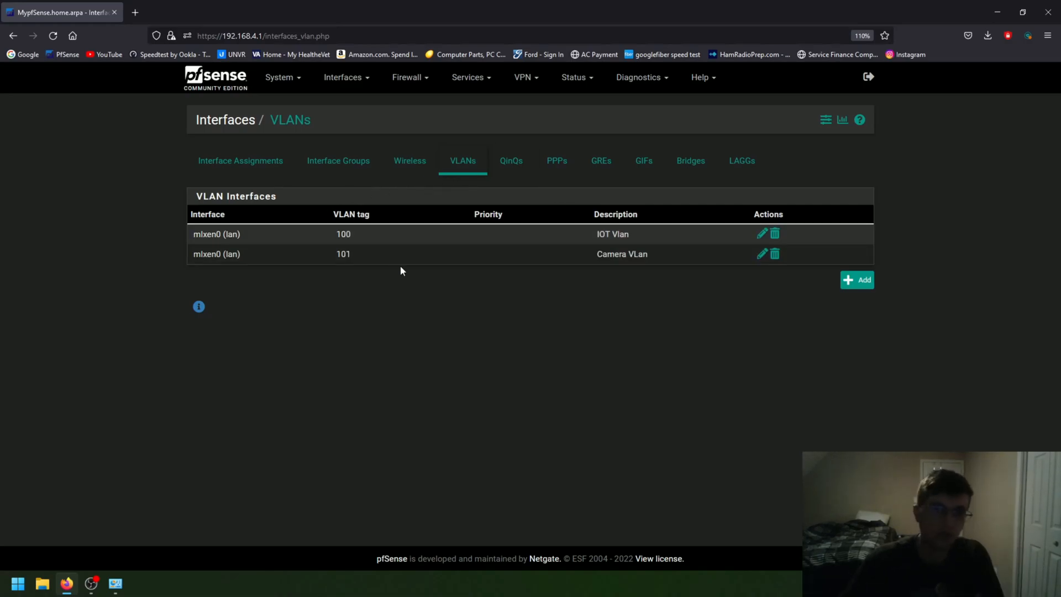
pyautogui.moveTo(125, 223)
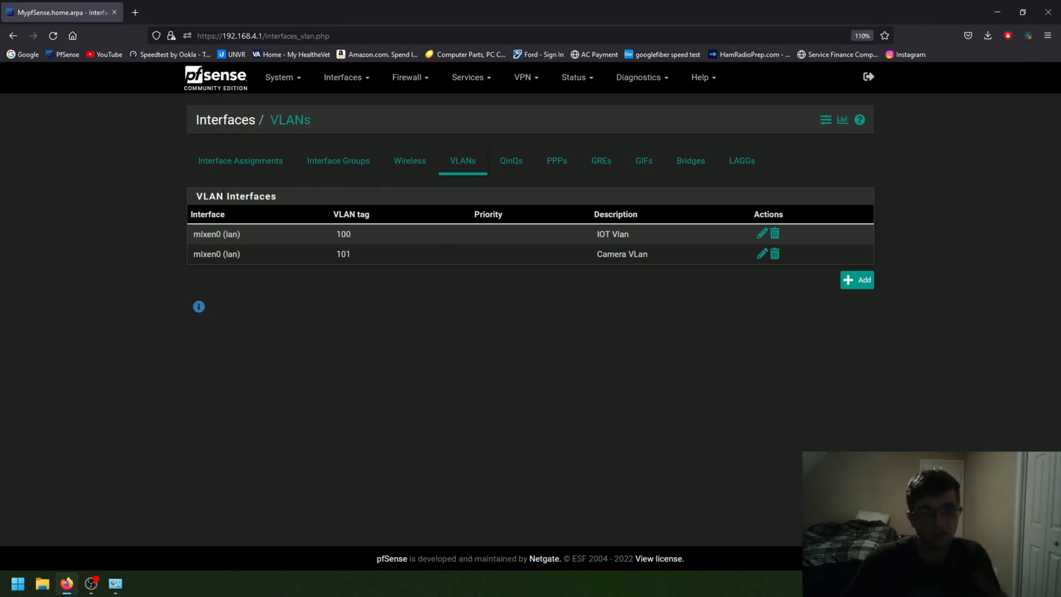
pyautogui.moveTo(338, 219)
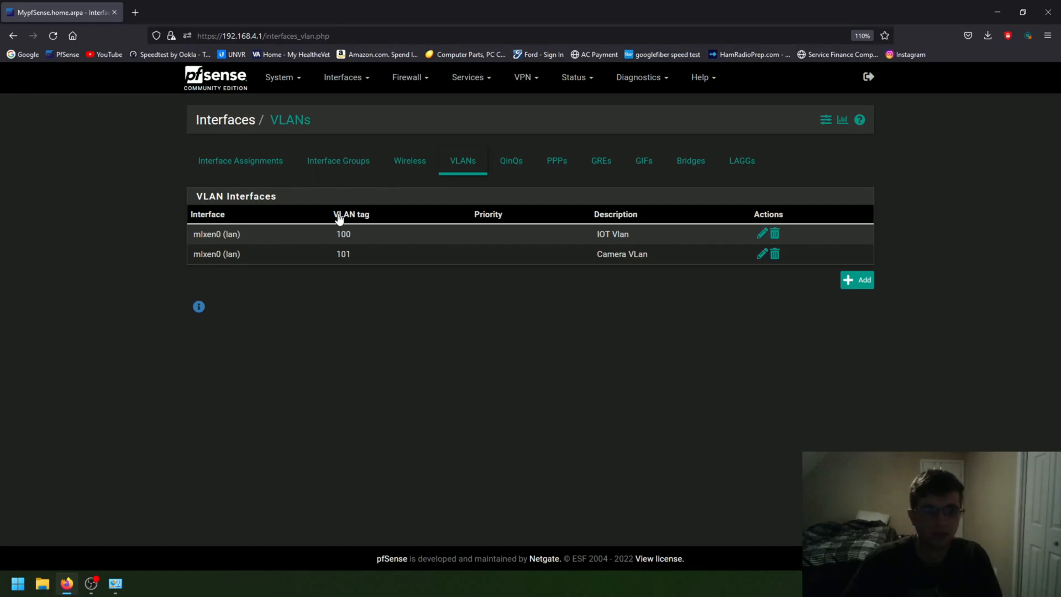
pyautogui.moveTo(539, 139)
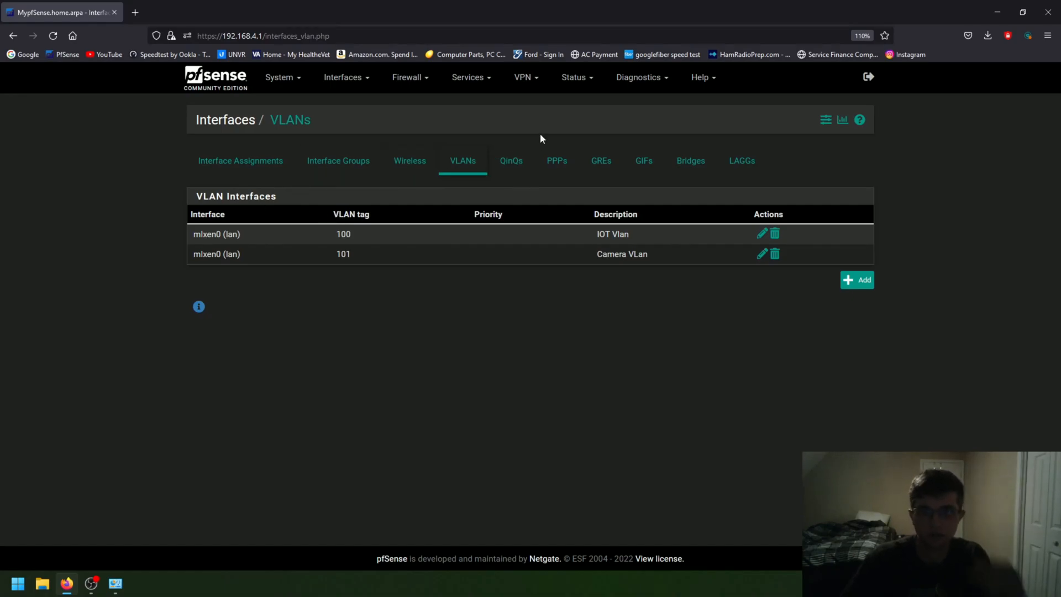
# Step: Browse pfSense DHCP leases: Xbox and TV on 192.168.100.x, switches and APs on 192.168.4.x
pyautogui.click(576, 78)
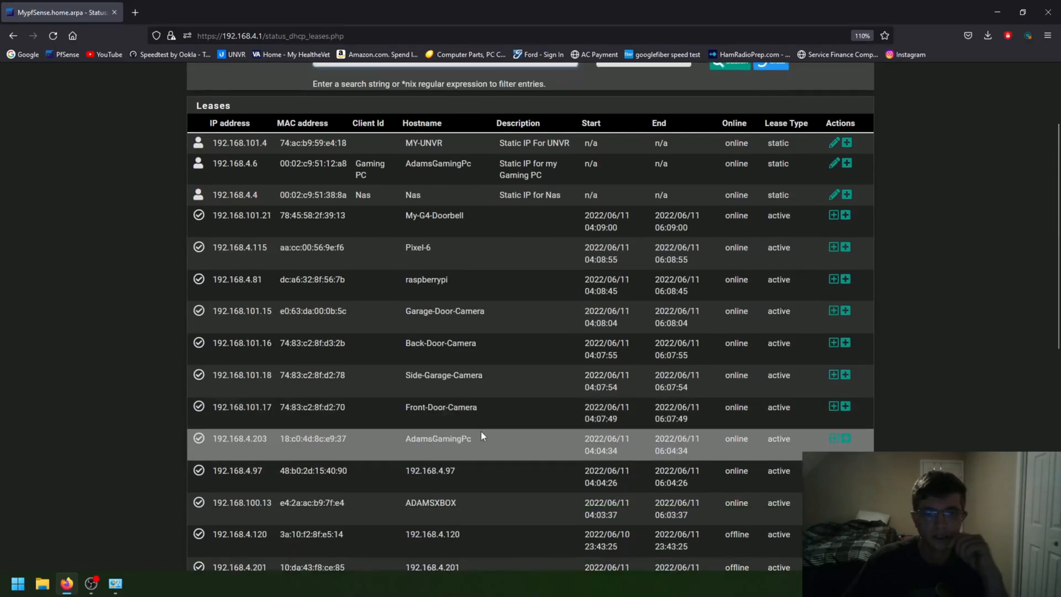
pyautogui.scroll(-3)
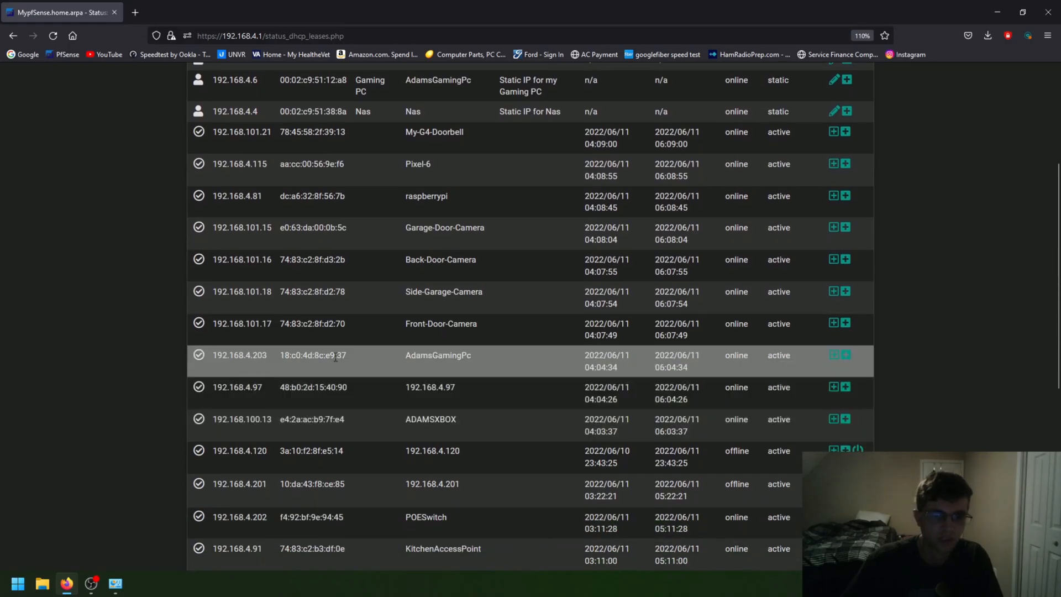
pyautogui.moveTo(264, 309)
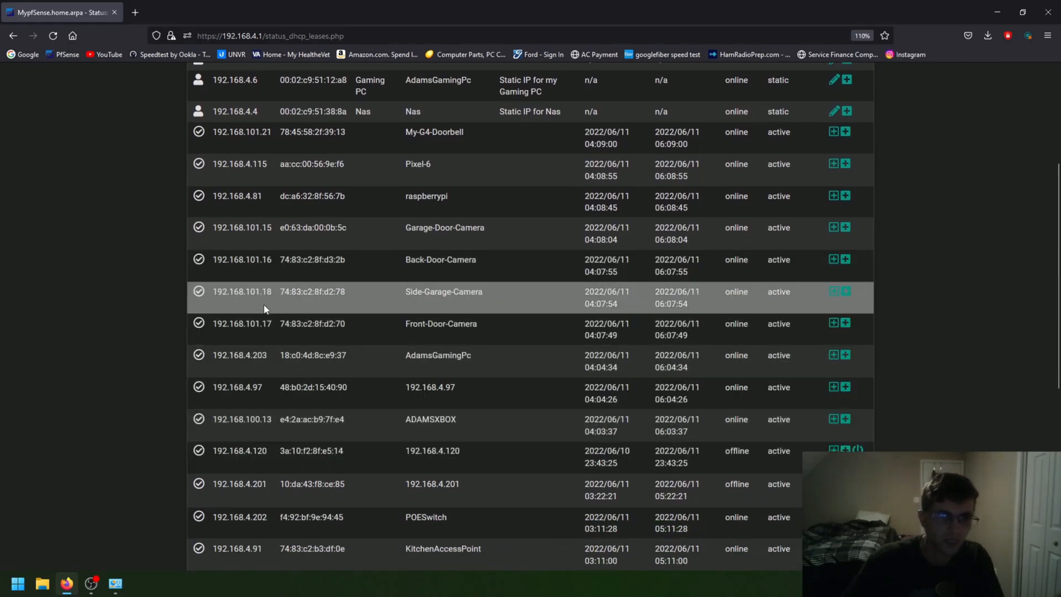
pyautogui.scroll(-3)
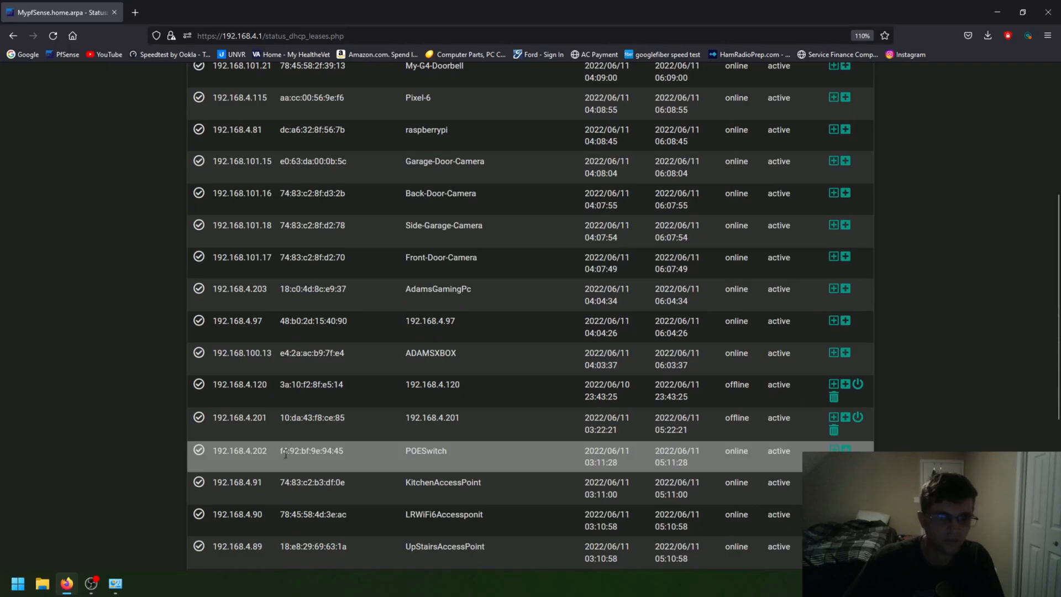
pyautogui.scroll(-3)
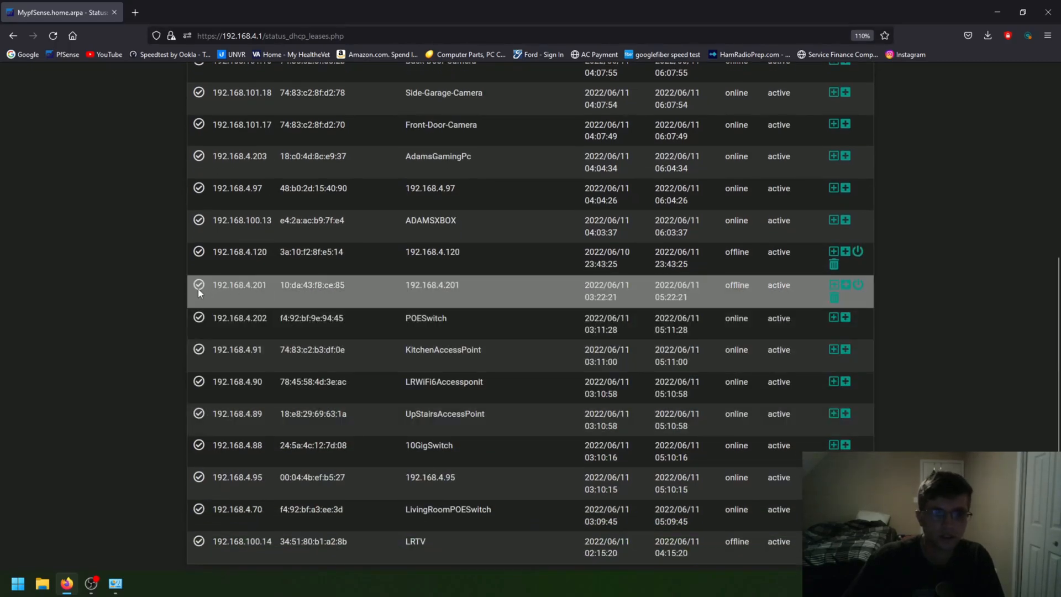
pyautogui.moveTo(392, 297)
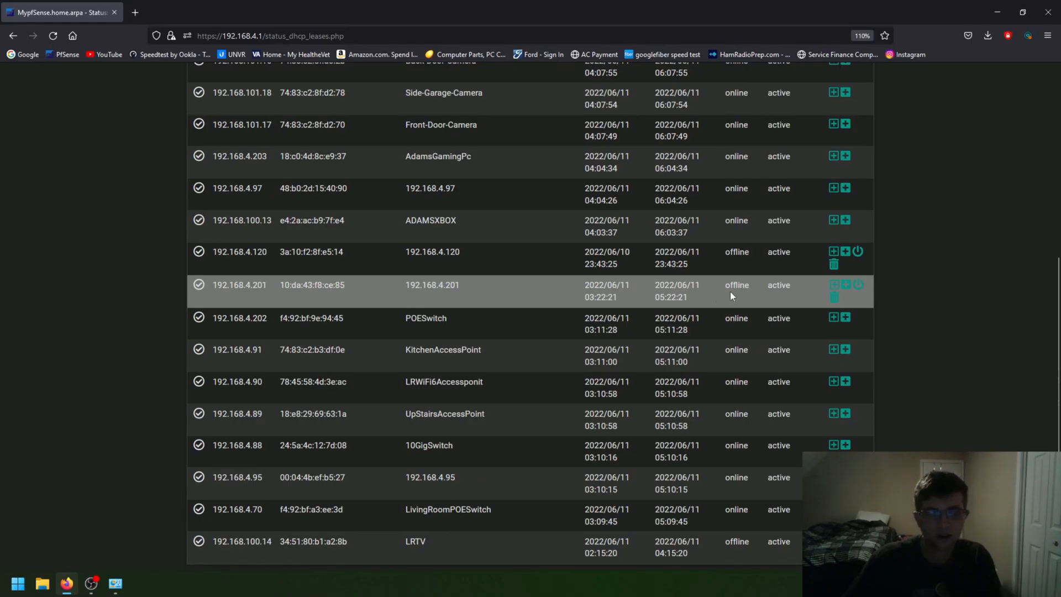
pyautogui.moveTo(558, 296)
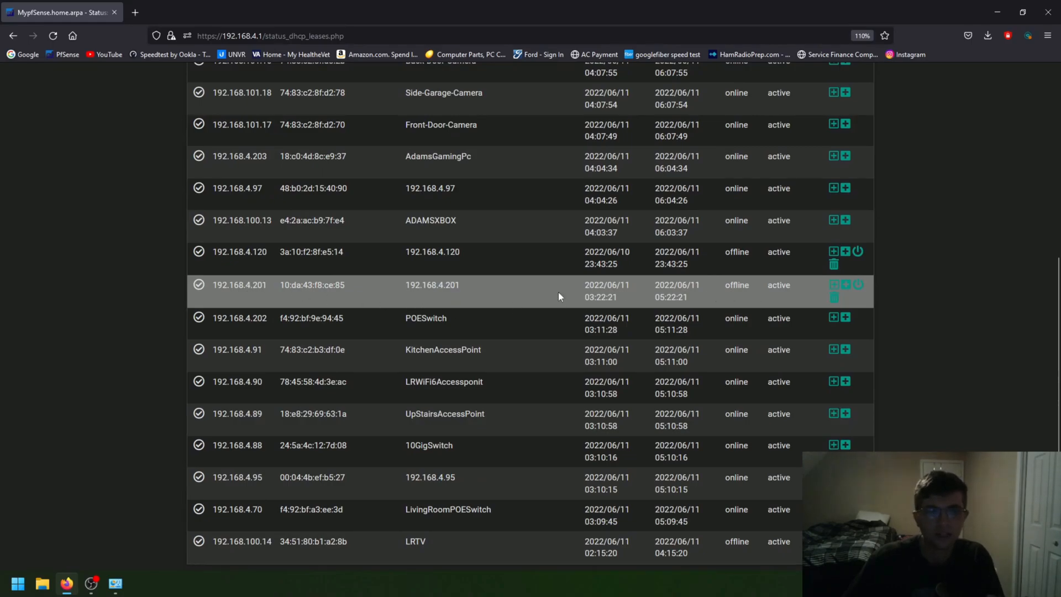
pyautogui.moveTo(242, 296)
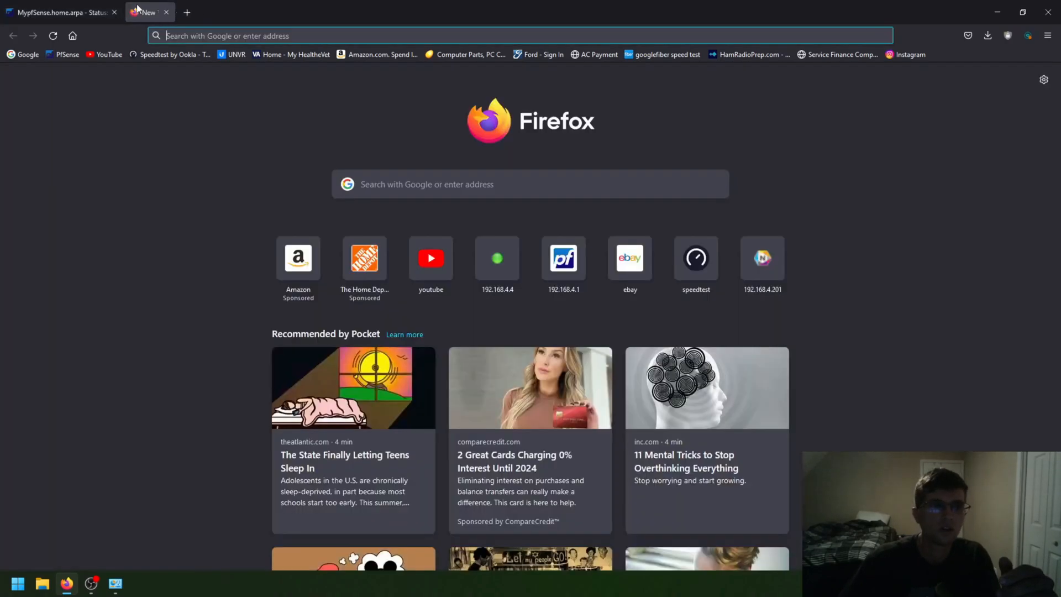
# Step: Log in as admin to the NETGEAR S3300-52X switch at 192.168.4.4
pyautogui.write('192.168.4.4/')
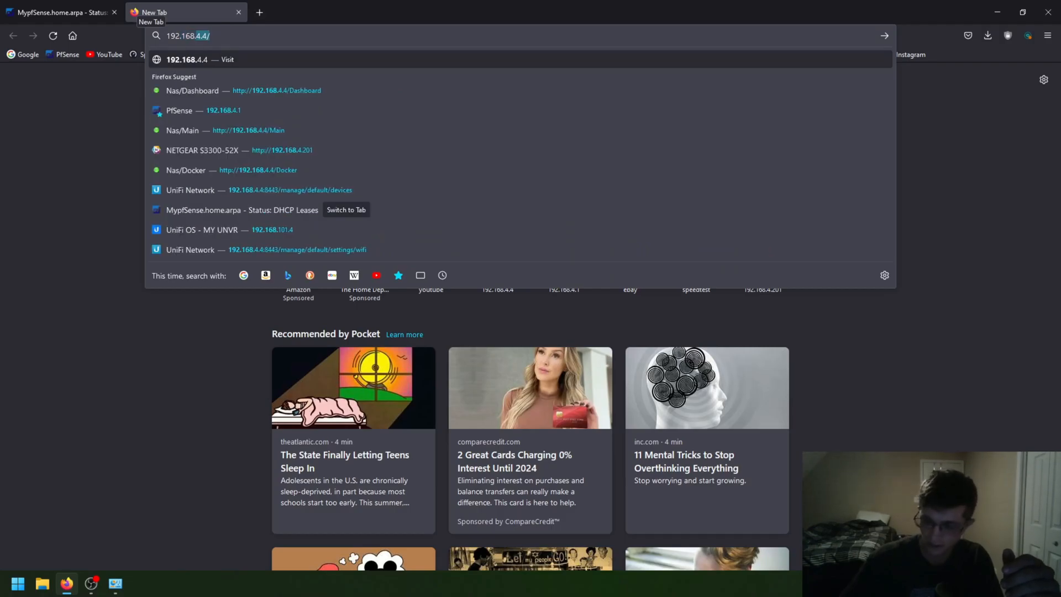
pyautogui.click(237, 149)
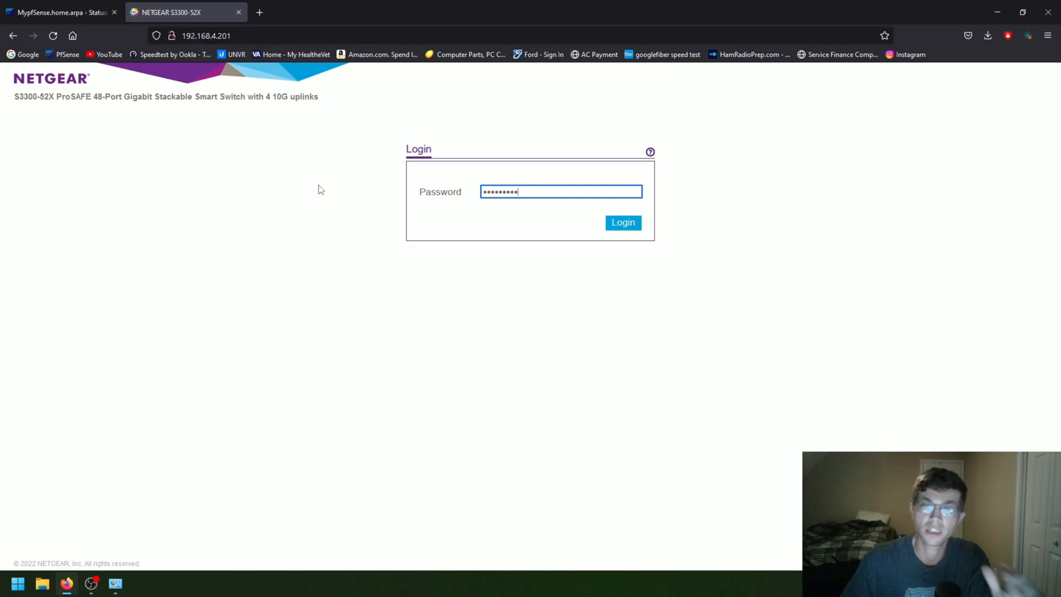
pyautogui.moveTo(489, 178)
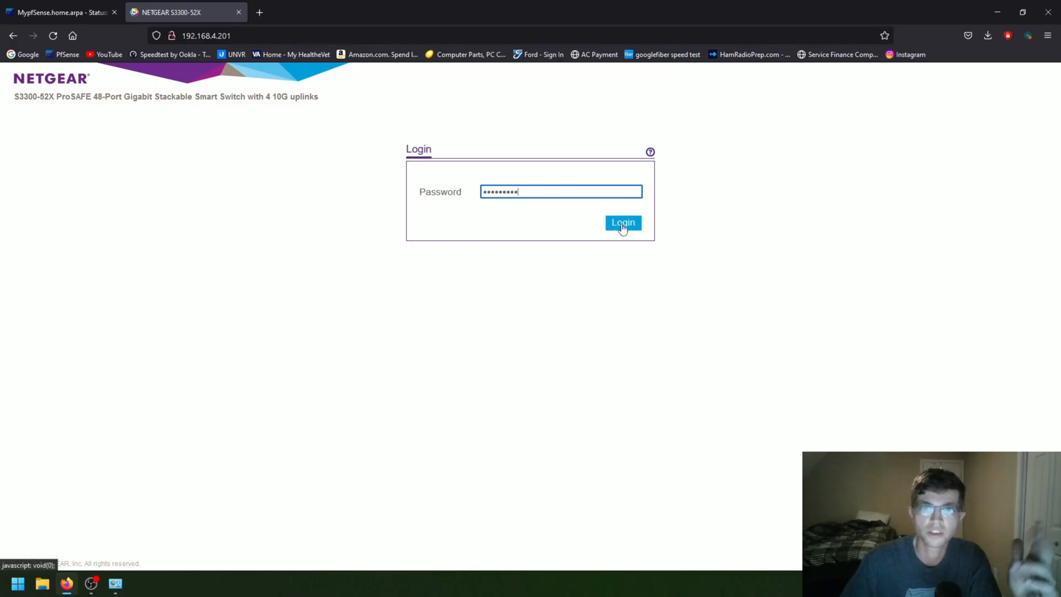
pyautogui.click(621, 224)
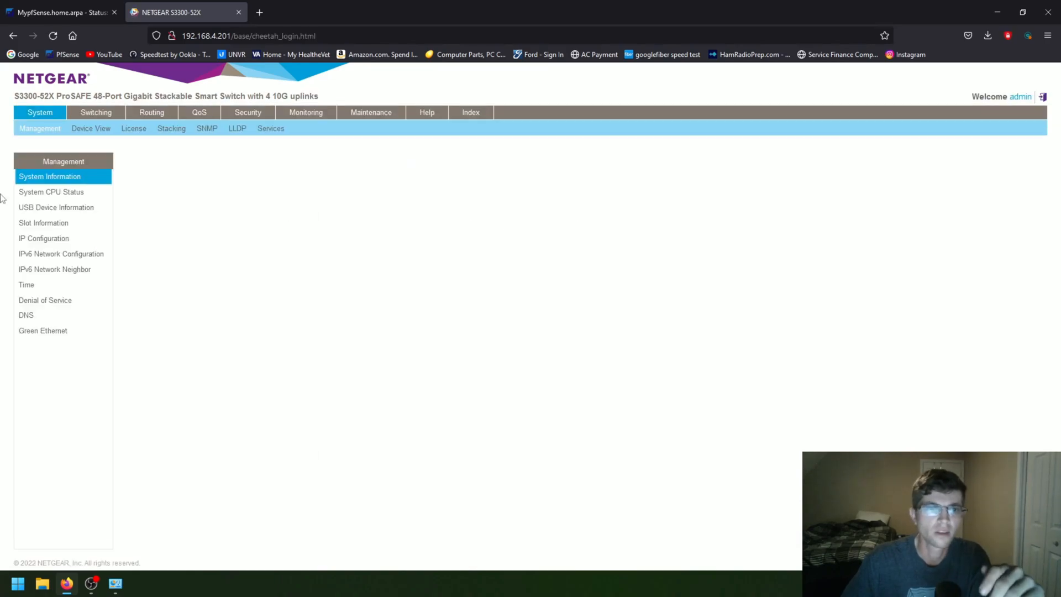
pyautogui.click(49, 176)
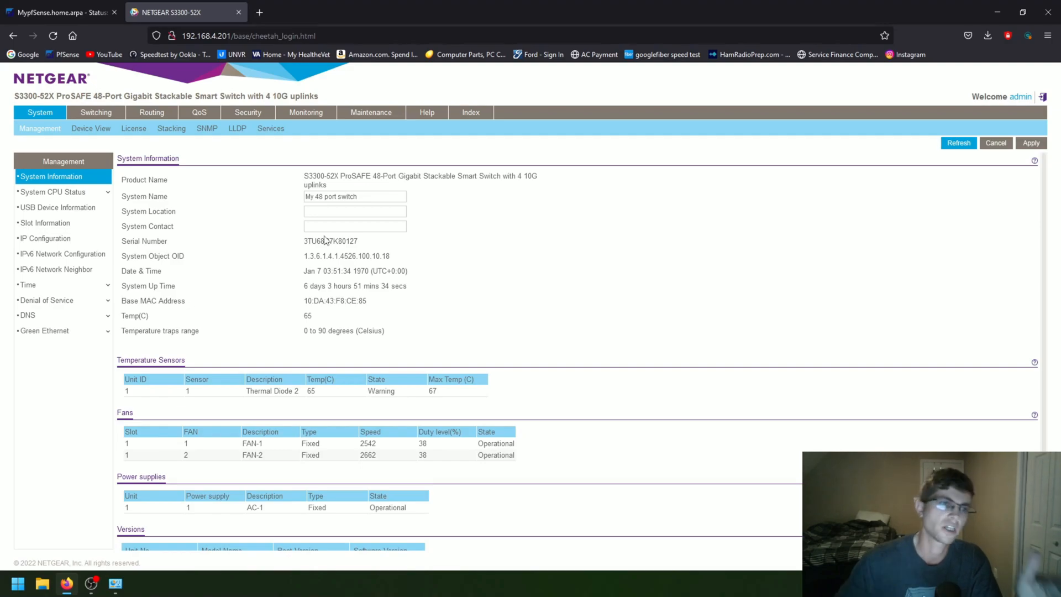
pyautogui.moveTo(269, 241)
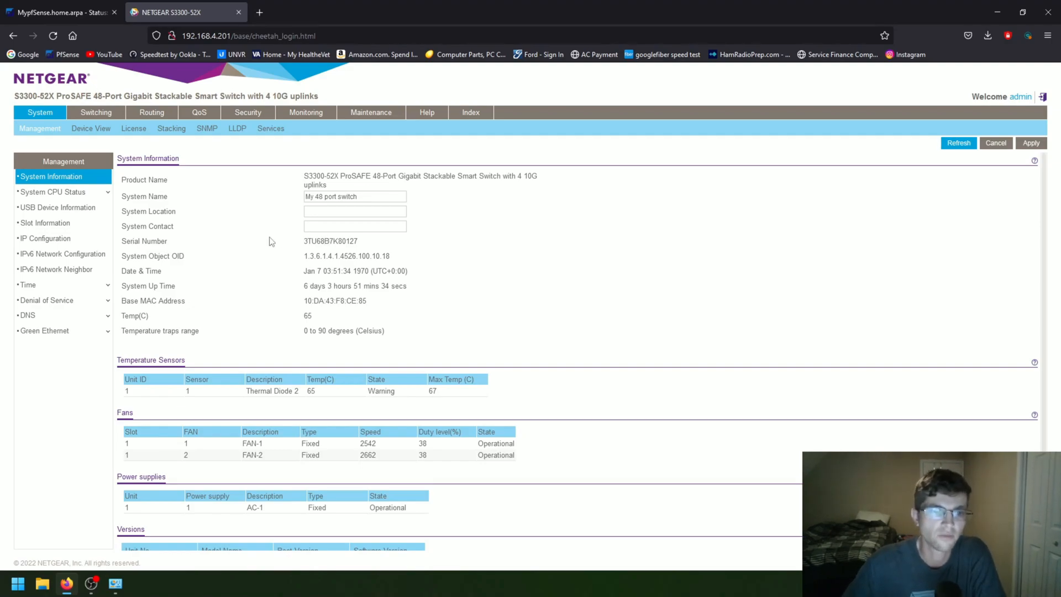
pyautogui.scroll(-3)
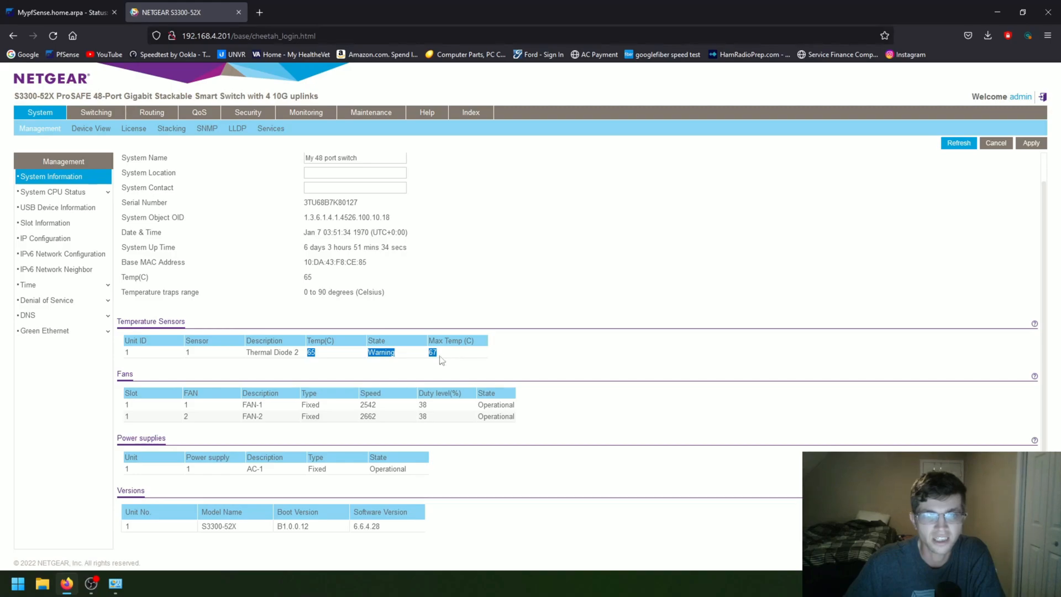
pyautogui.moveTo(441, 365)
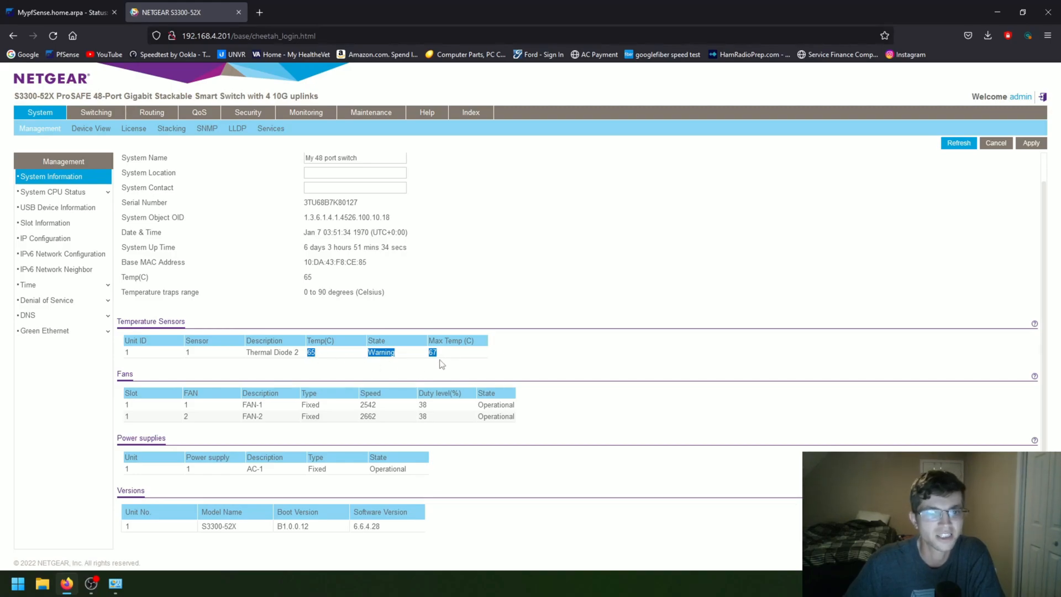
pyautogui.moveTo(438, 357)
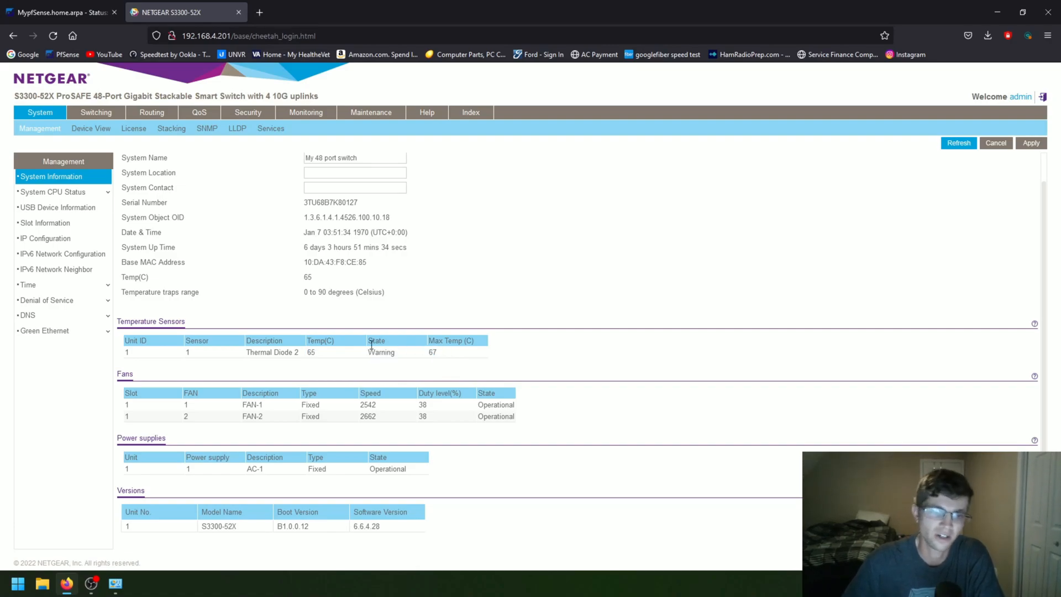
pyautogui.moveTo(310, 352)
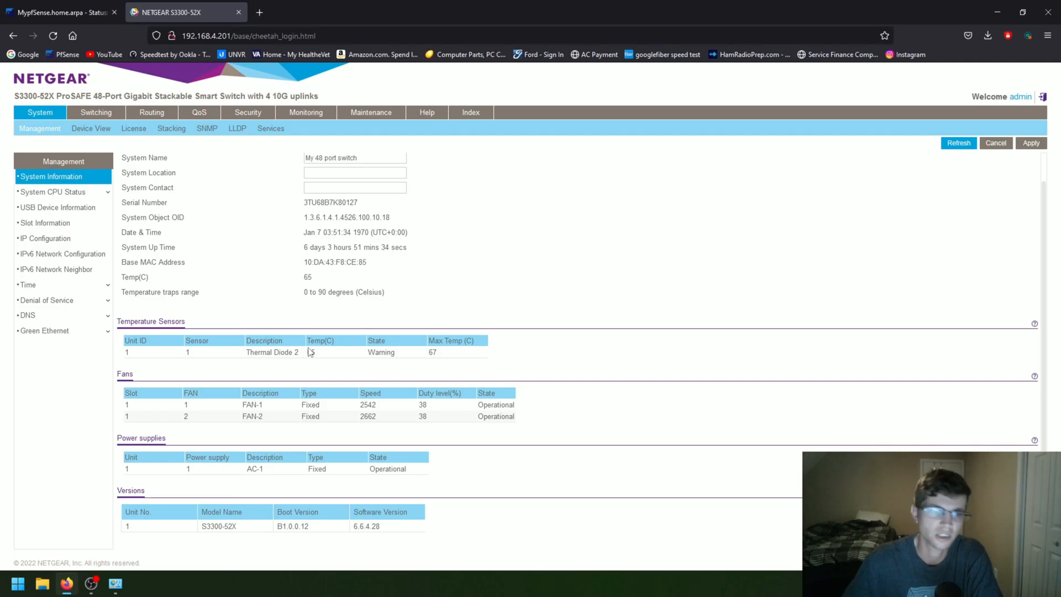
pyautogui.moveTo(199, 147)
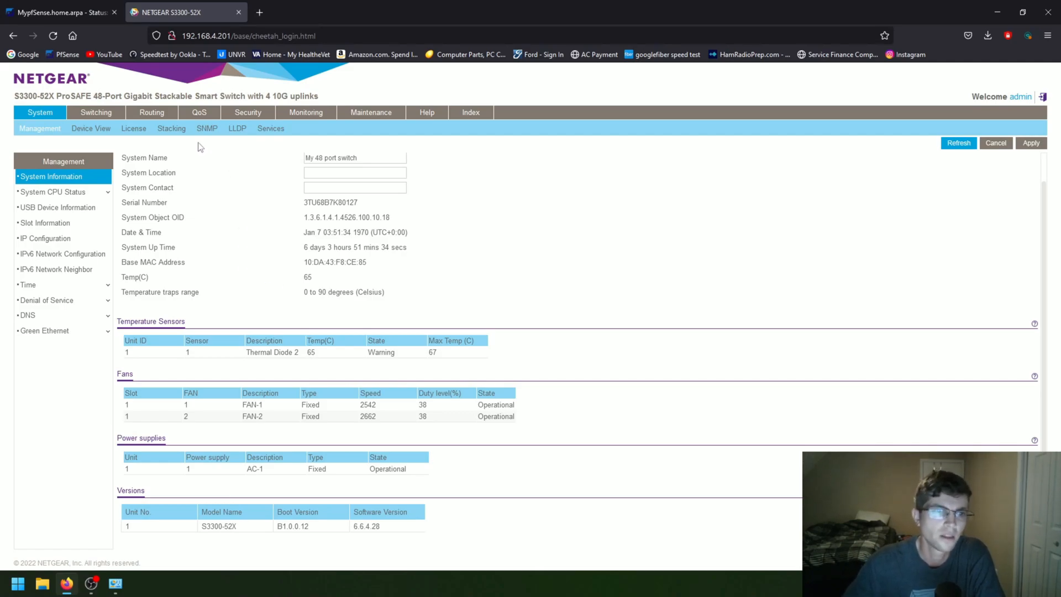
pyautogui.moveTo(109, 124)
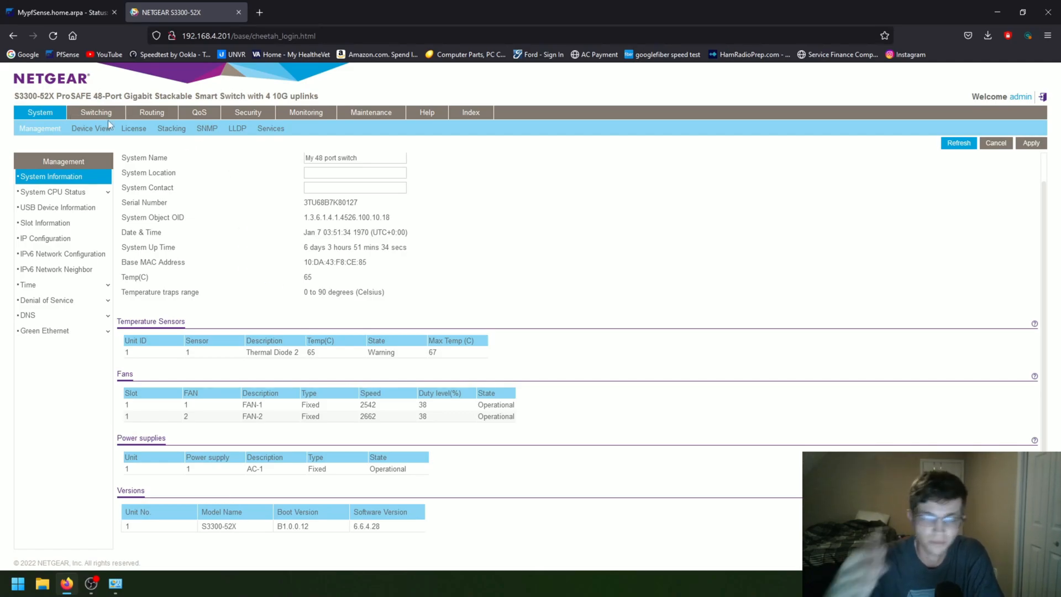
pyautogui.click(96, 112)
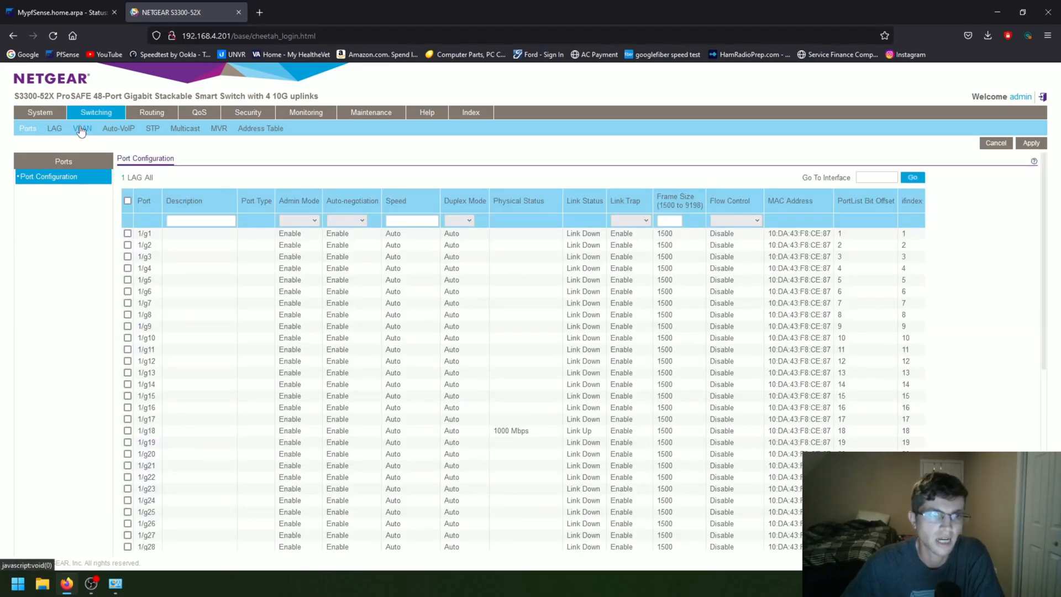
# Step: Open the switch's VLAN list (IOT Vlan 100, Camera Vlan 101) and compare pfSense's VLAN interfaces
pyautogui.click(82, 128)
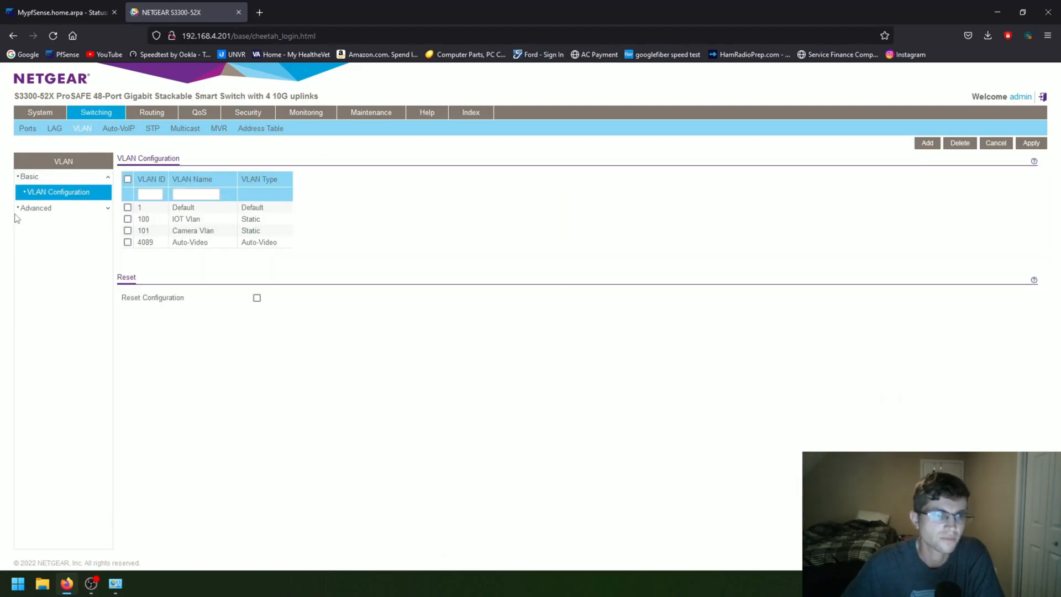
pyautogui.click(150, 193)
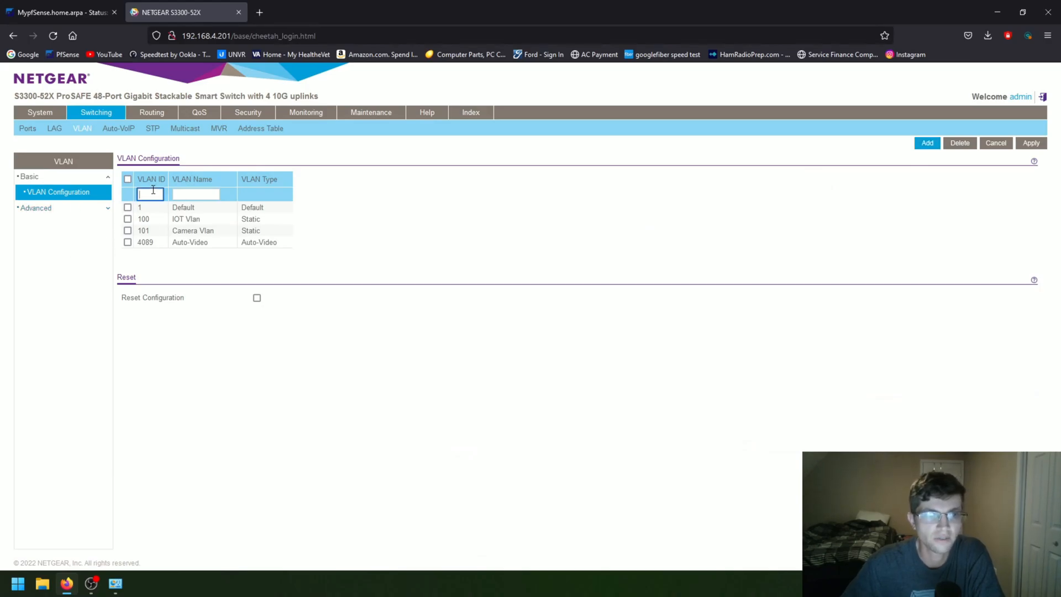
pyautogui.click(60, 12)
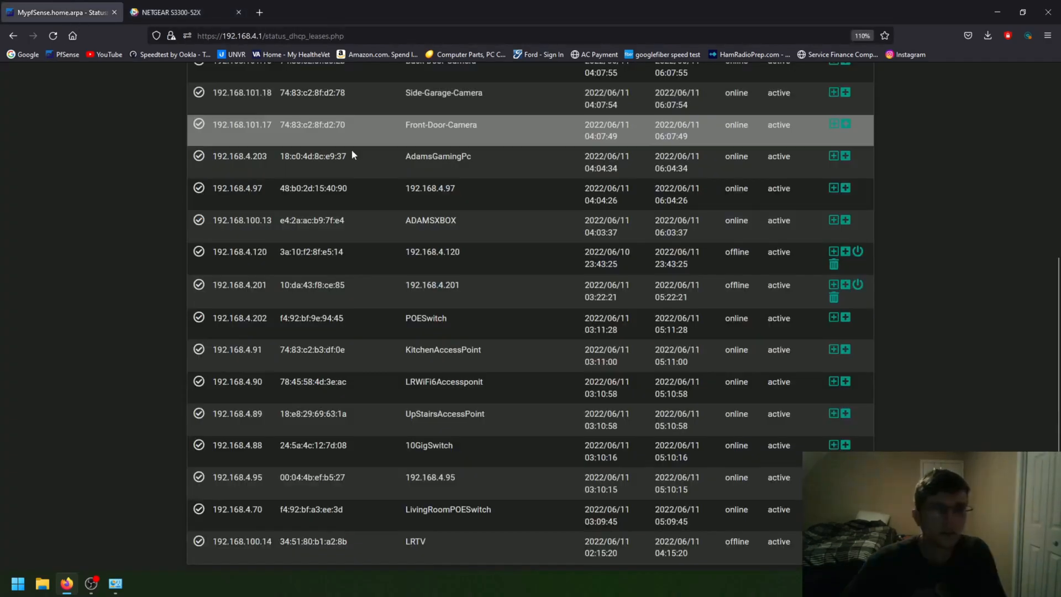
pyautogui.scroll(3)
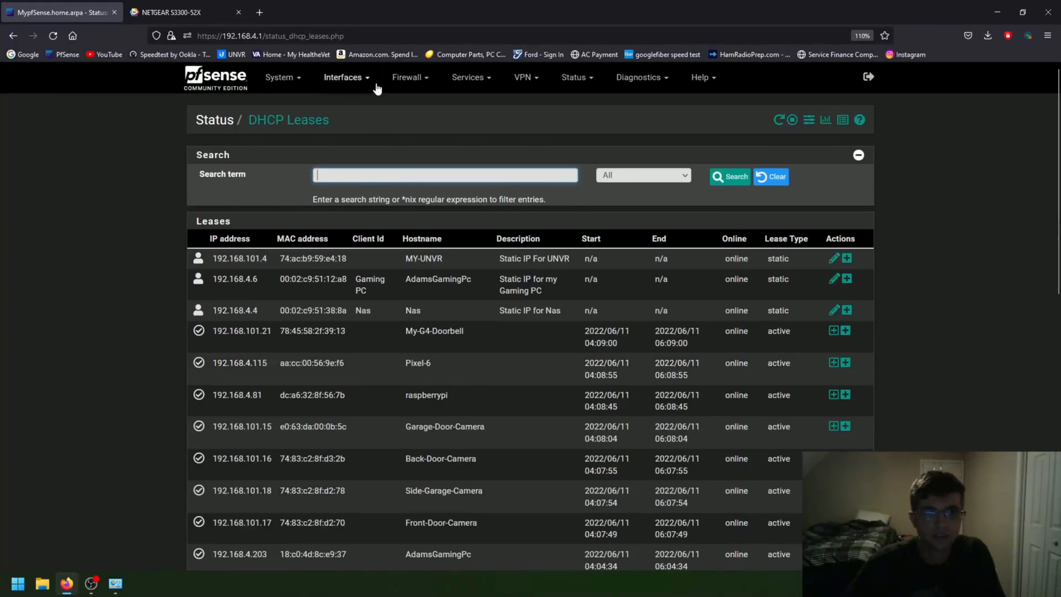
pyautogui.click(343, 76)
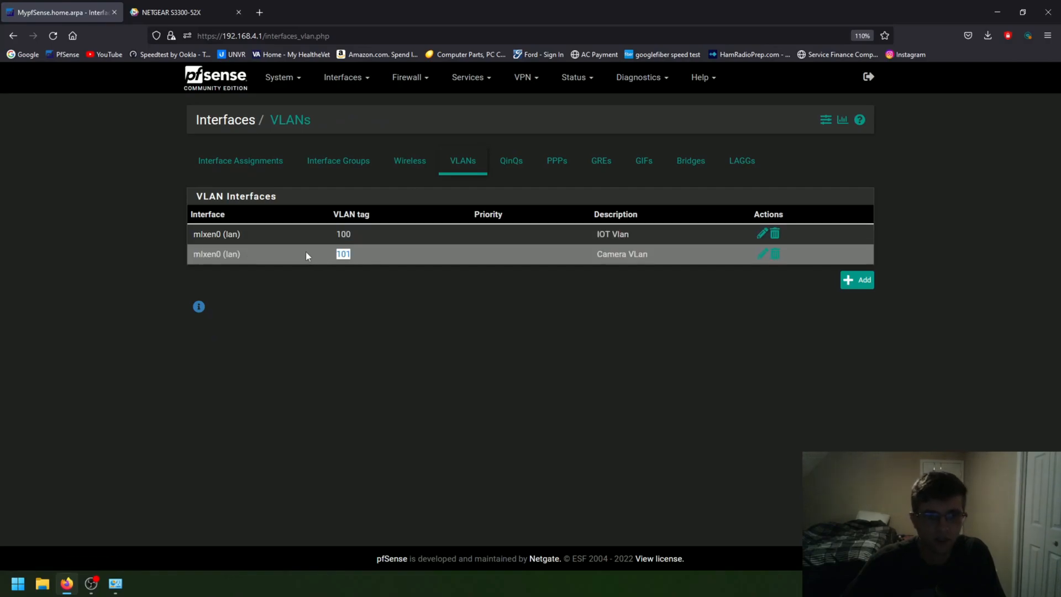
pyautogui.click(180, 12)
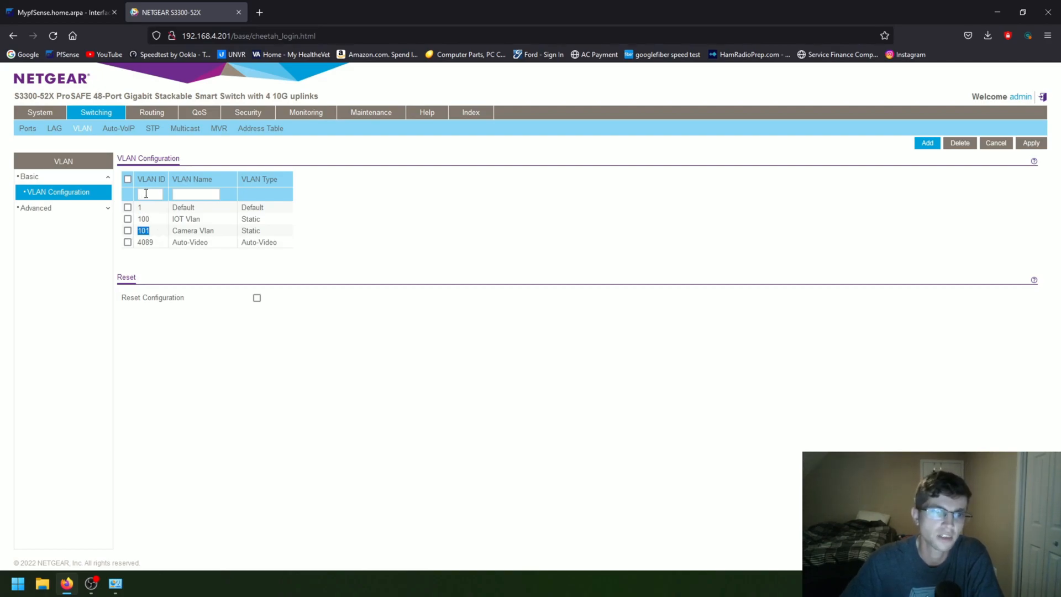
pyautogui.write('55')
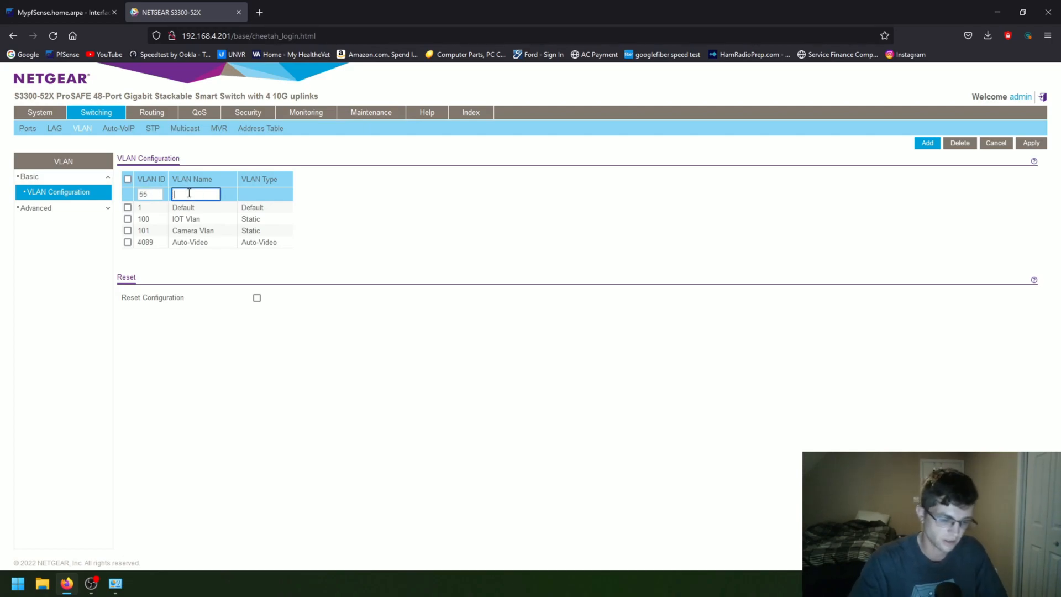
pyautogui.write('iot')
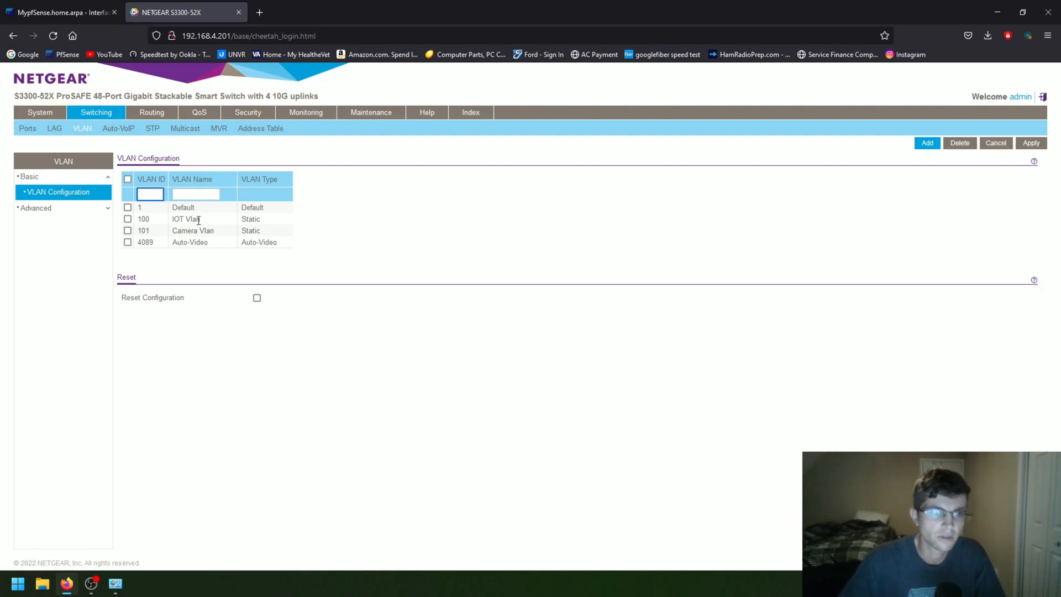
# Step: Open VLAN Membership under Advanced and select VLAN ID 100 (IOT Vlan)
pyautogui.click(35, 208)
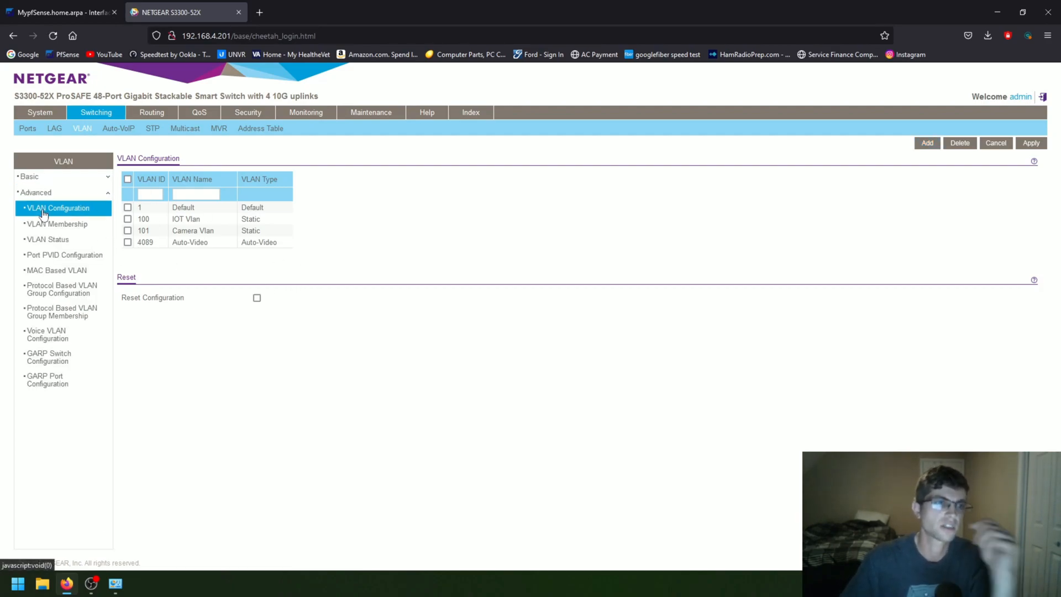
pyautogui.click(57, 224)
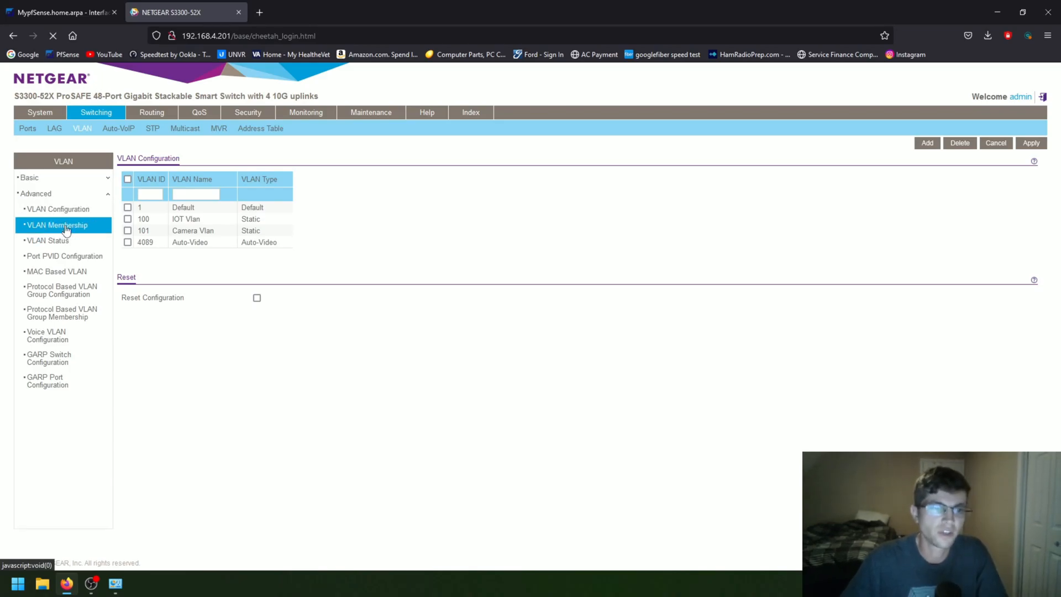
pyautogui.click(57, 223)
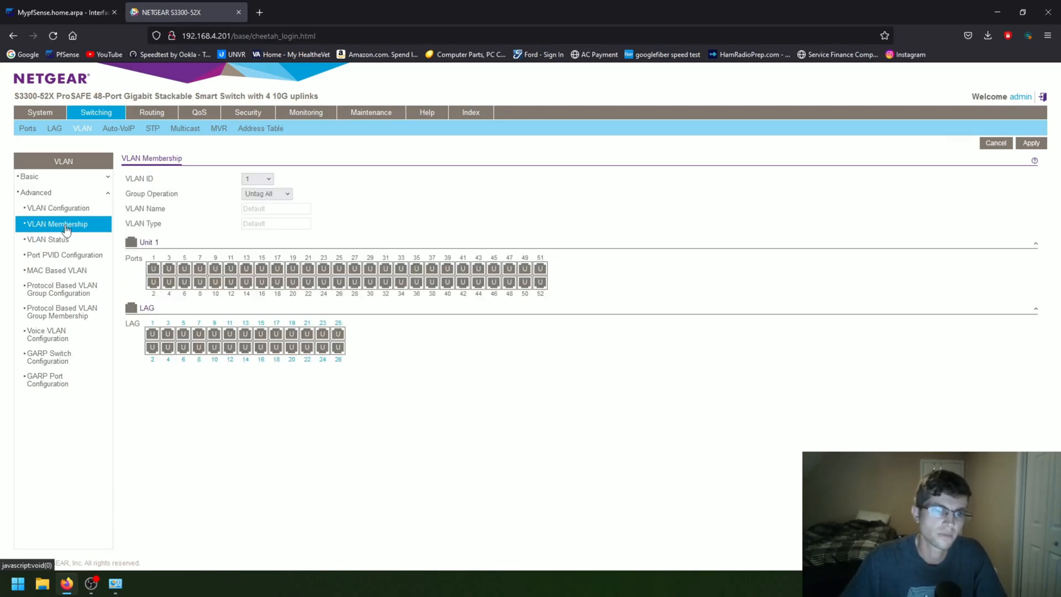
pyautogui.moveTo(119, 186)
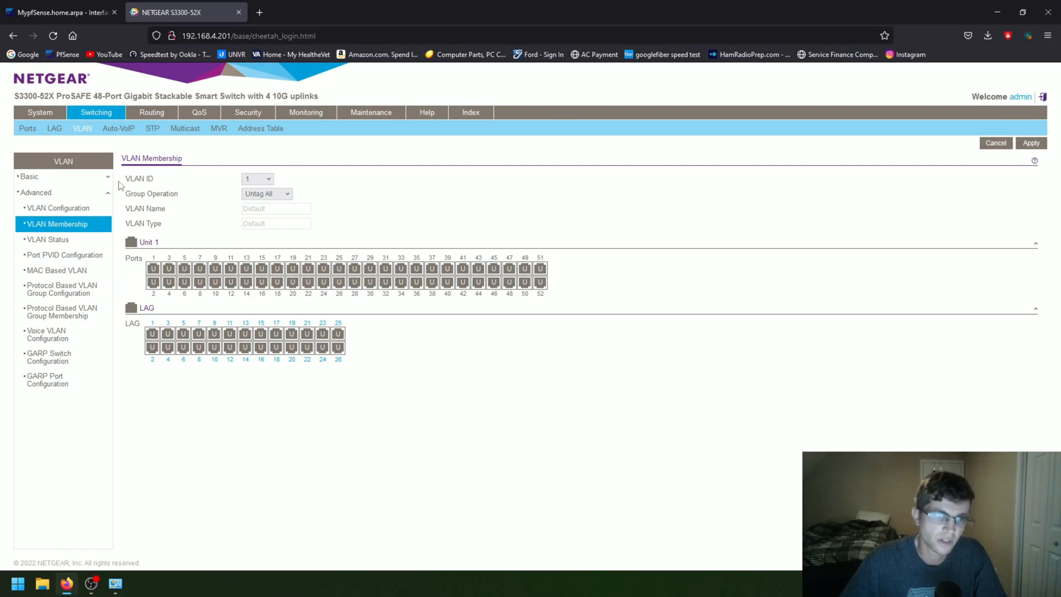
pyautogui.moveTo(274, 182)
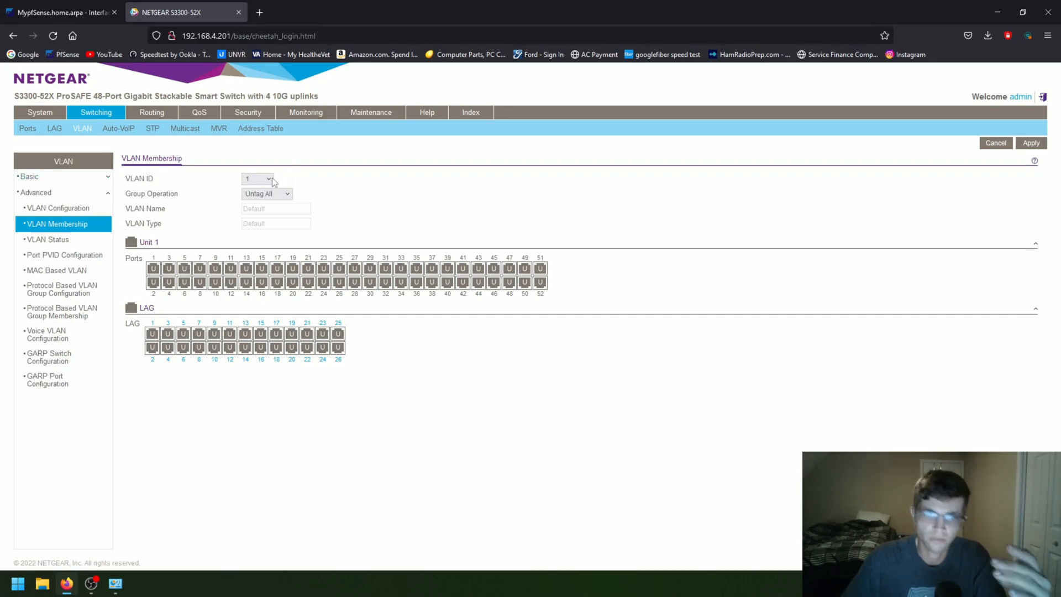
pyautogui.moveTo(264, 182)
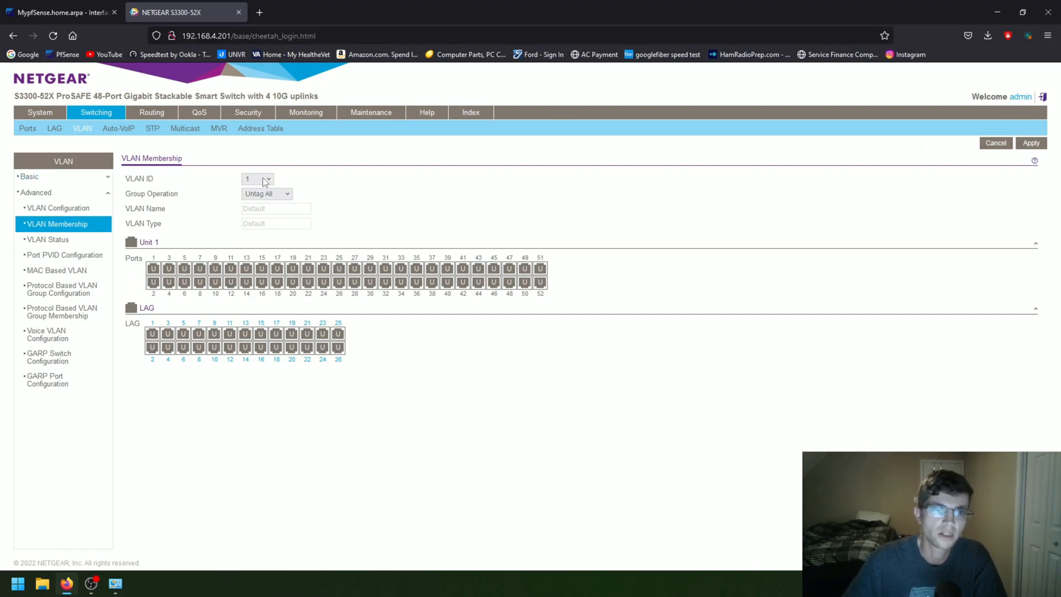
pyautogui.click(256, 179)
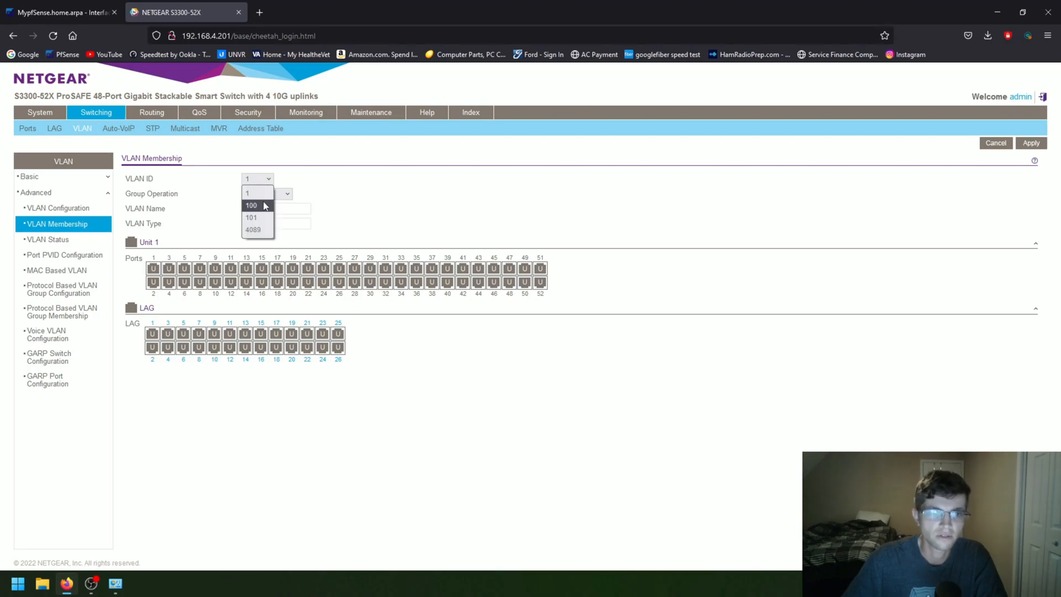
pyautogui.click(250, 206)
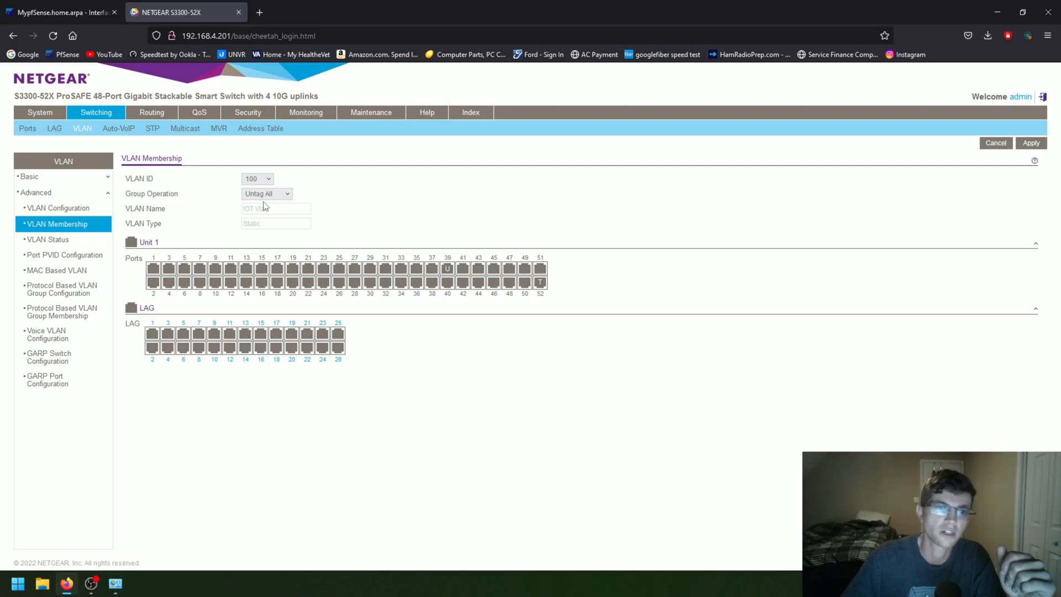
pyautogui.moveTo(420, 233)
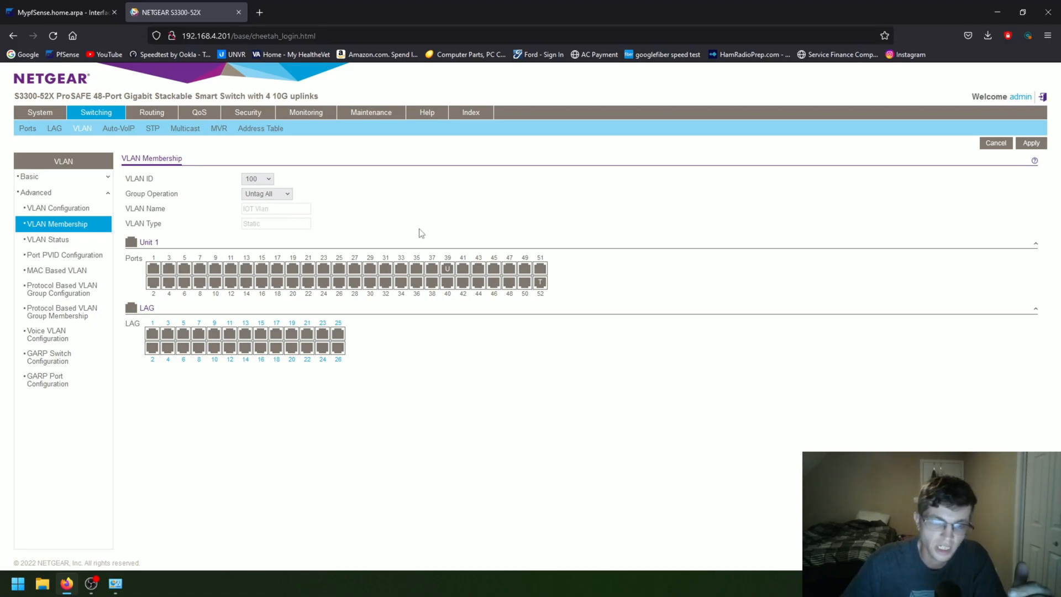
# Step: Set port 39 as untagged in VLAN 100, with port 52 tagged
pyautogui.click(463, 269)
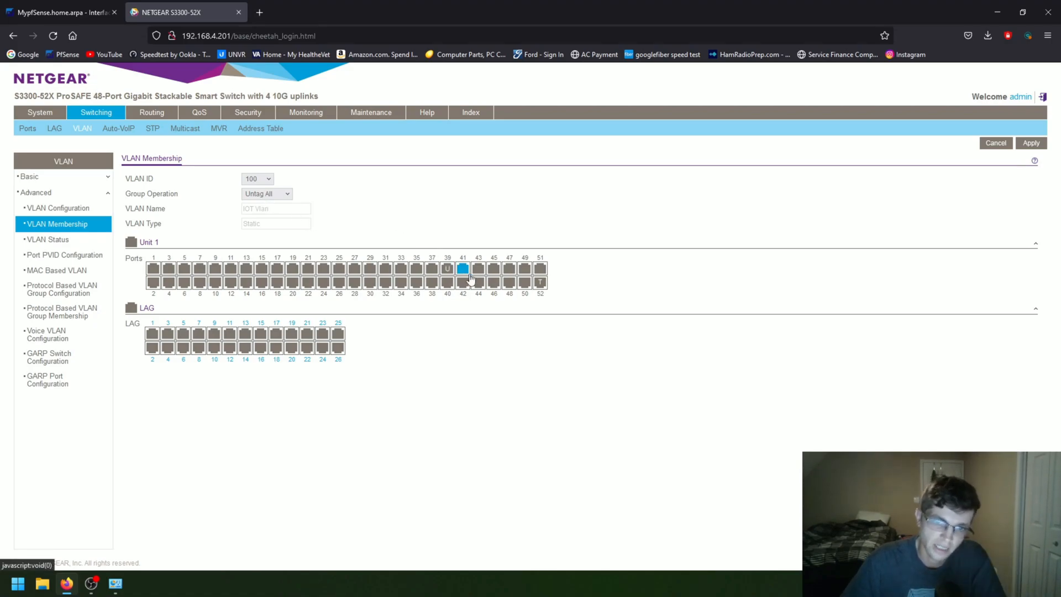
pyautogui.click(463, 268)
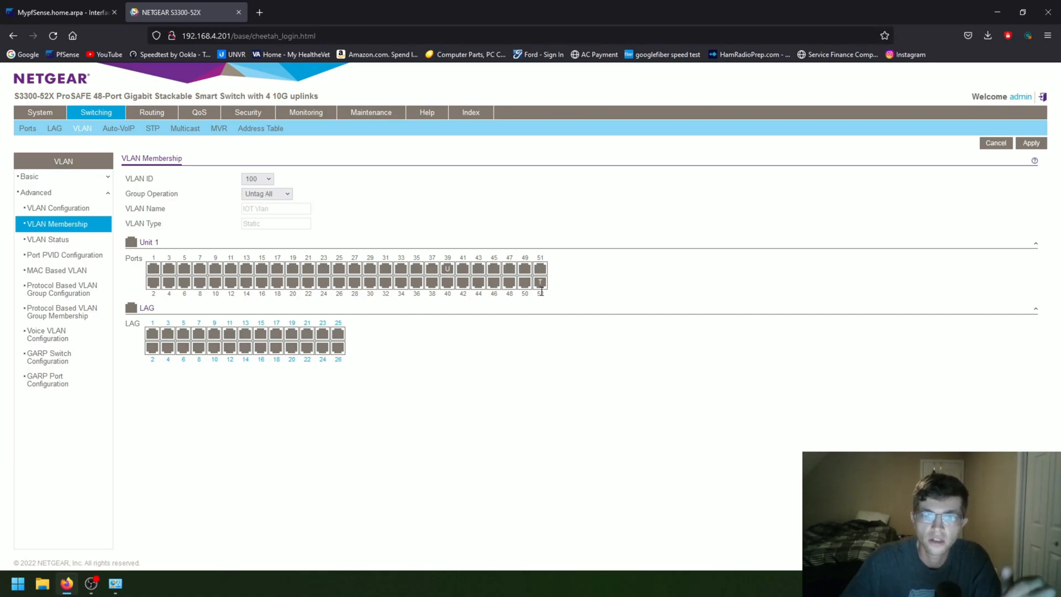
pyautogui.click(540, 282)
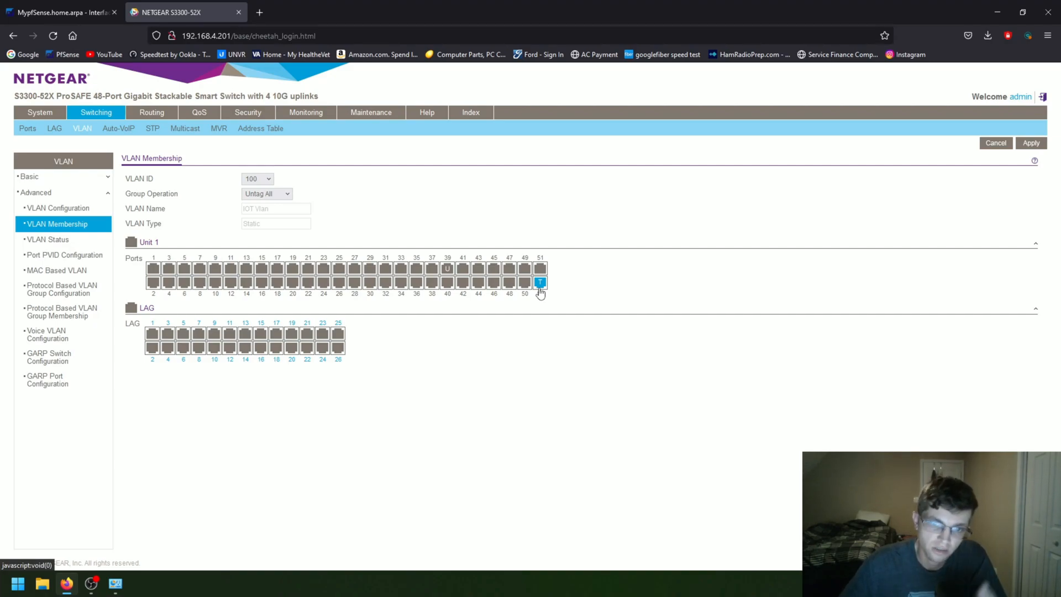
pyautogui.click(540, 281)
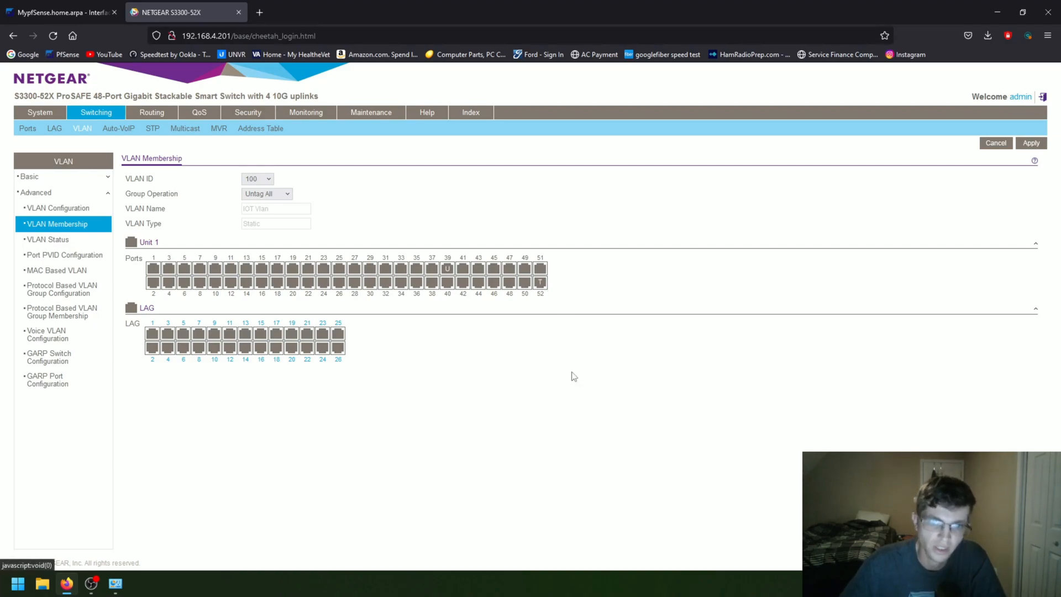
pyautogui.click(447, 268)
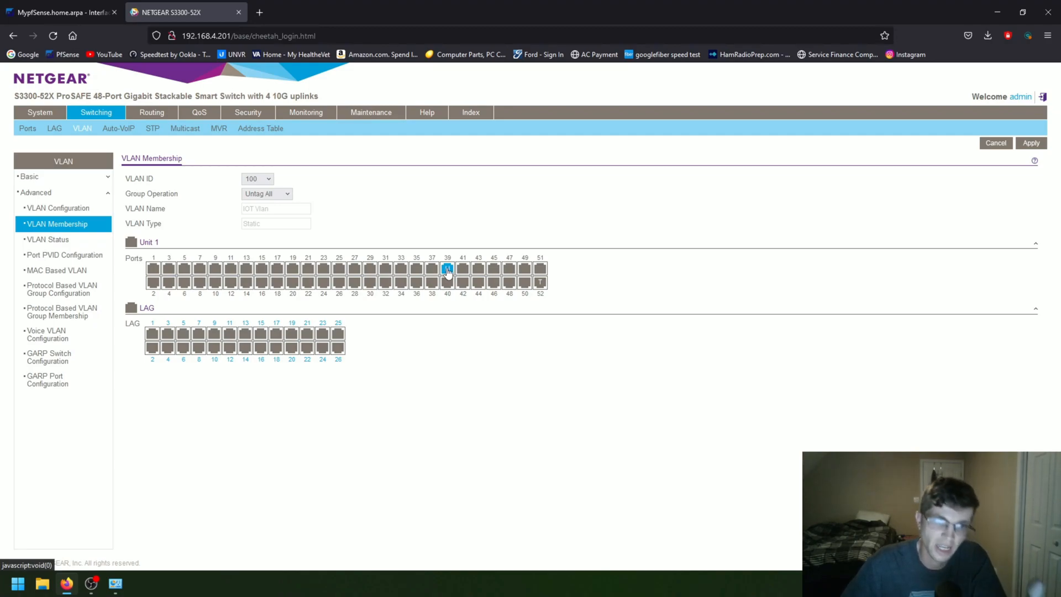
# Step: Cycle port 33 to untagged (U) in VLAN 100 and apply the change
pyautogui.click(446, 268)
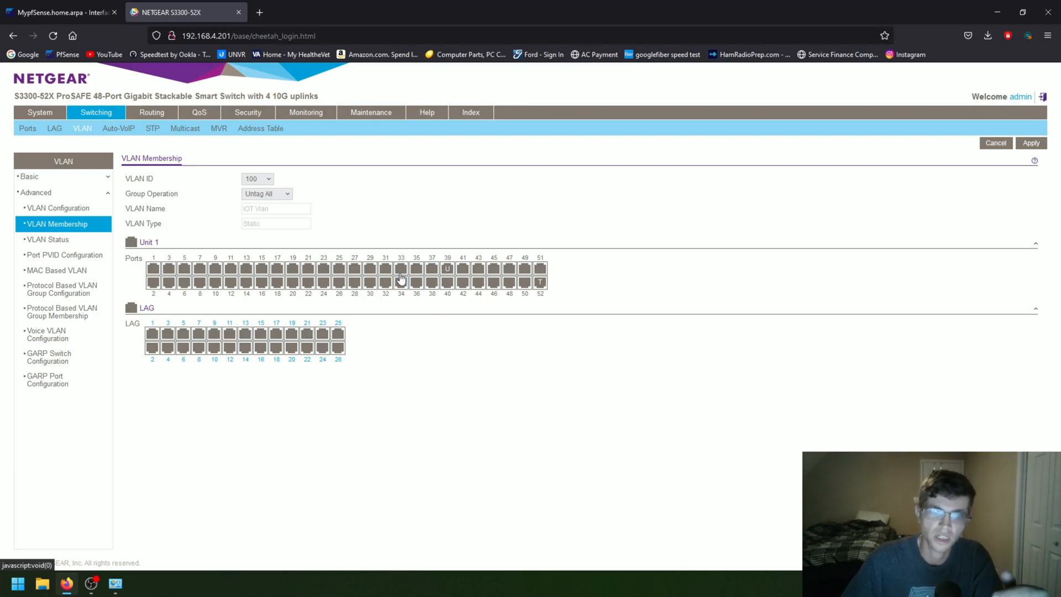
pyautogui.click(400, 269)
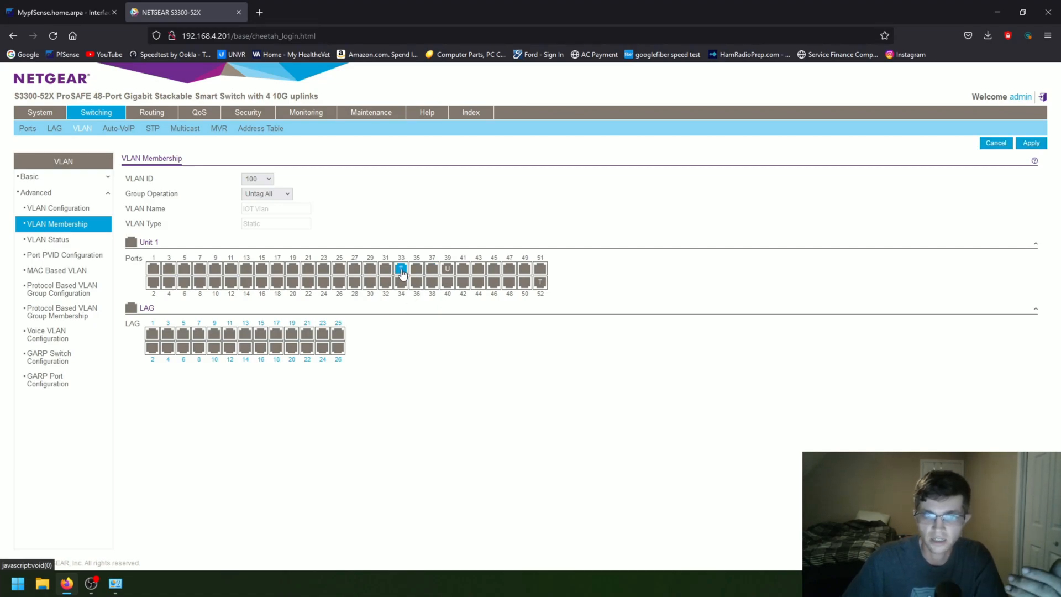
pyautogui.click(402, 268)
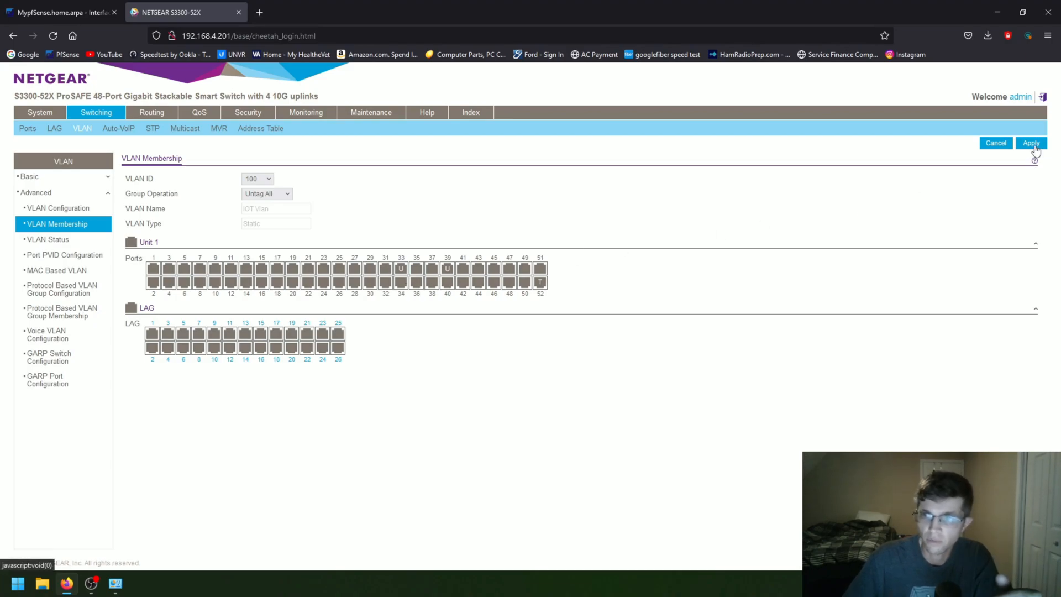
pyautogui.moveTo(1035, 153)
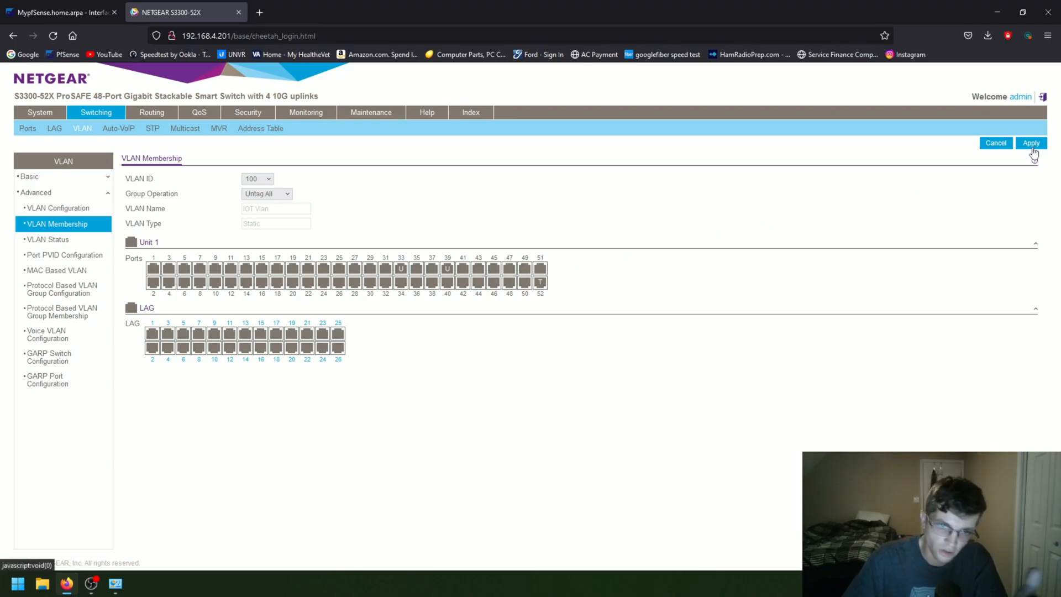
pyautogui.click(1030, 143)
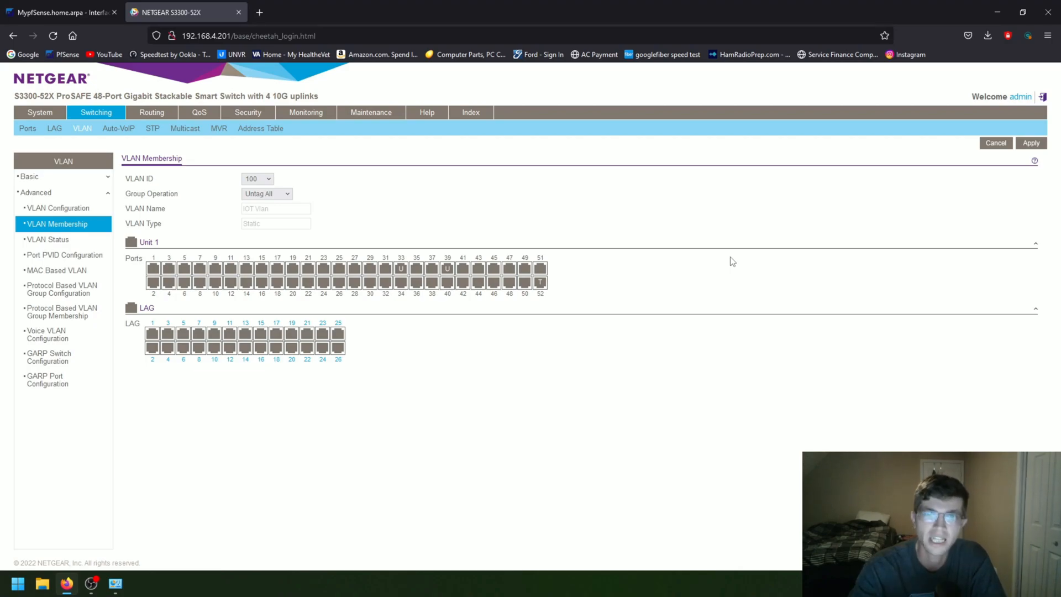
pyautogui.moveTo(642, 242)
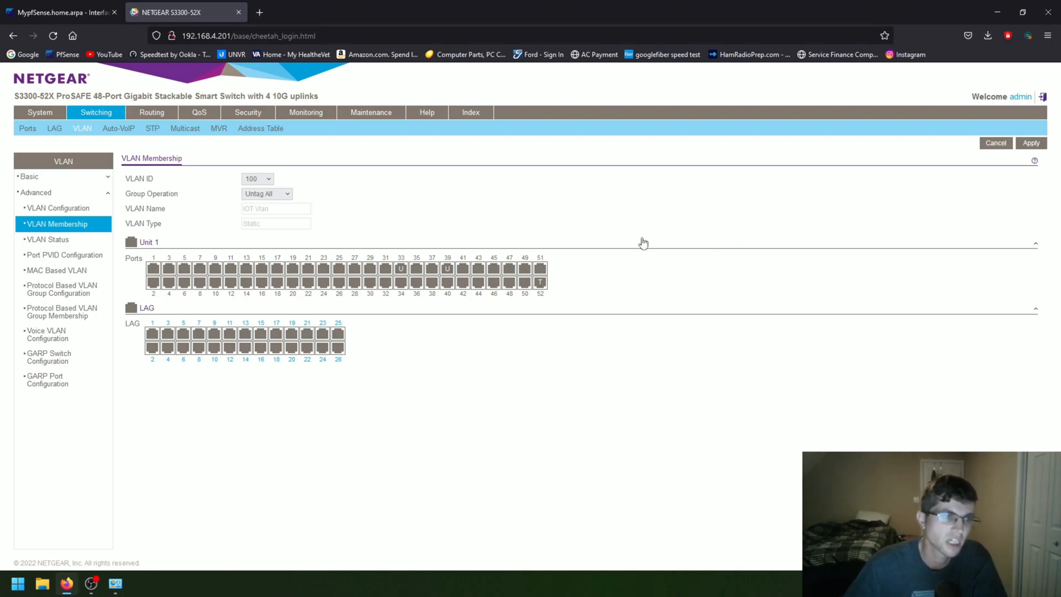
pyautogui.moveTo(64, 255)
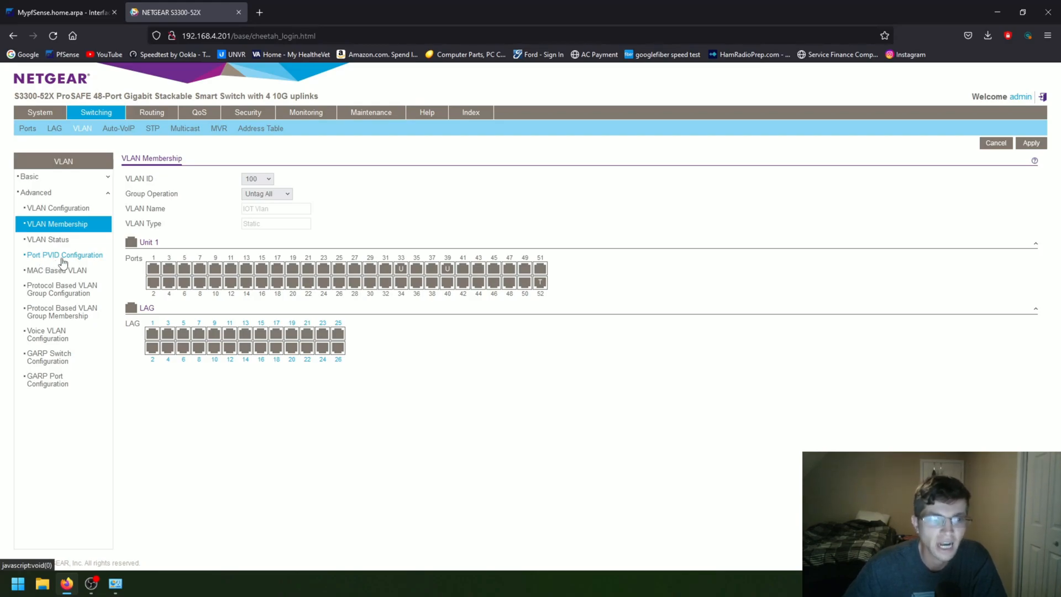
# Step: Open the Port PVID Configuration table after rechecking VLAN 100 membership
pyautogui.click(64, 256)
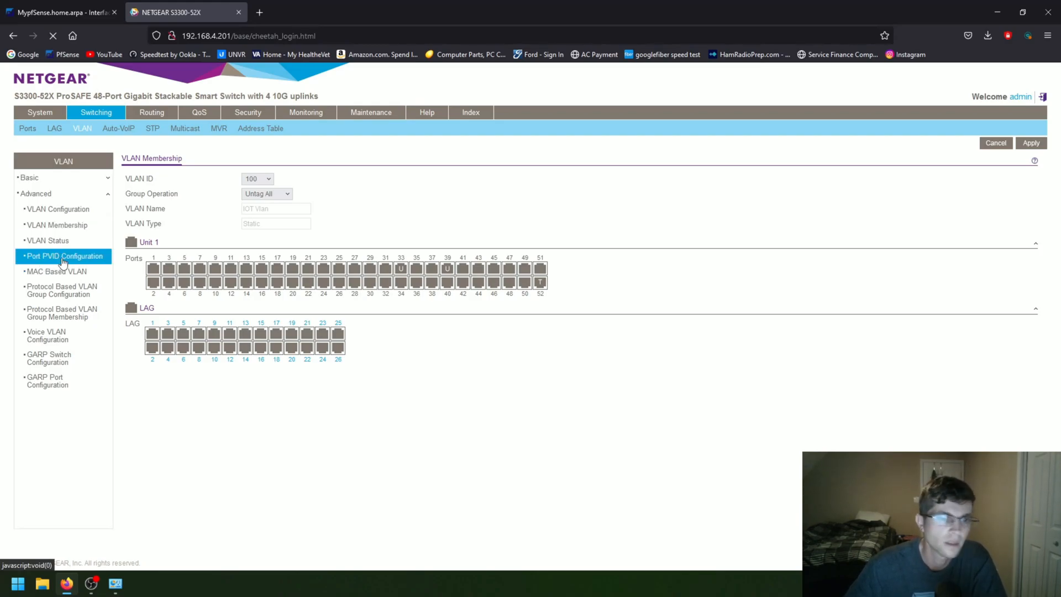
pyautogui.click(63, 256)
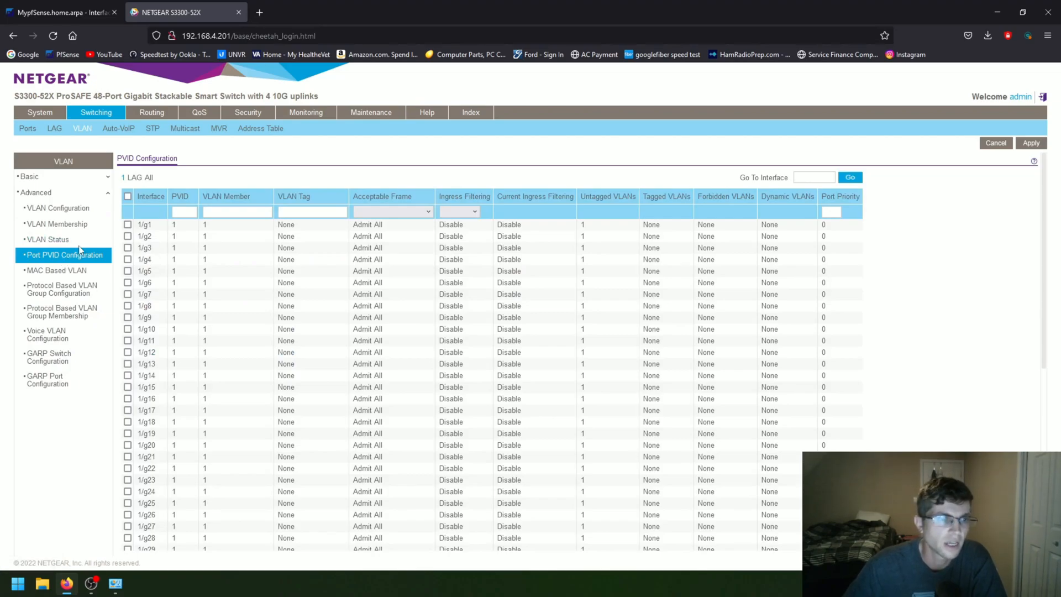
pyautogui.click(57, 224)
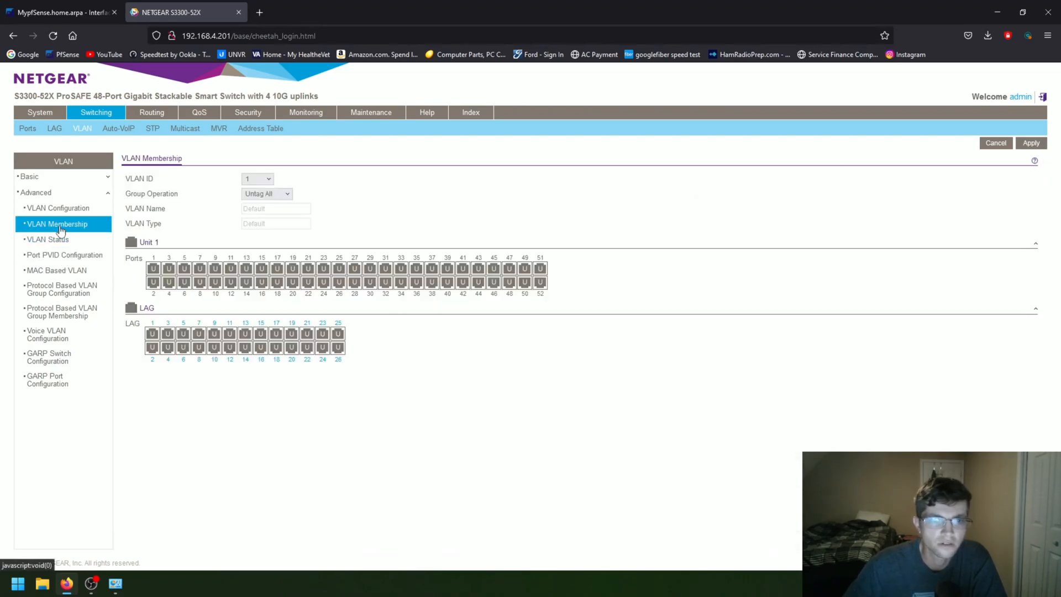
pyautogui.click(257, 179)
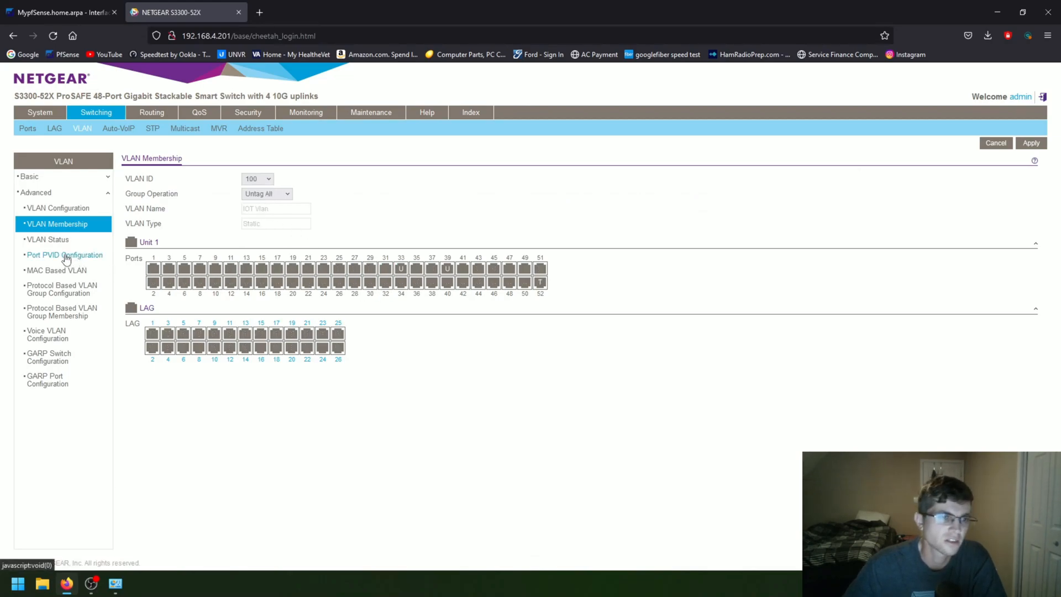
pyautogui.click(65, 256)
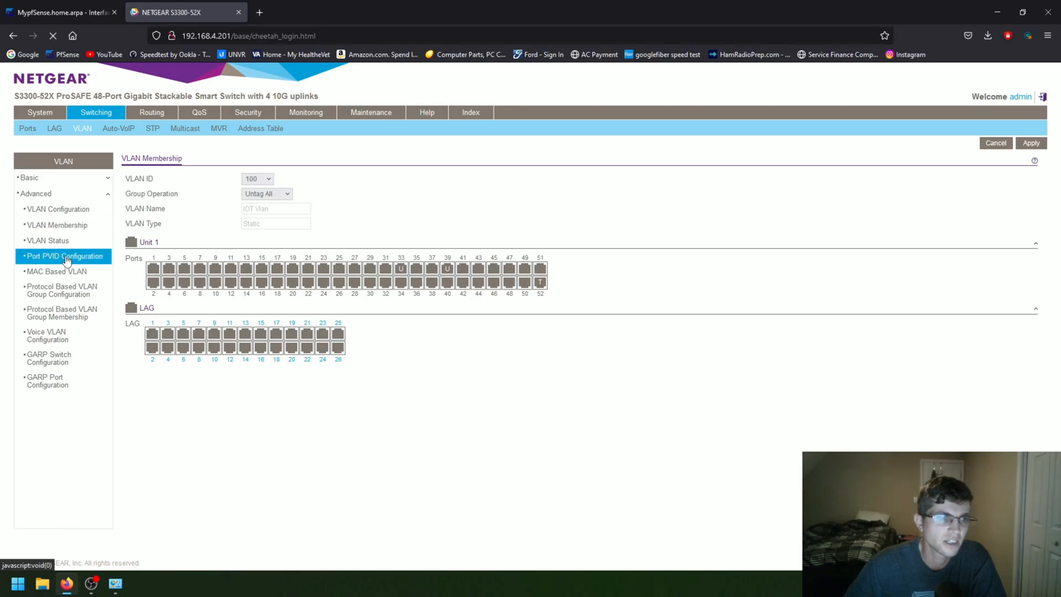
pyautogui.click(66, 256)
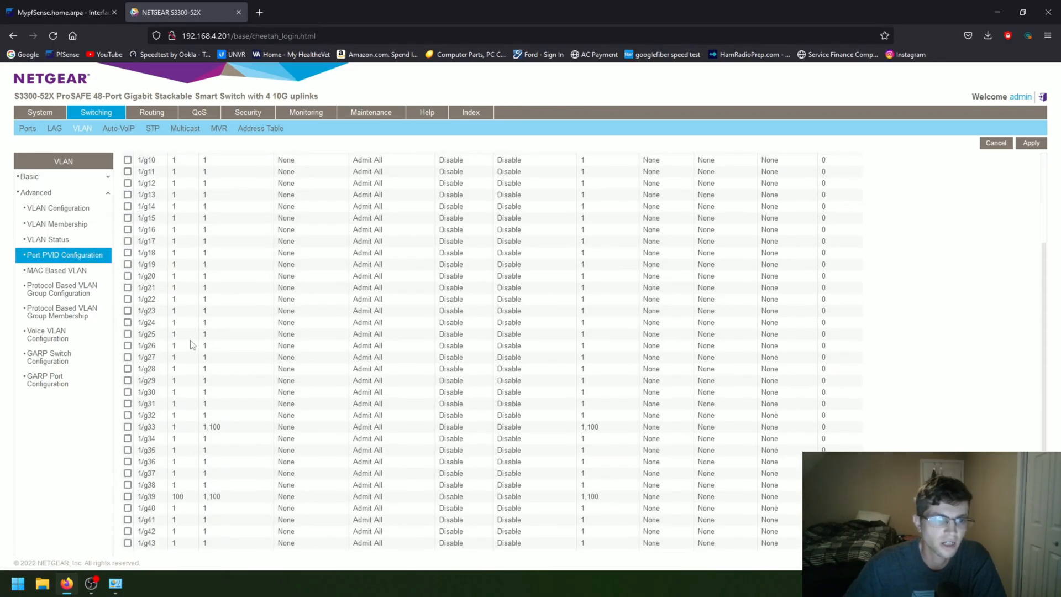
pyautogui.scroll(-3)
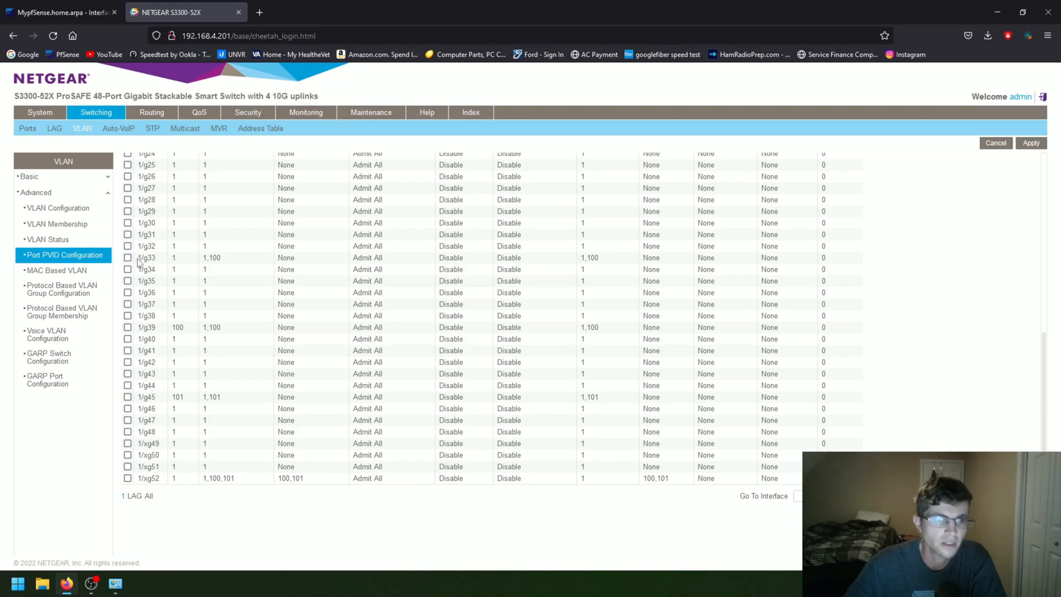
# Step: Set port 1/g33's PVID to 100, apply, and verify its row
pyautogui.click(128, 258)
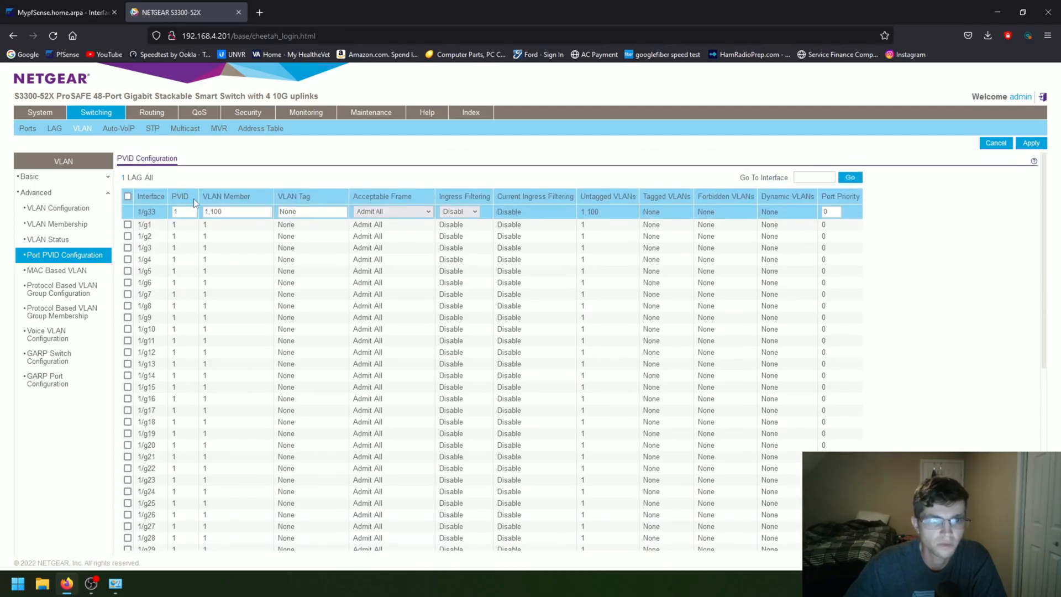
pyautogui.write('100')
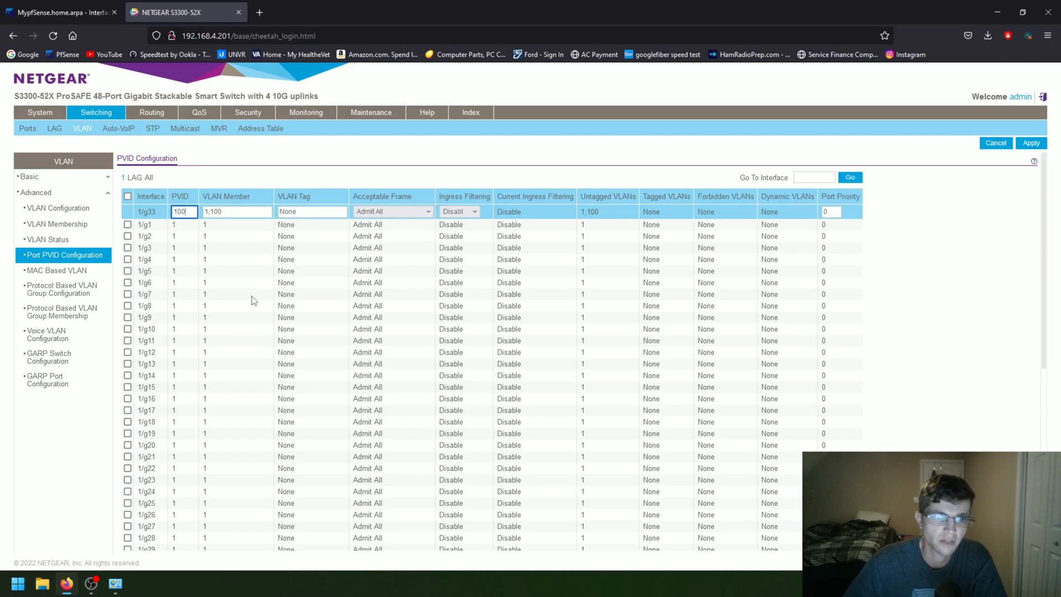
pyautogui.click(1030, 143)
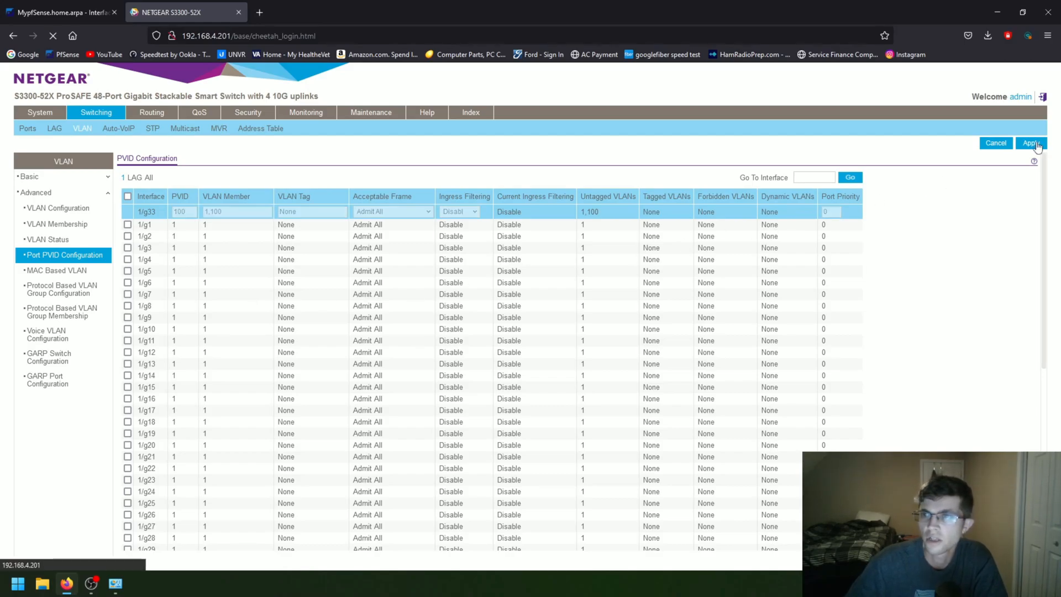
pyautogui.click(1031, 142)
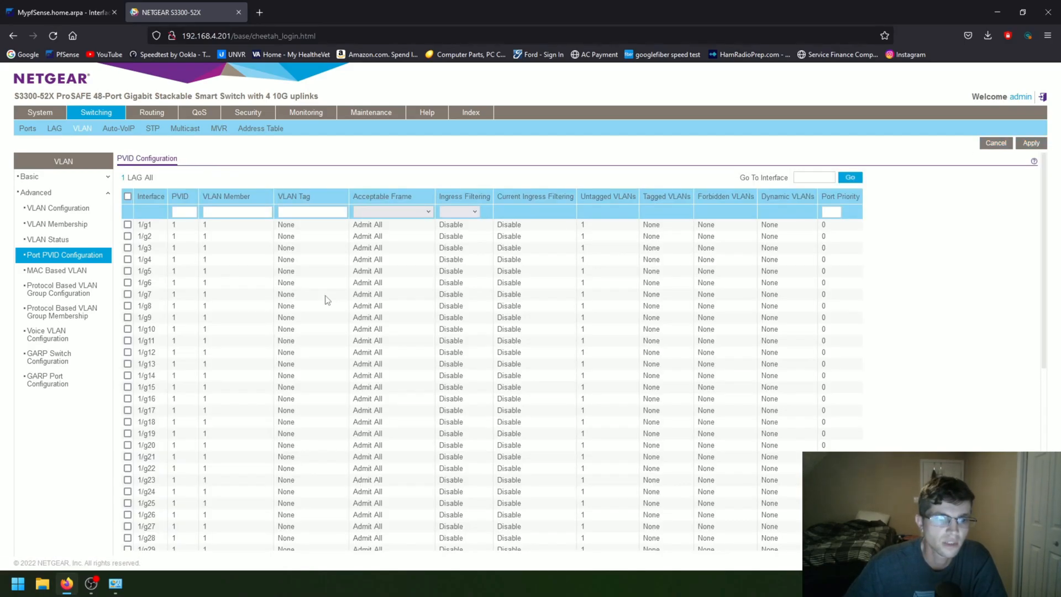
pyautogui.scroll(-3)
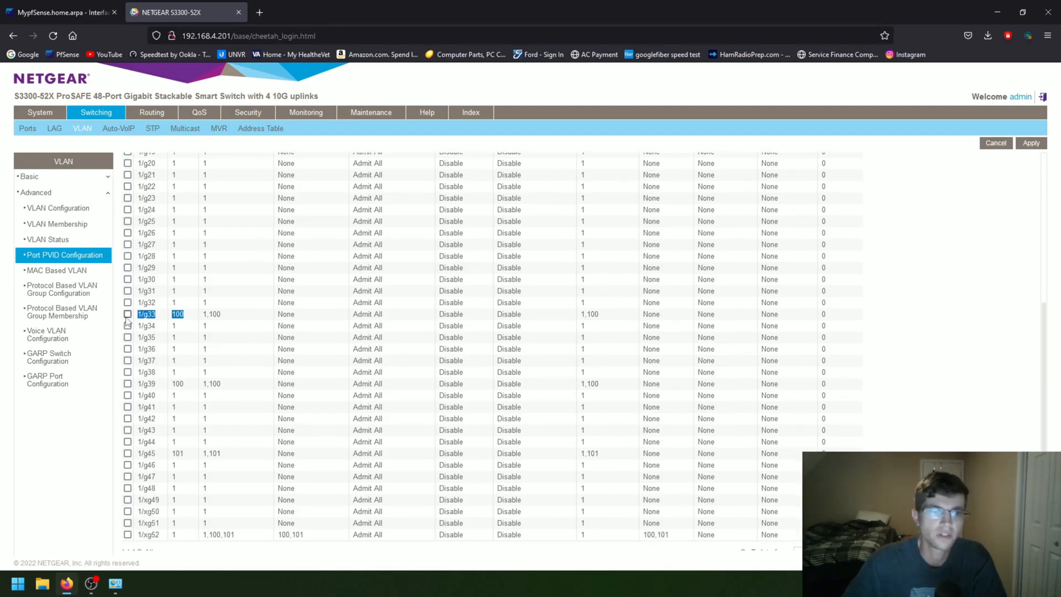
pyautogui.click(57, 224)
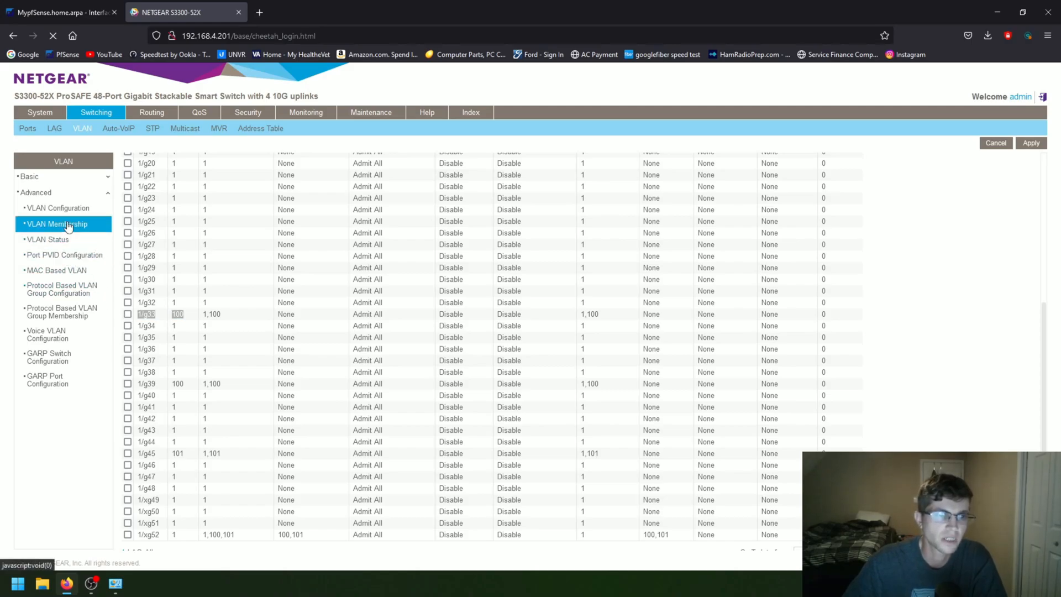
# Step: Review VLAN 100's port grid showing port 33 untagged, then launch Command Prompt
pyautogui.click(58, 224)
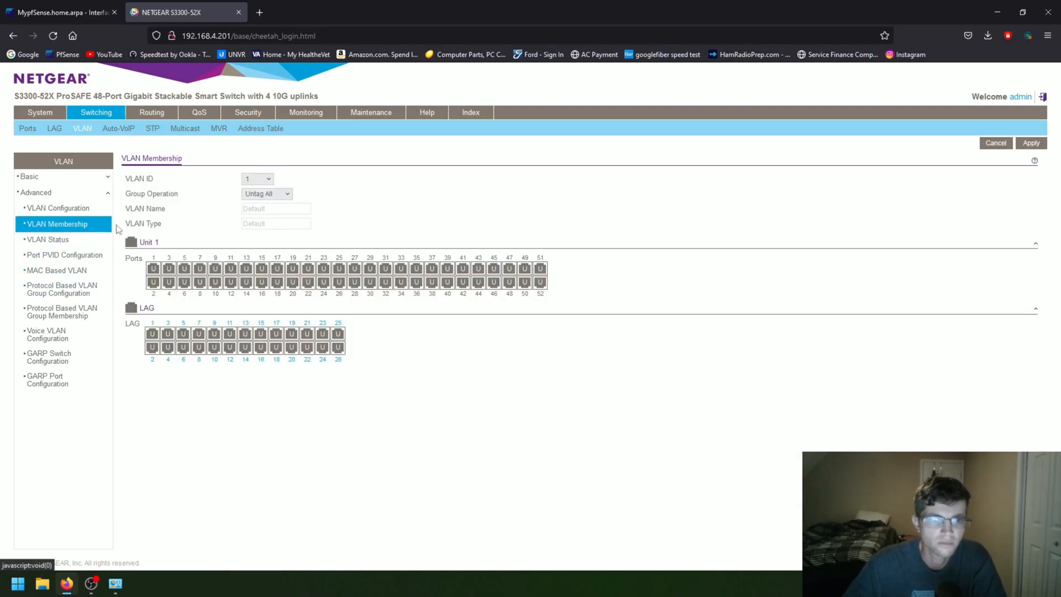
pyautogui.click(257, 177)
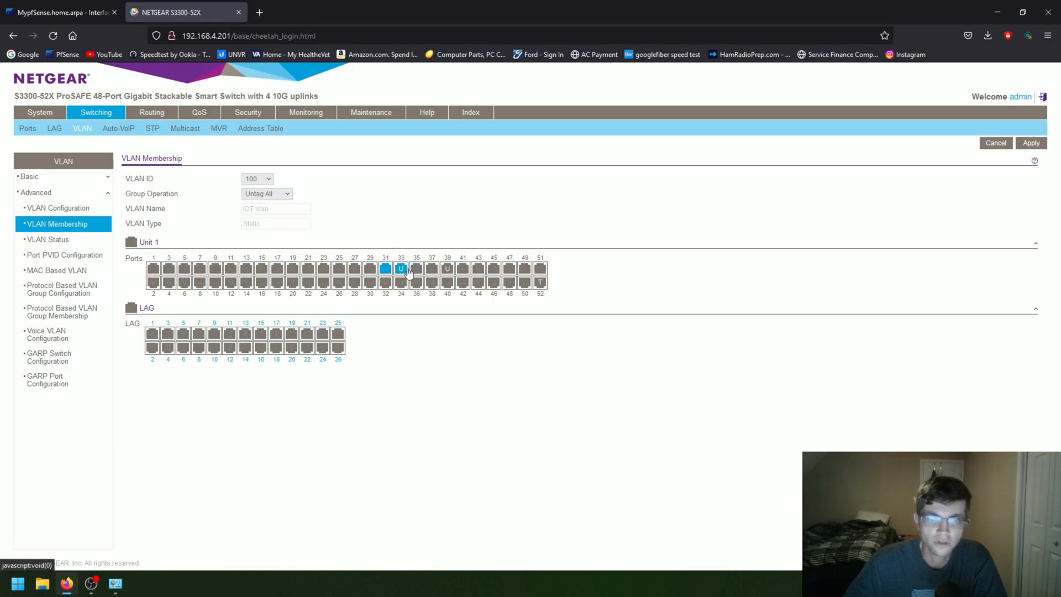
pyautogui.click(400, 268)
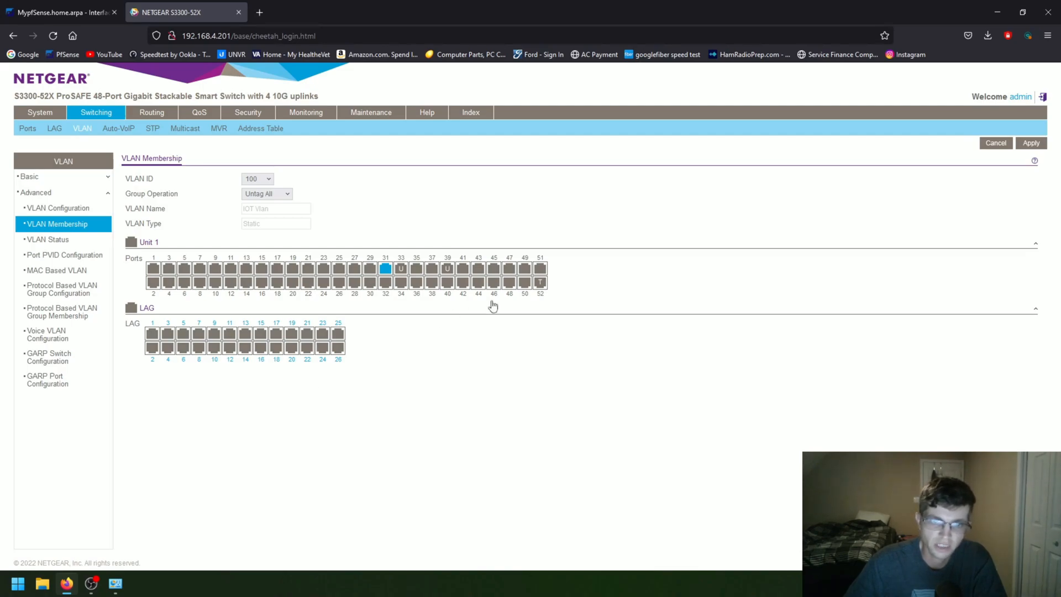
pyautogui.click(479, 268)
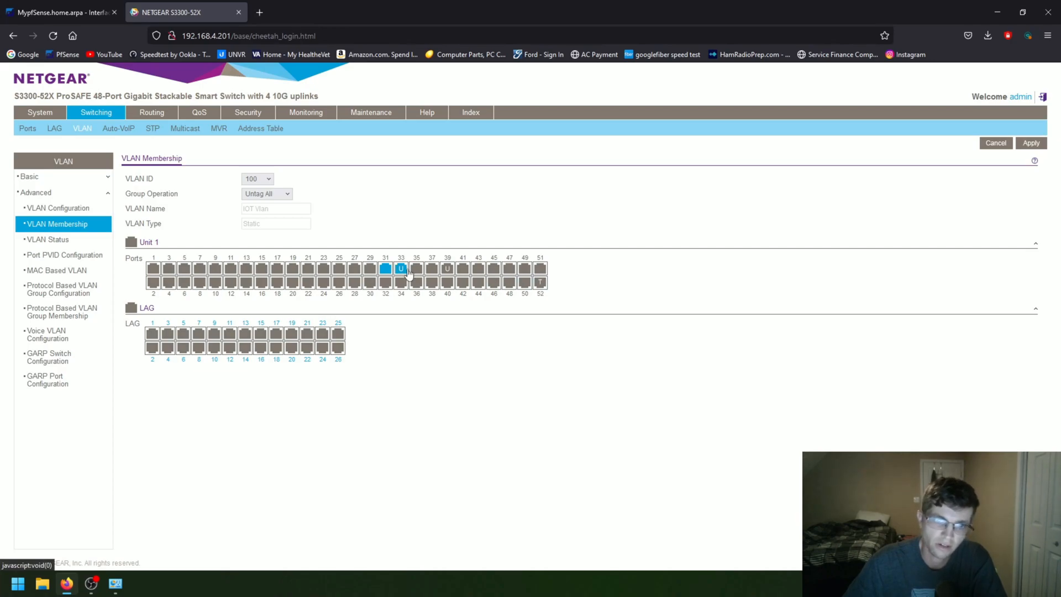
pyautogui.click(385, 268)
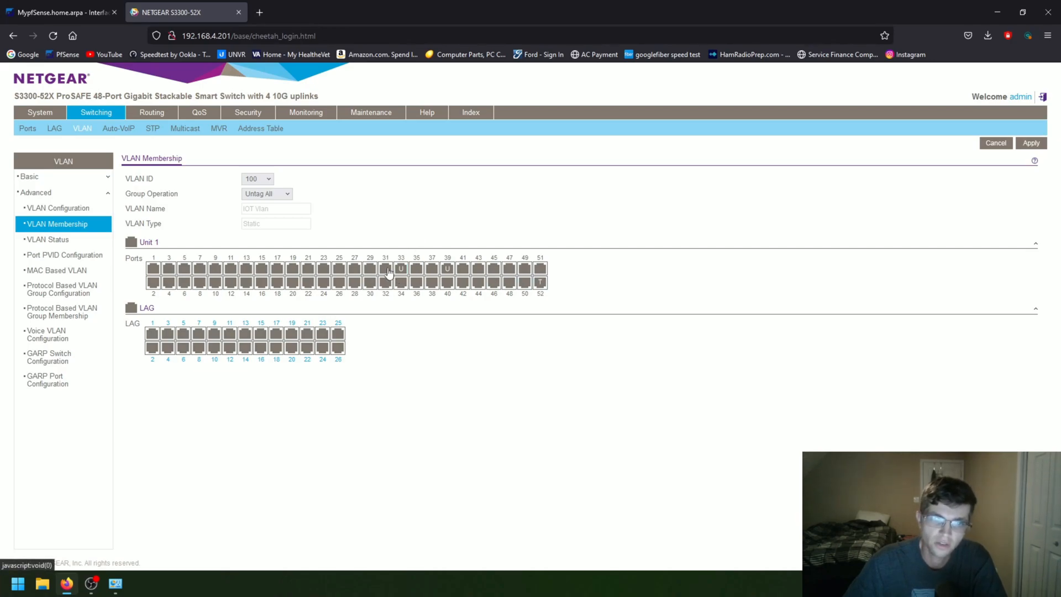
pyautogui.click(385, 268)
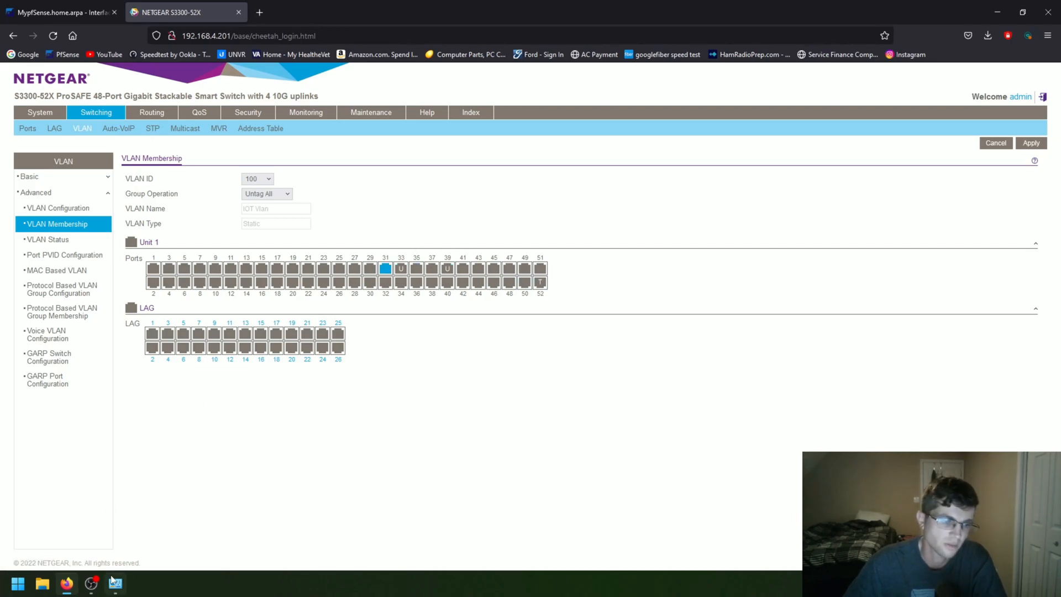
pyautogui.click(17, 583)
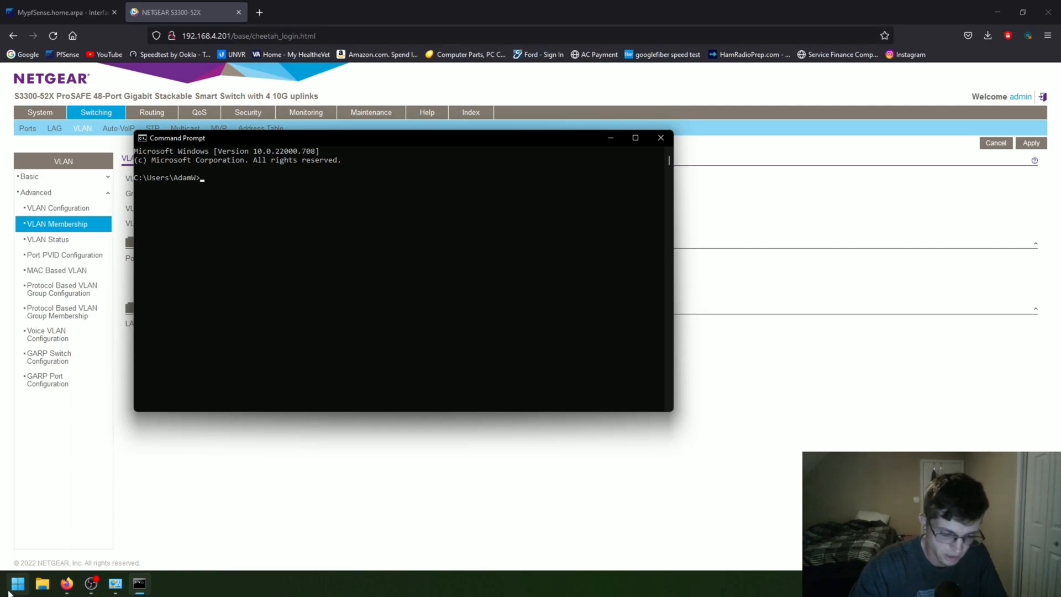
# Step: Run ipconfig to confirm the PC is at 192.168.4.203 with gateway 192.168.4.1
pyautogui.write('ipc')
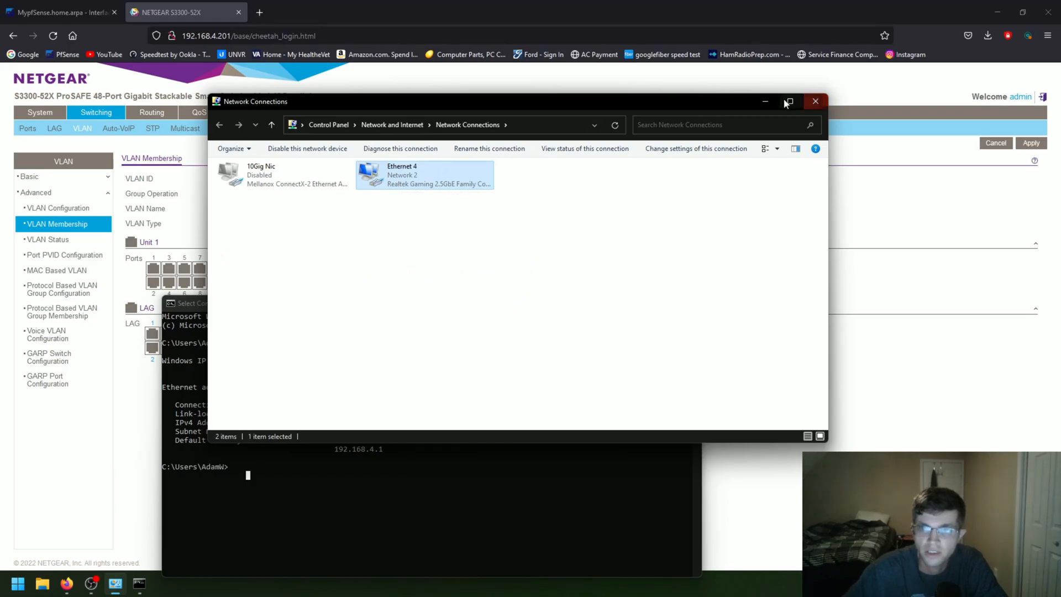
pyautogui.click(815, 100)
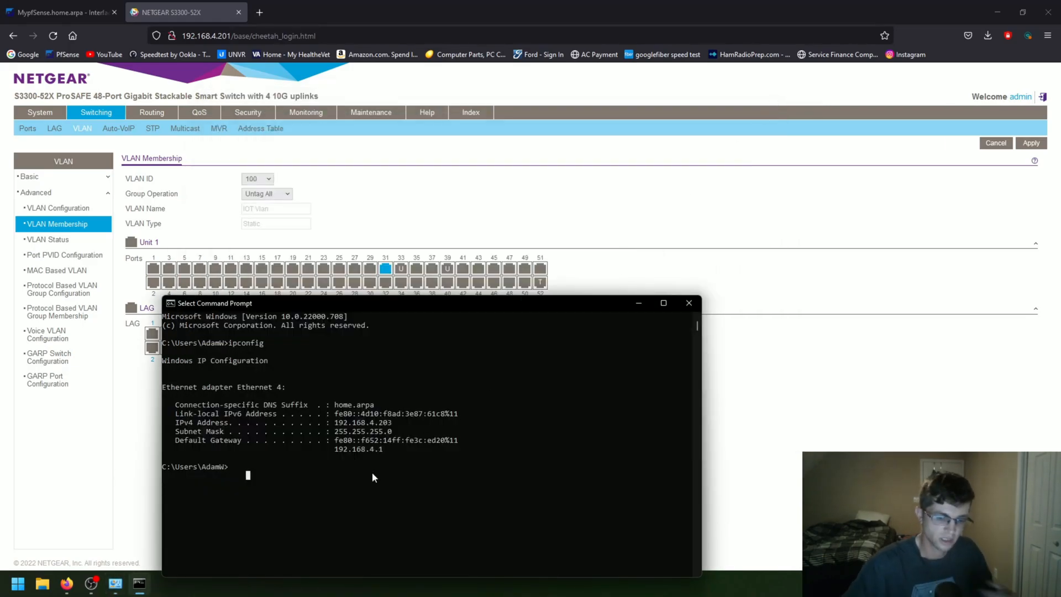
pyautogui.write('ipconfi')
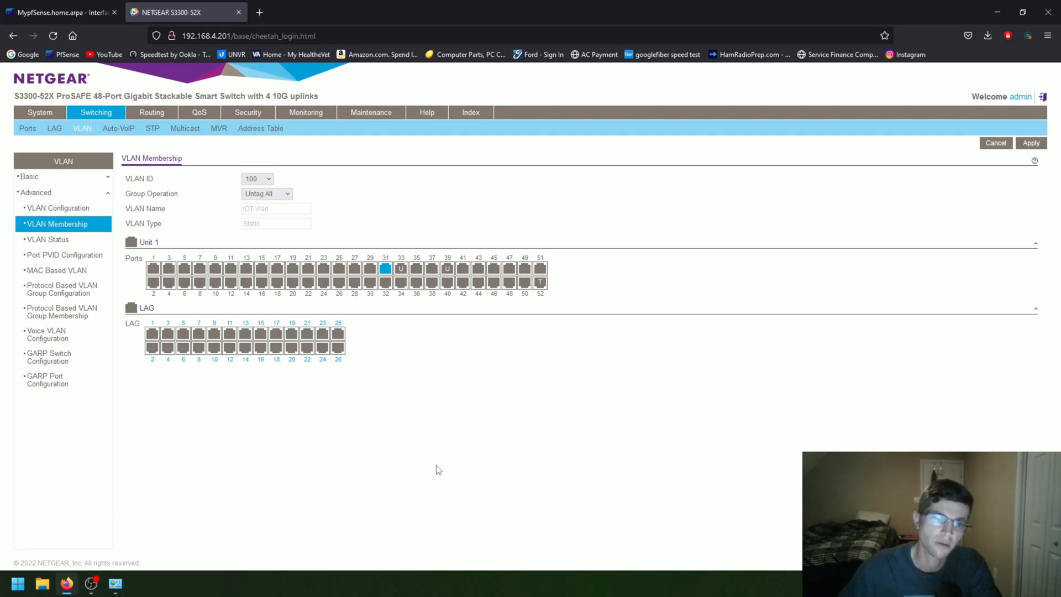
pyautogui.moveTo(275, 193)
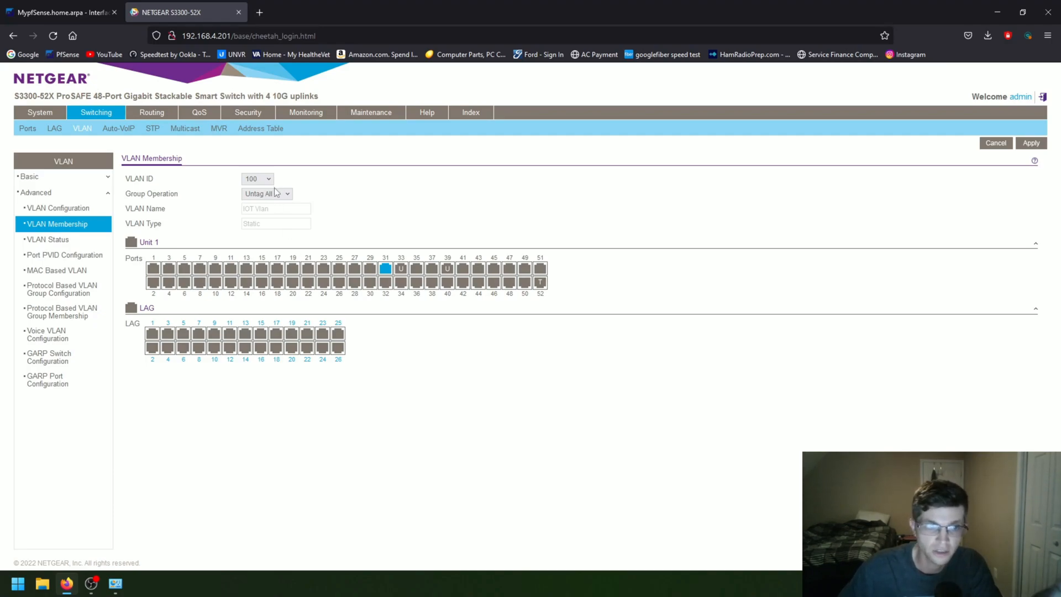
pyautogui.moveTo(291, 147)
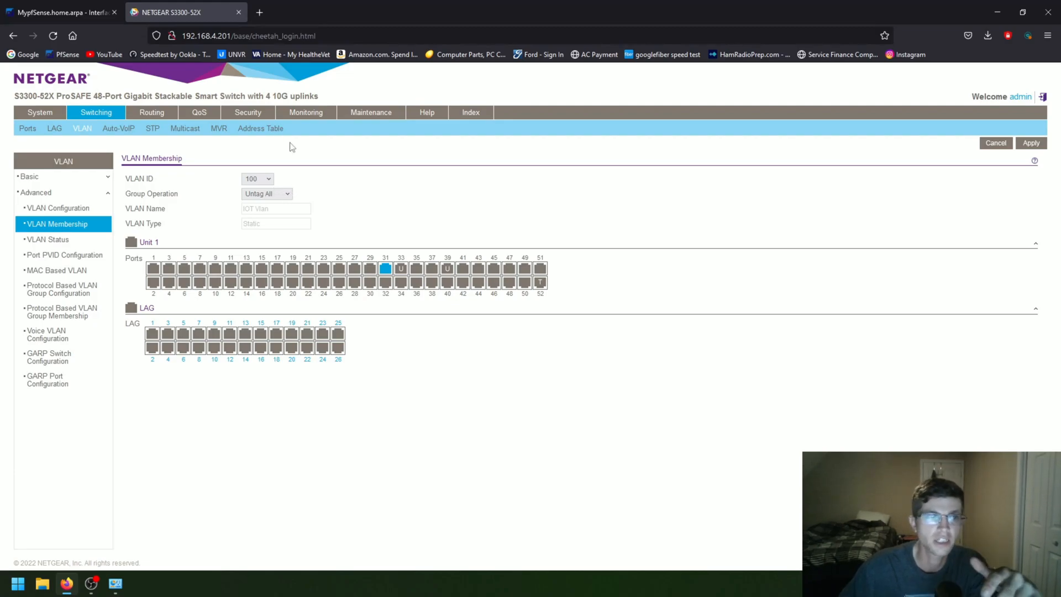
# Step: Open a blank new Firefox tab beside the pfSense and switch tabs
pyautogui.click(61, 12)
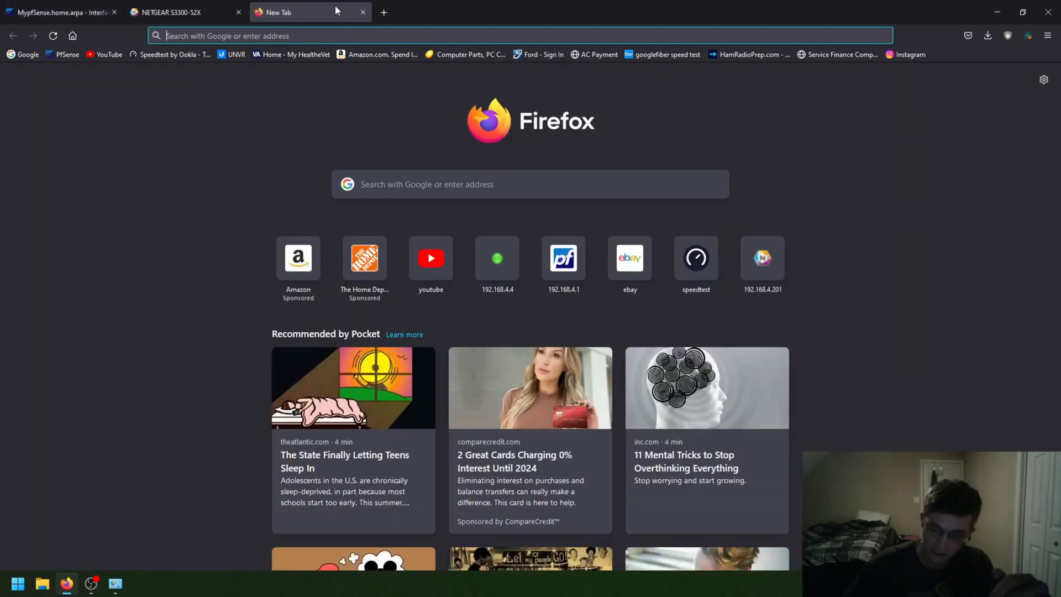
# Step: Load the NAS address 192.168.4.4 in the new tab
pyautogui.write('192.168.4.4/')
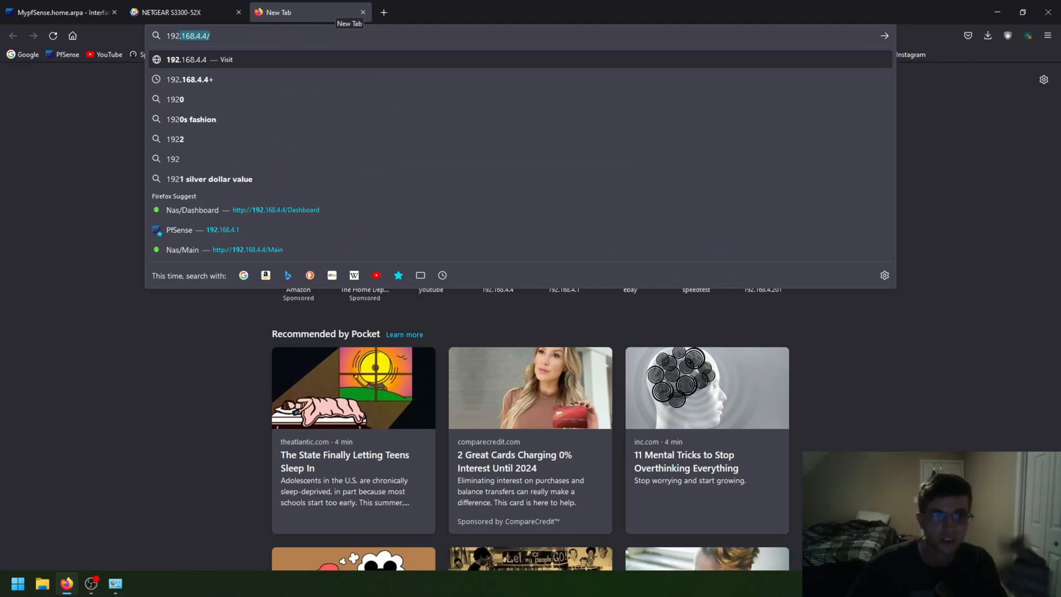
pyautogui.press('Return')
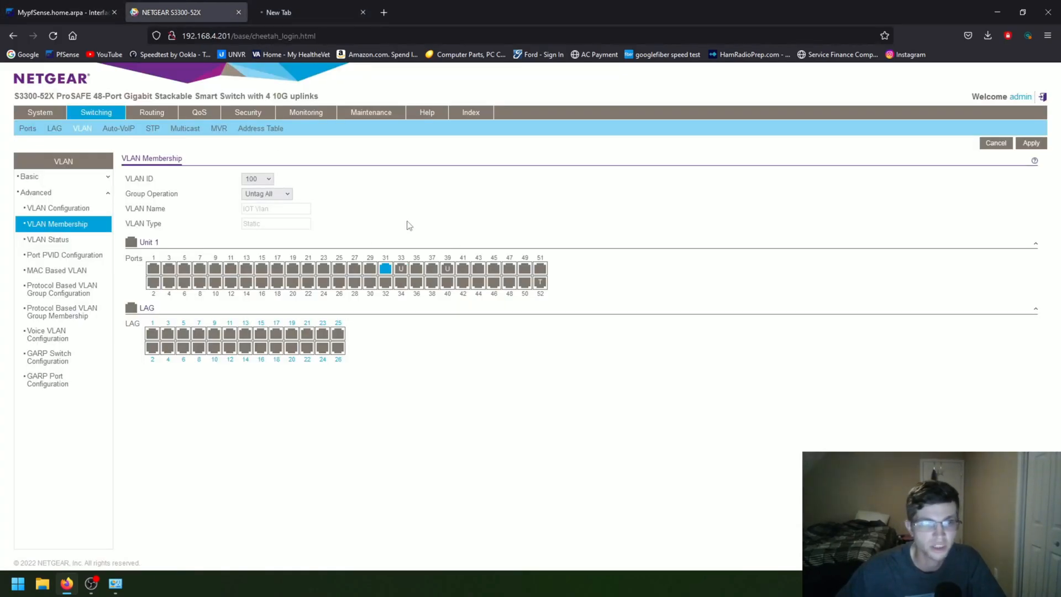
# Step: Try the System tab and find the switch at 192.168.4.201 unreachable
pyautogui.click(40, 112)
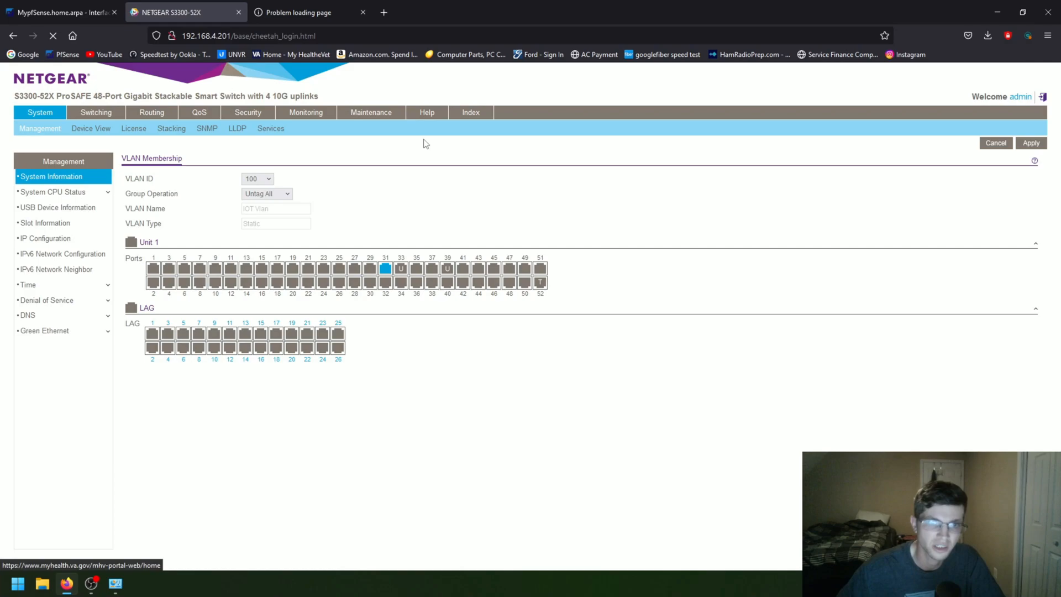
pyautogui.moveTo(325, 166)
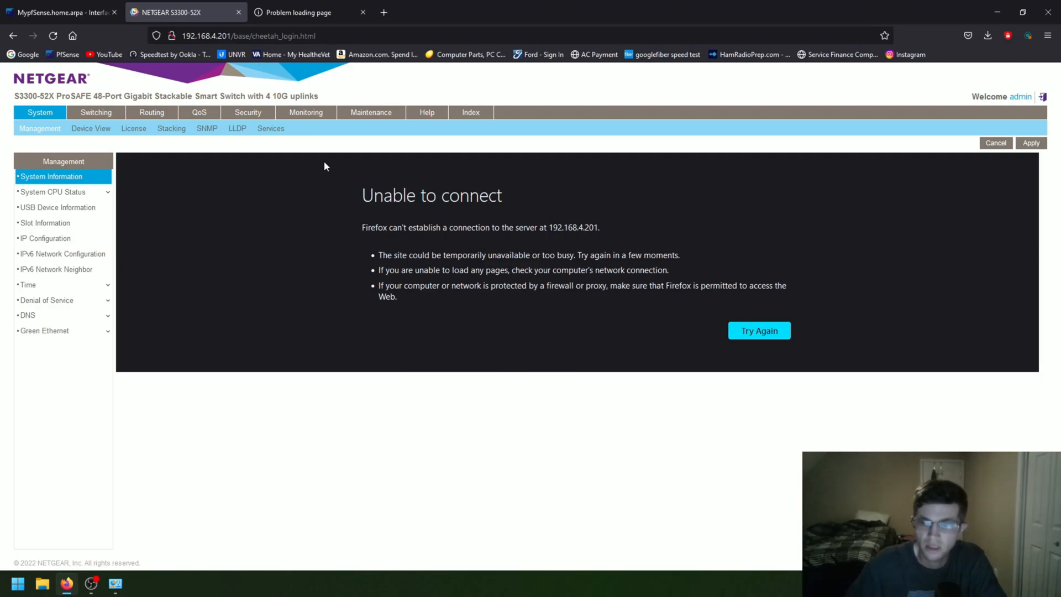
pyautogui.moveTo(195, 532)
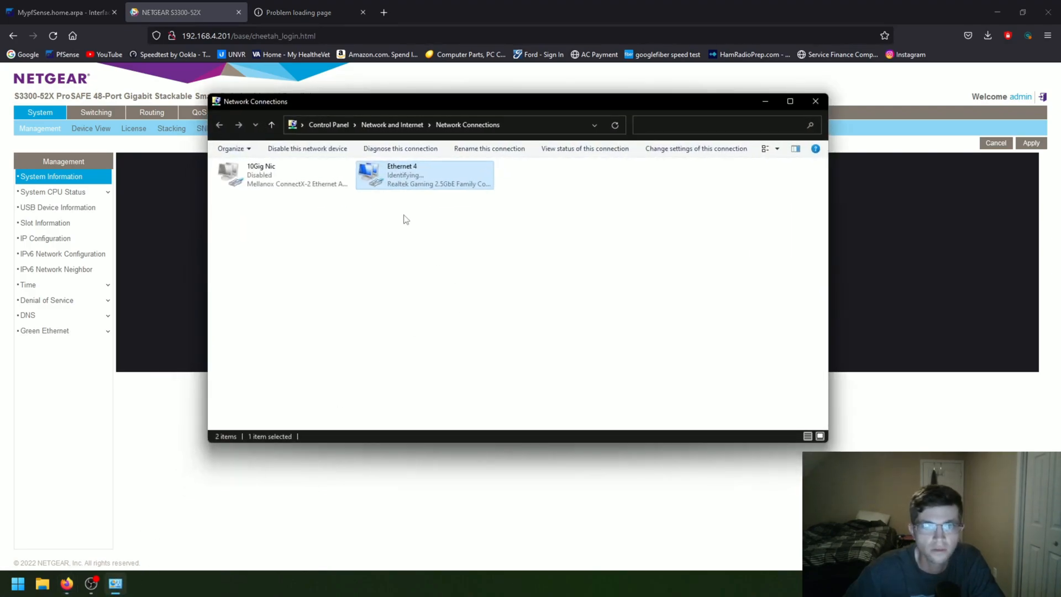
pyautogui.moveTo(446, 195)
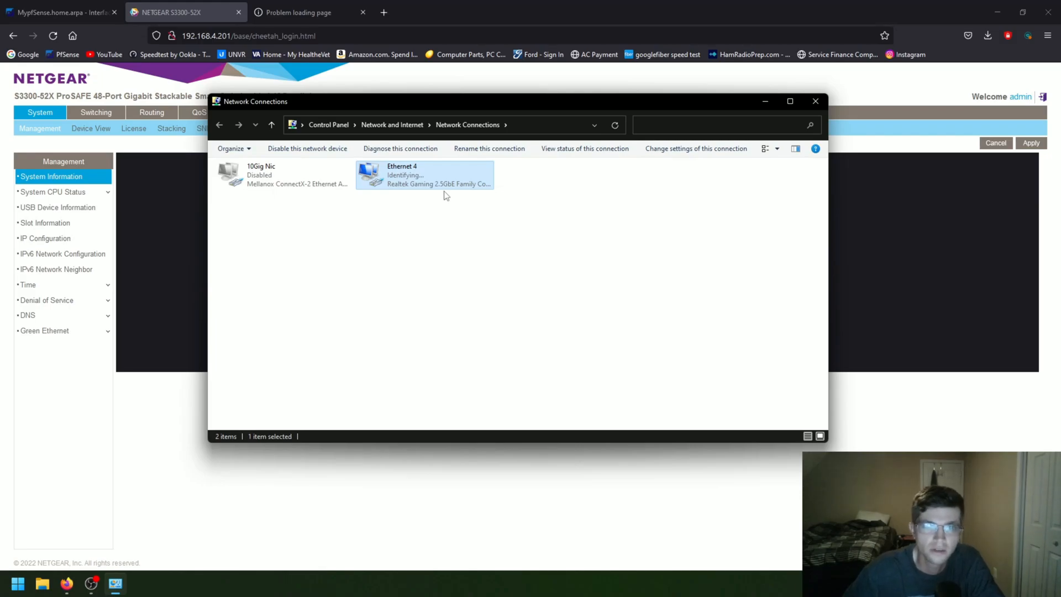
# Step: Note Ethernet 4 is still identifying its network, then return to Firefox
pyautogui.click(816, 100)
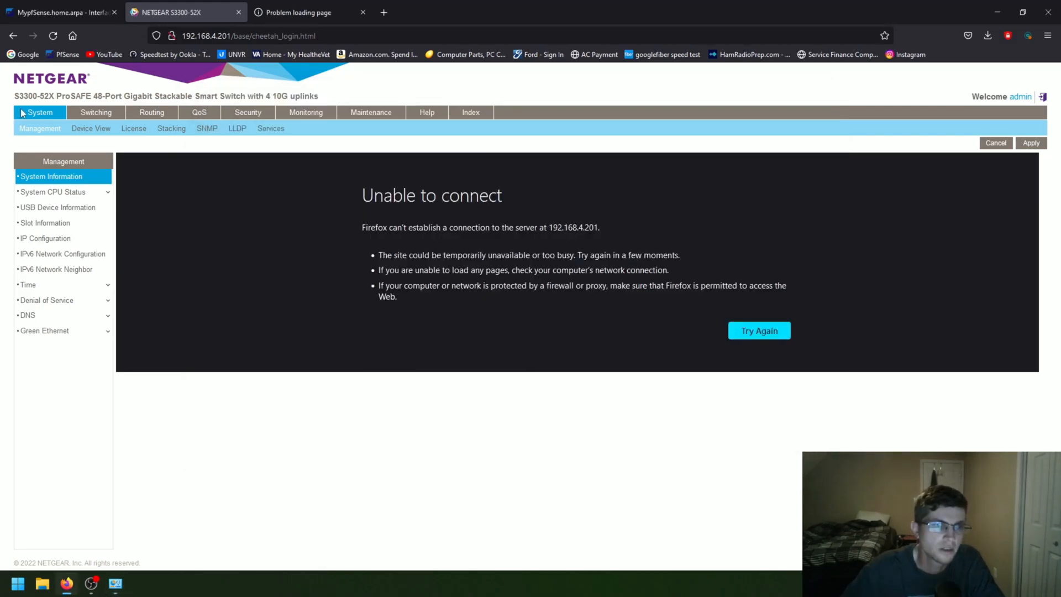
# Step: Reload the switch UI via the NETGEAR S3300-52X (192.168.4.201) address suggestion
pyautogui.click(759, 331)
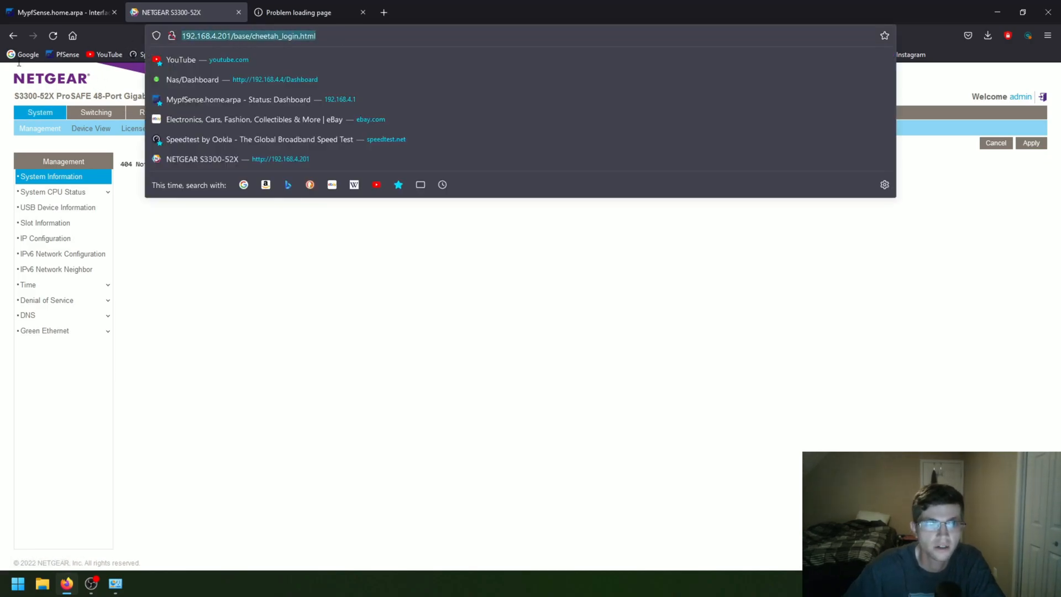
pyautogui.write('192.168.4.4/')
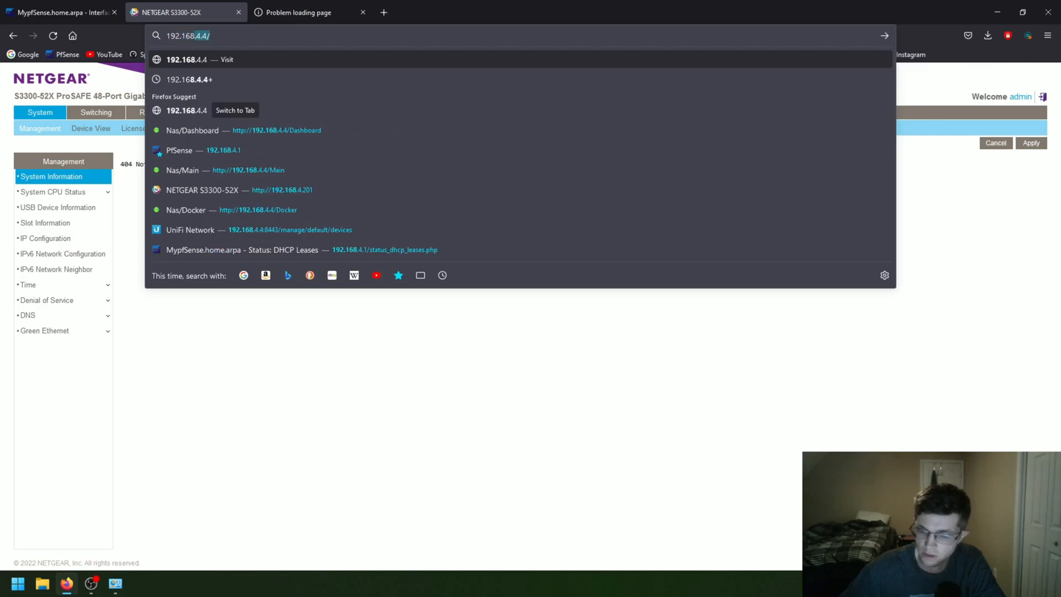
pyautogui.click(201, 190)
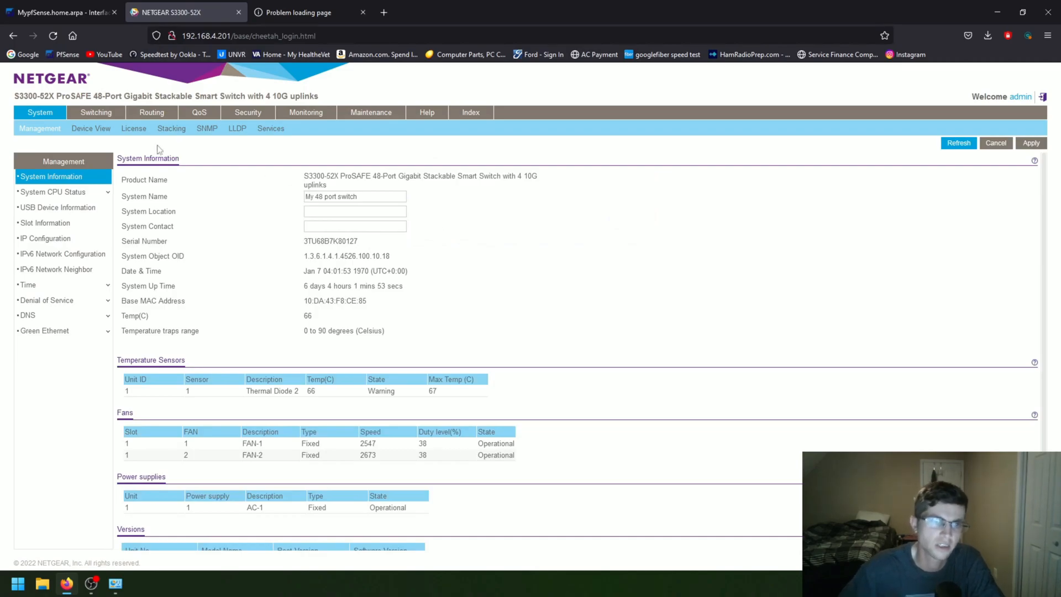
# Step: Open Switching > VLAN > Advanced > VLAN Membership, showing VLAN 1 (Default)
pyautogui.click(96, 112)
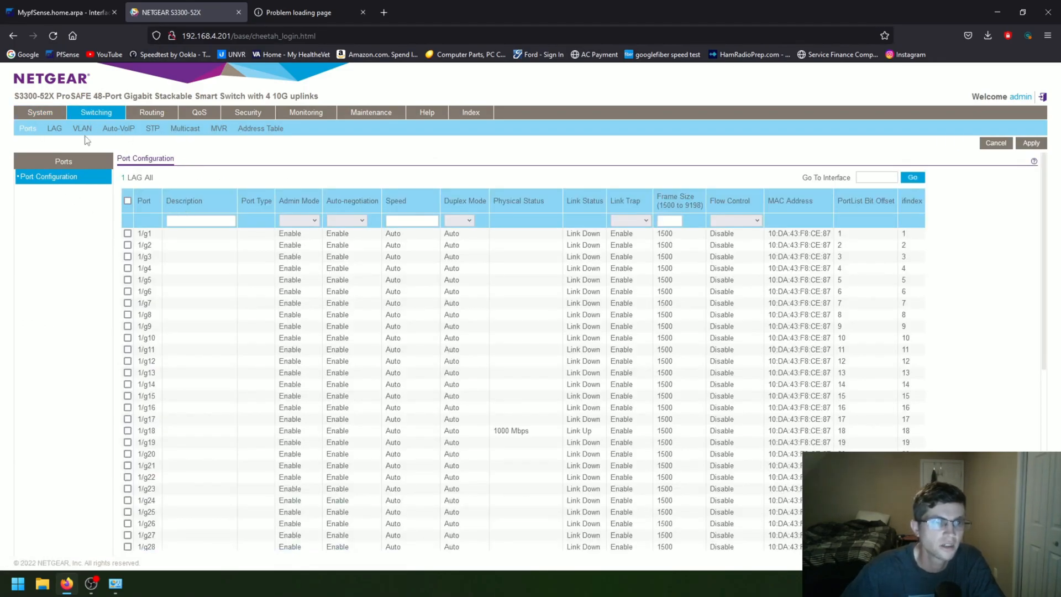
pyautogui.click(81, 127)
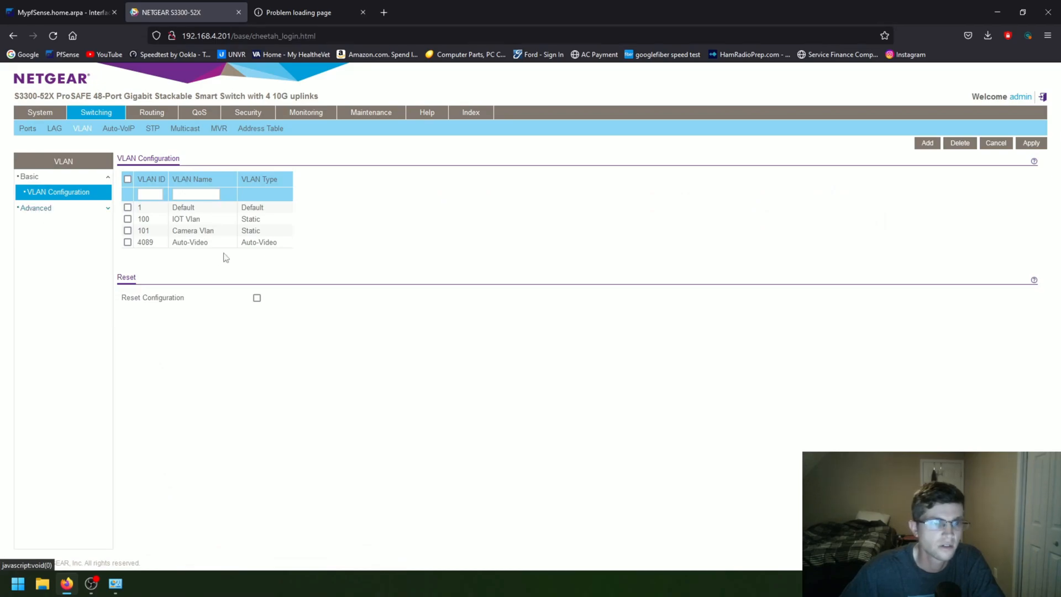
pyautogui.click(36, 207)
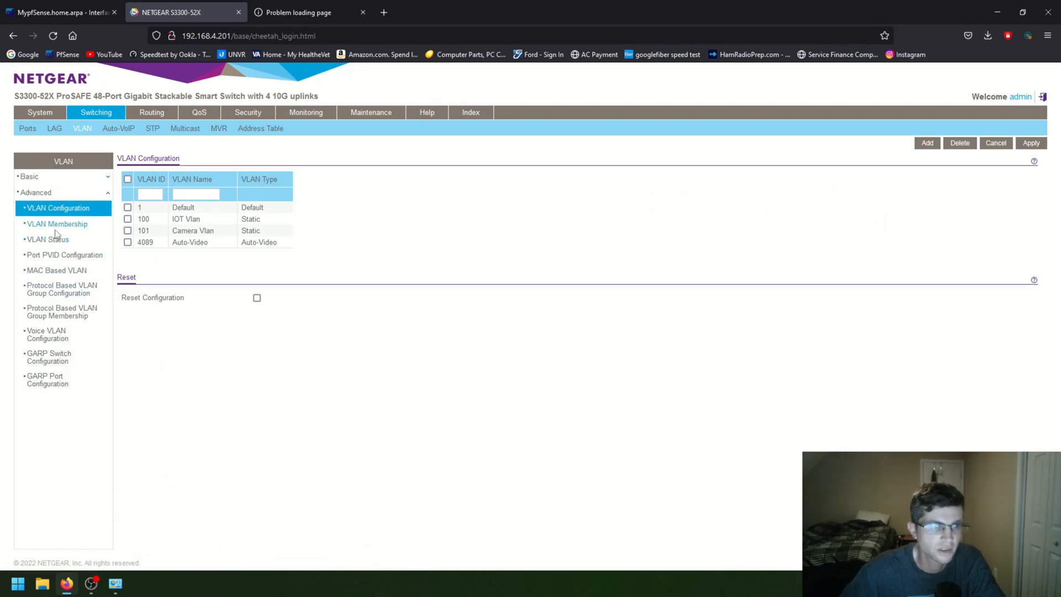
pyautogui.click(57, 223)
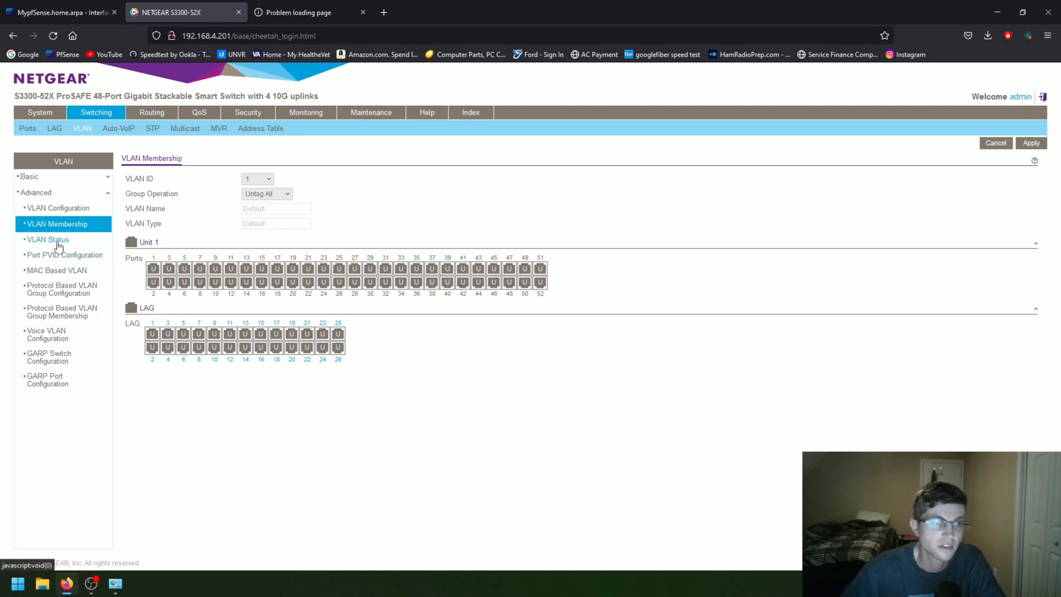
# Step: Check VLAN Status: VLAN 100 on 1/g33, 1/g39, 1/xg52; VLAN 101 on 1/g45, 1/xg52
pyautogui.click(48, 239)
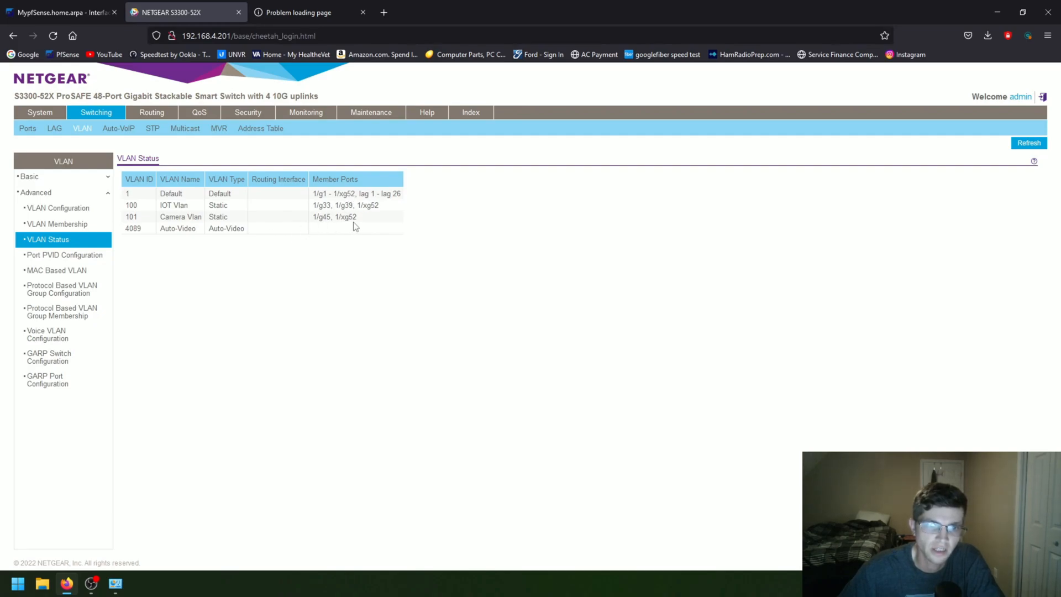
pyautogui.moveTo(303, 222)
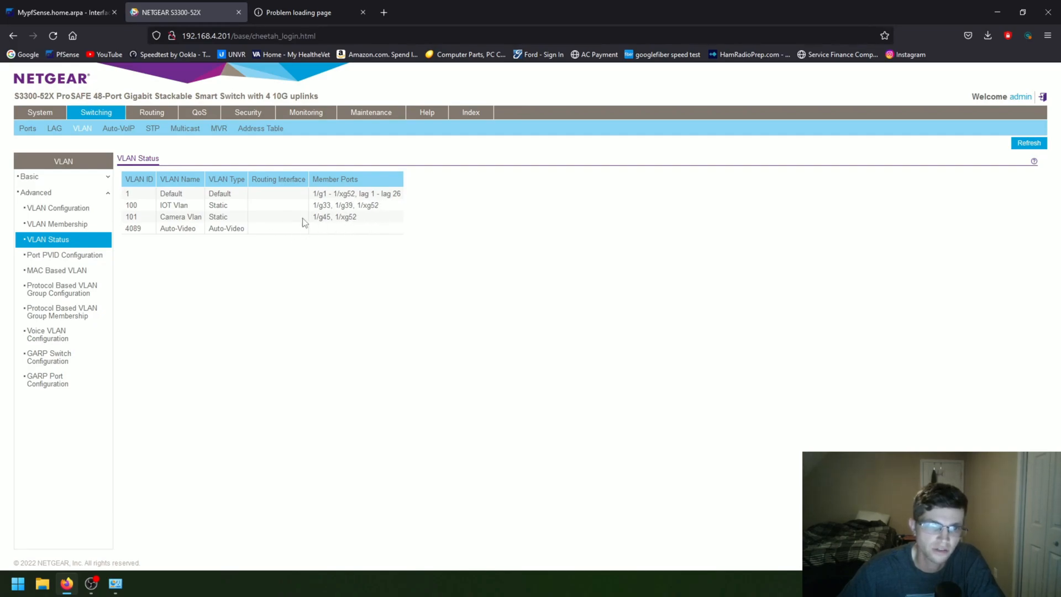
pyautogui.doubleClick(346, 217)
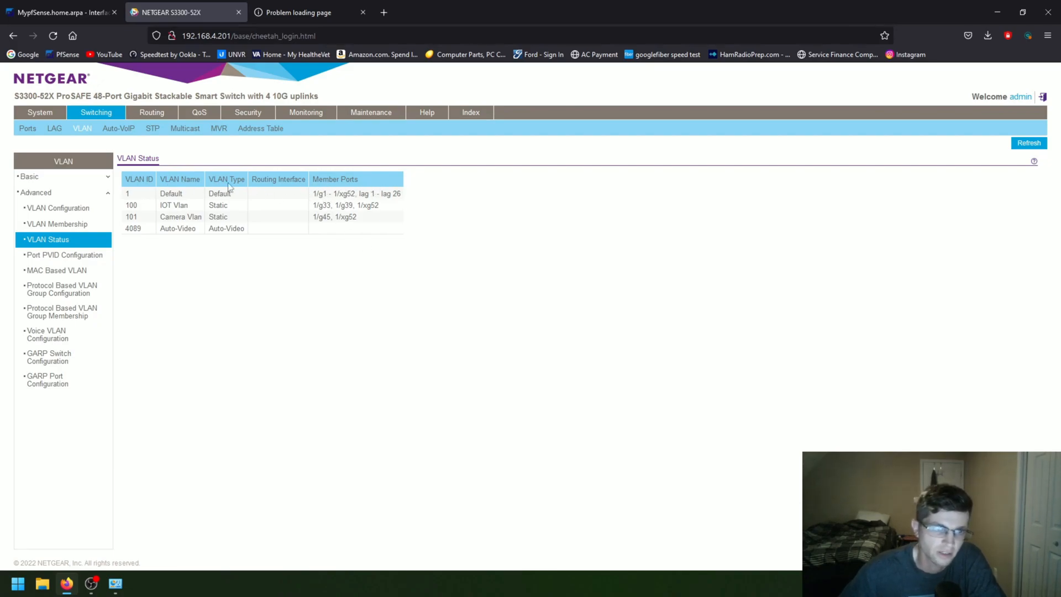
pyautogui.moveTo(168, 183)
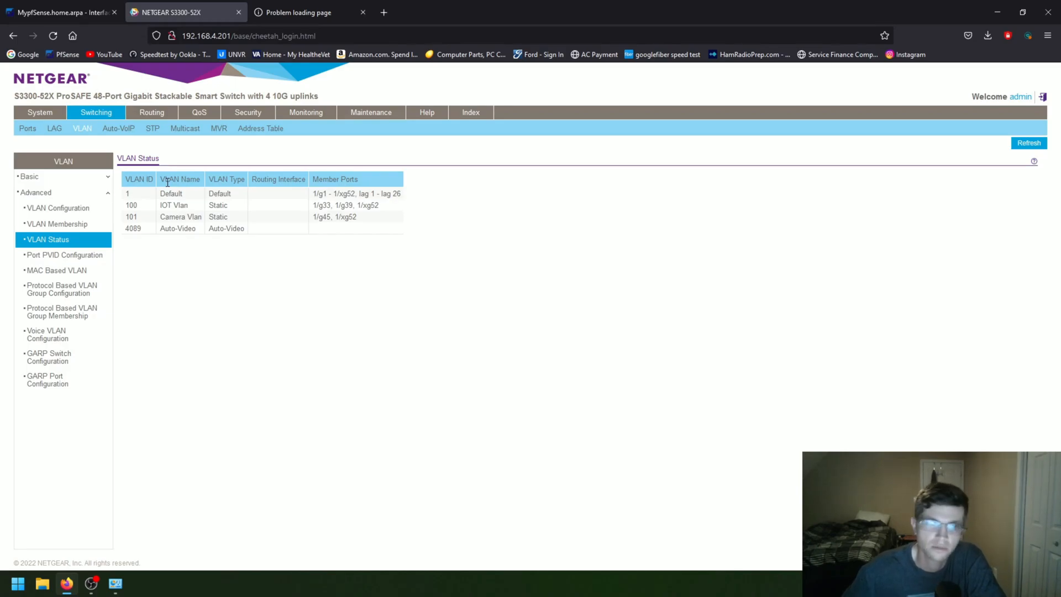
# Step: Open Management > System Information, showing 65°C with a warning and both fans operational
pyautogui.click(40, 113)
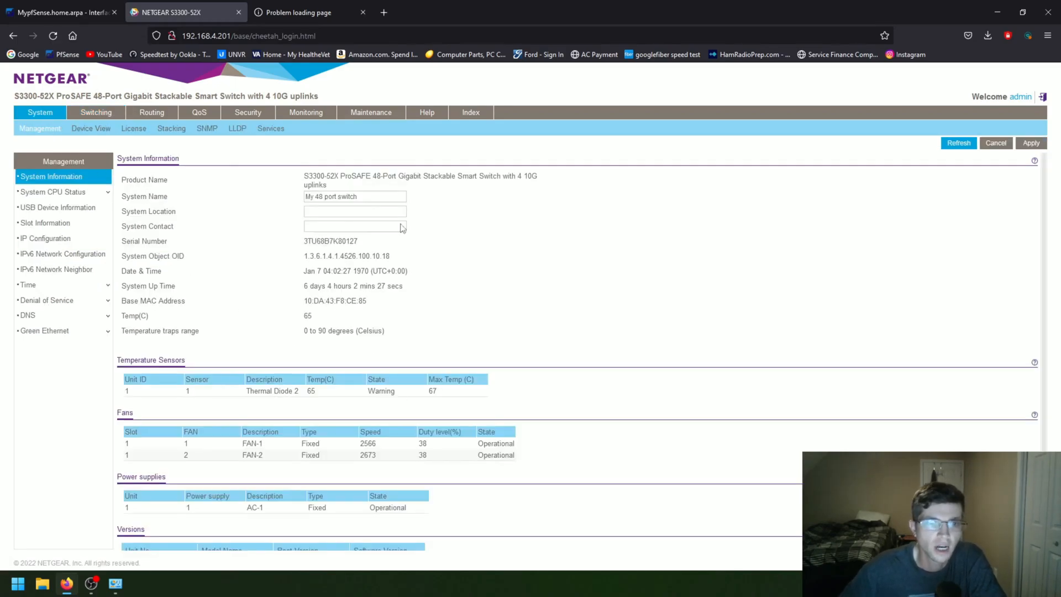
pyautogui.moveTo(528, 222)
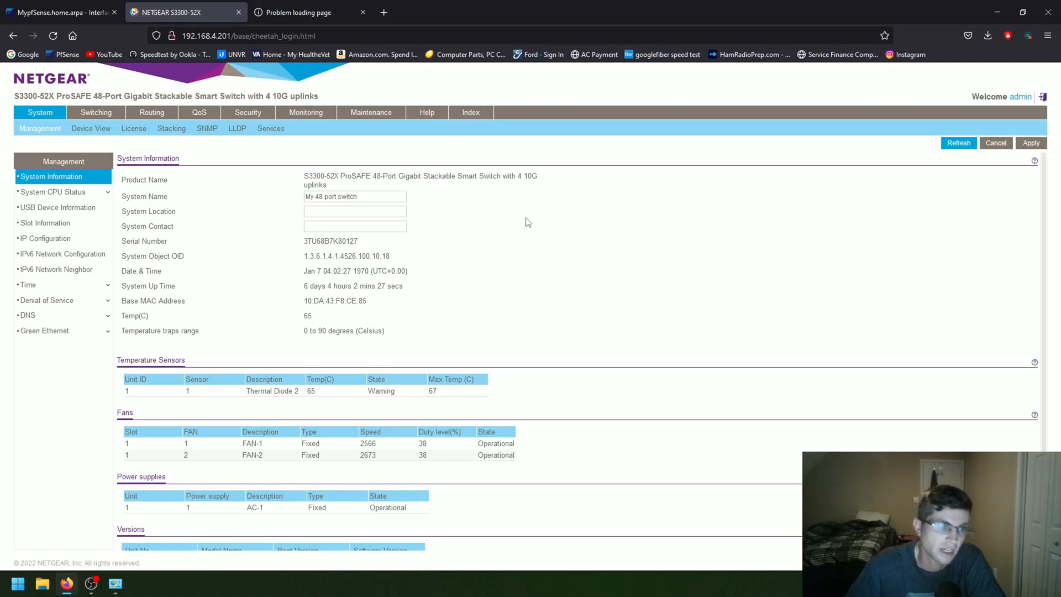
pyautogui.moveTo(172, 198)
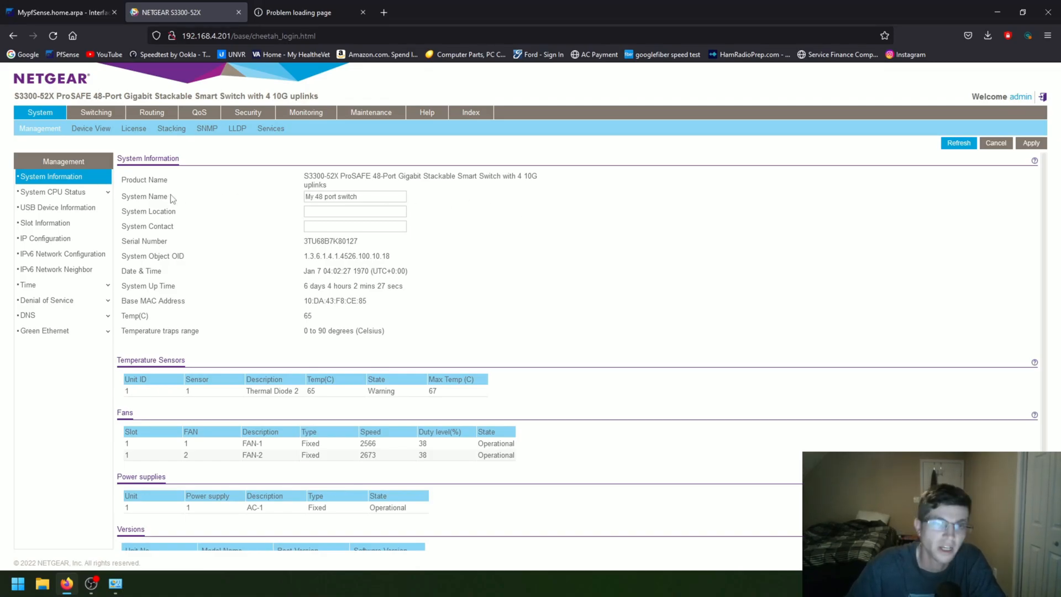
pyautogui.moveTo(214, 199)
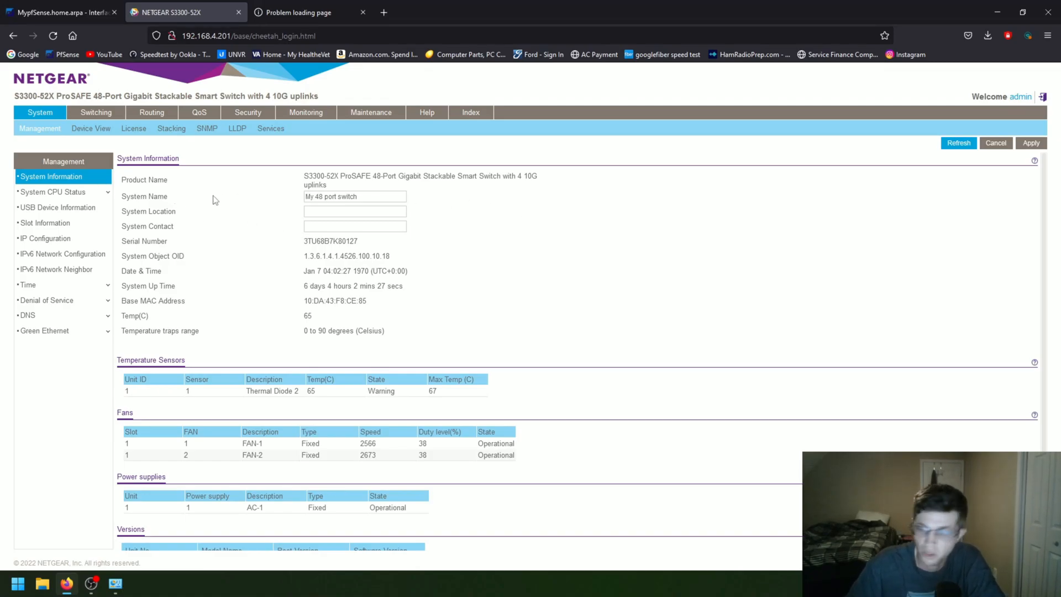